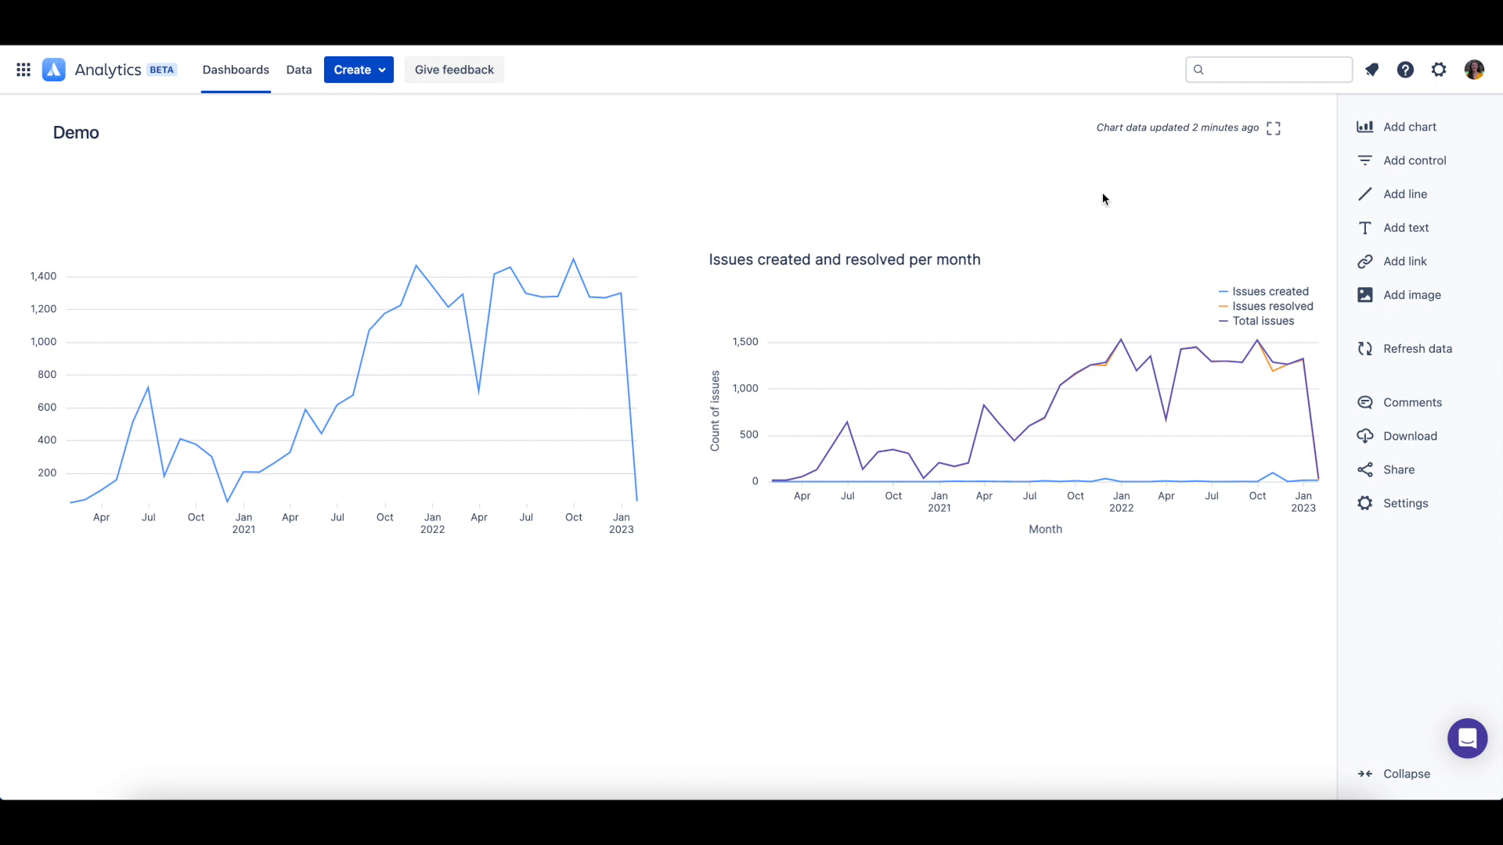
{"action": "mouse_move", "coordinate": [1416, 159]}
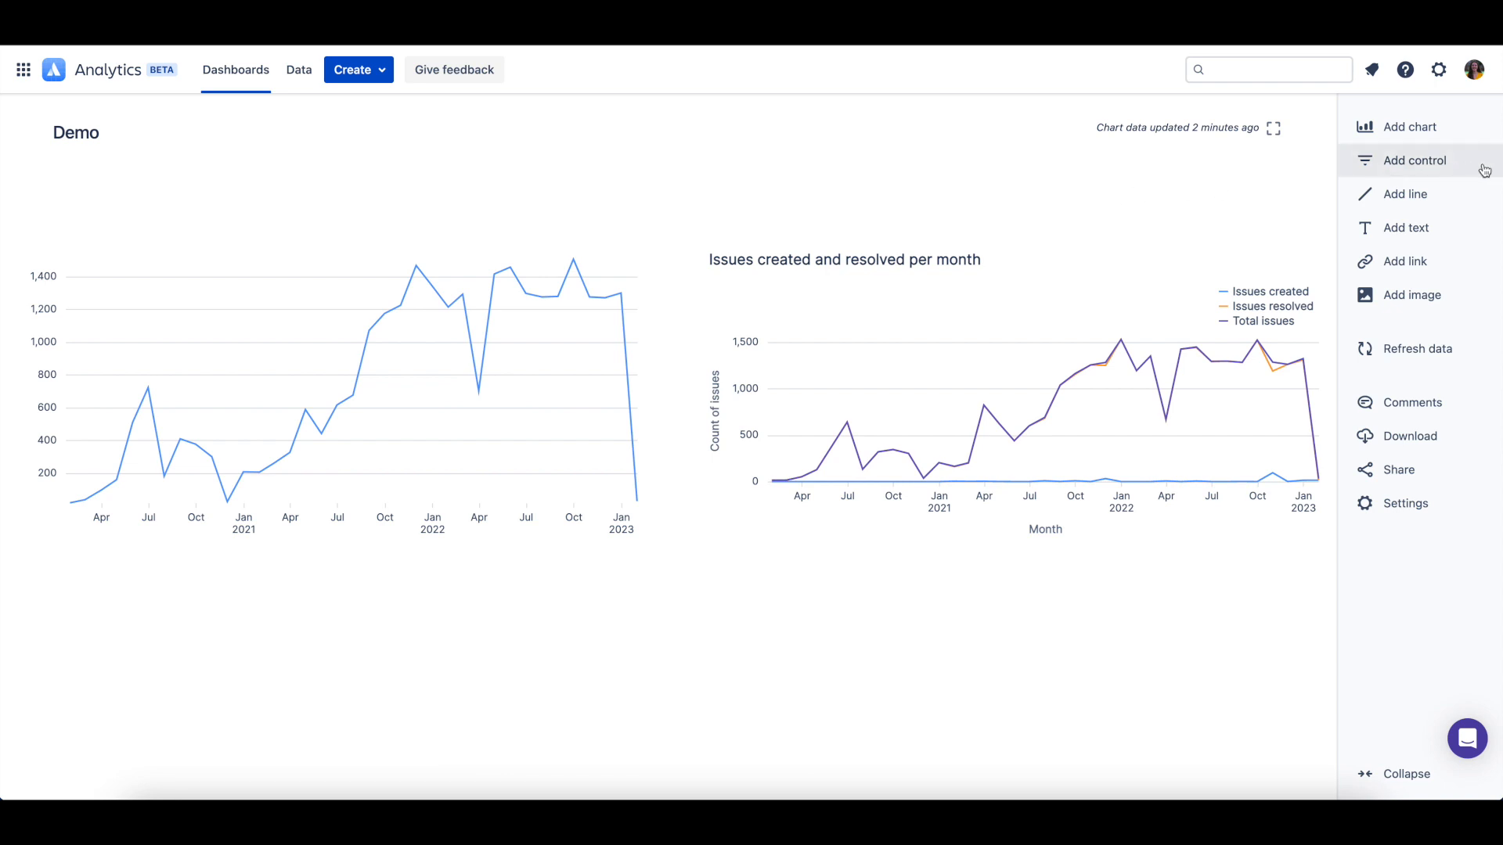
Open the Add control menu from the Demo dashboard's right sidebar.
{"action": "left_click", "coordinate": [1416, 160]}
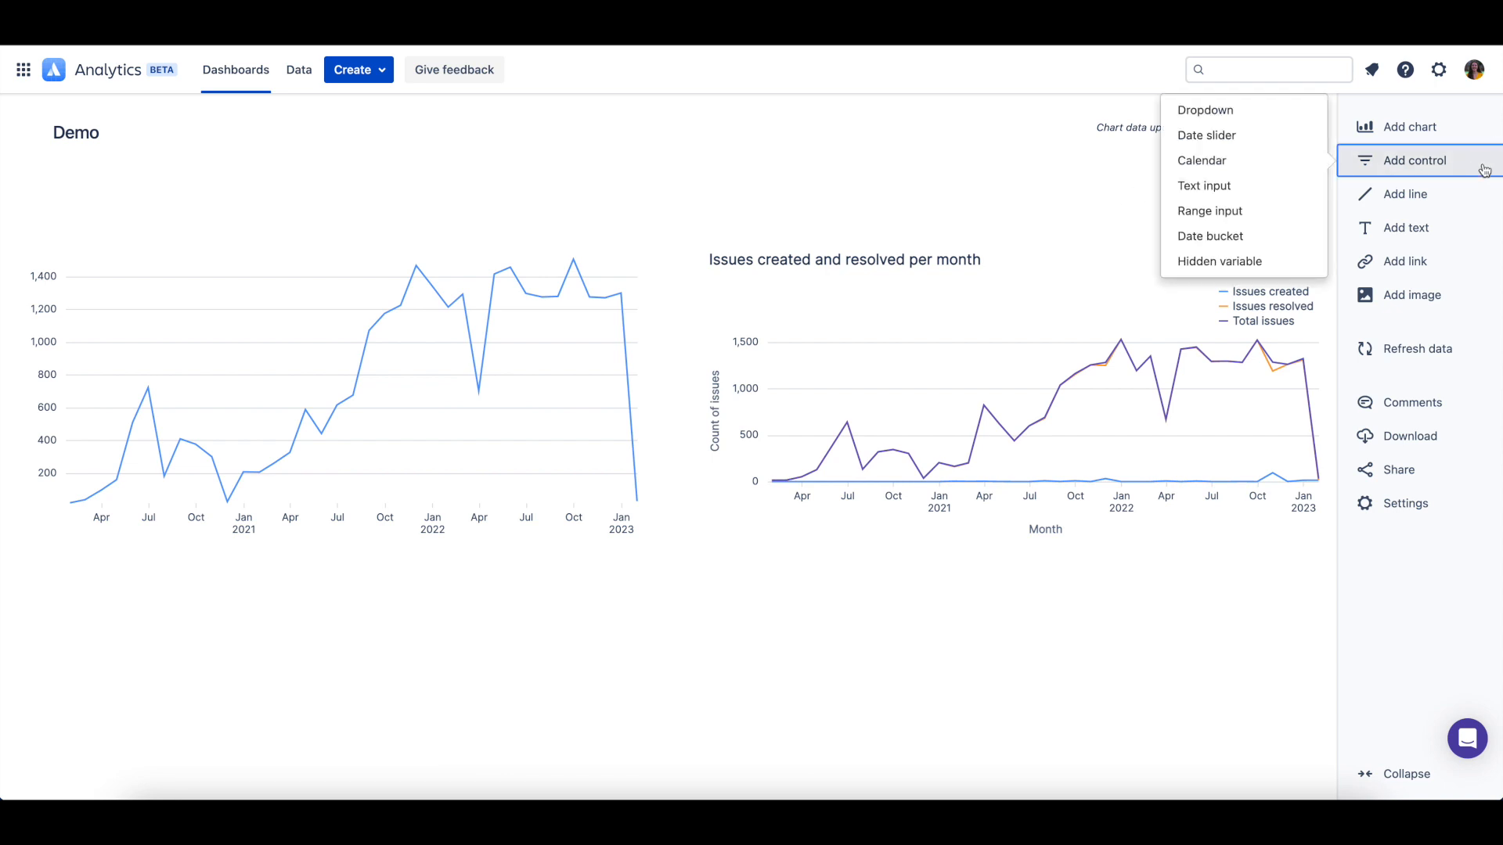
{"action": "mouse_move", "coordinate": [1205, 109]}
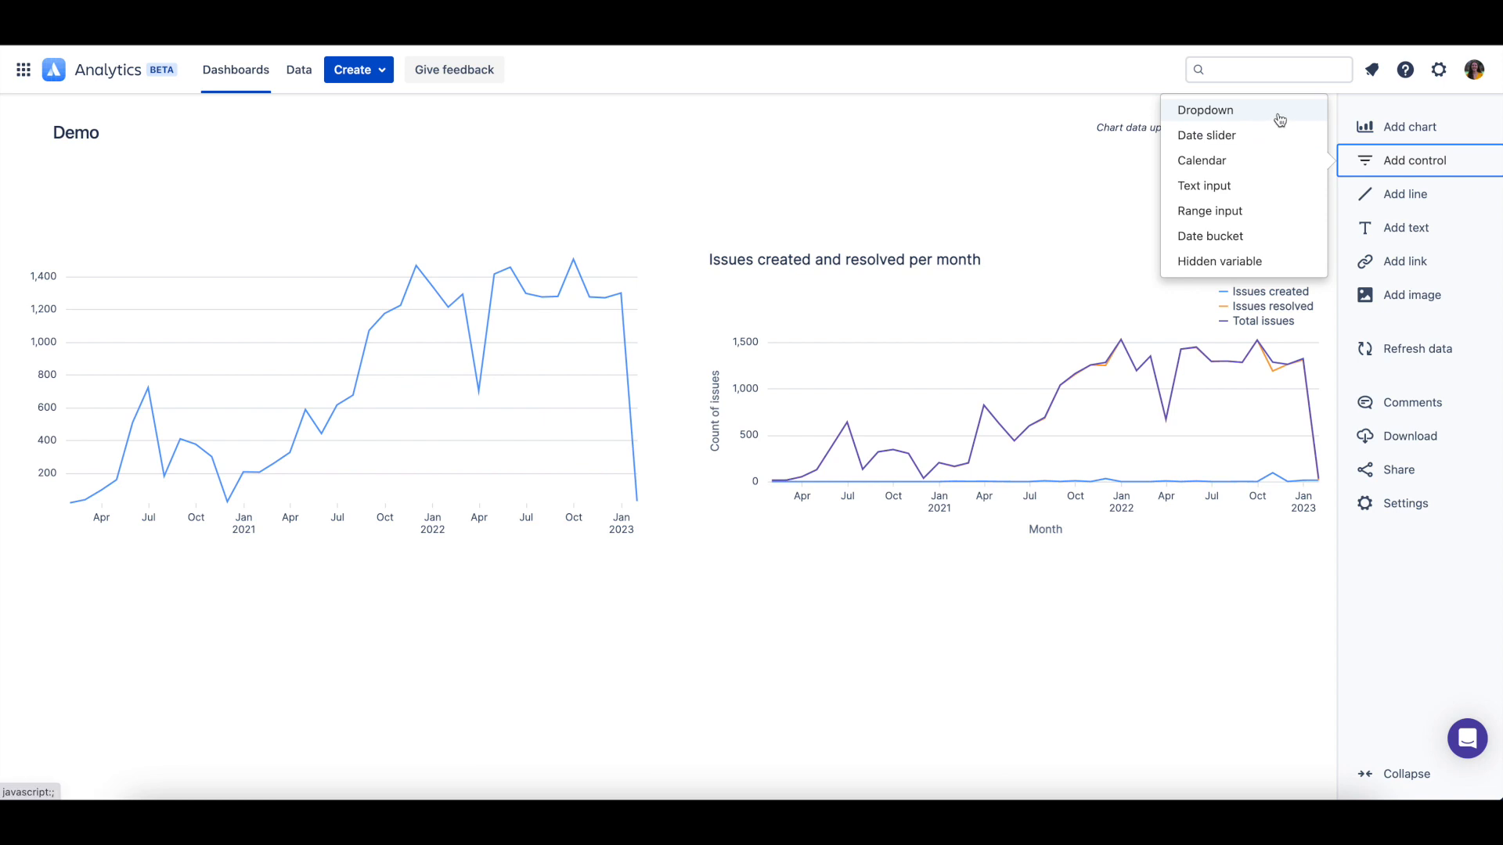
Create a Dropdown control with variable name PROJECT_NAME and Multiple select enabled.
{"action": "left_click", "coordinate": [1204, 110]}
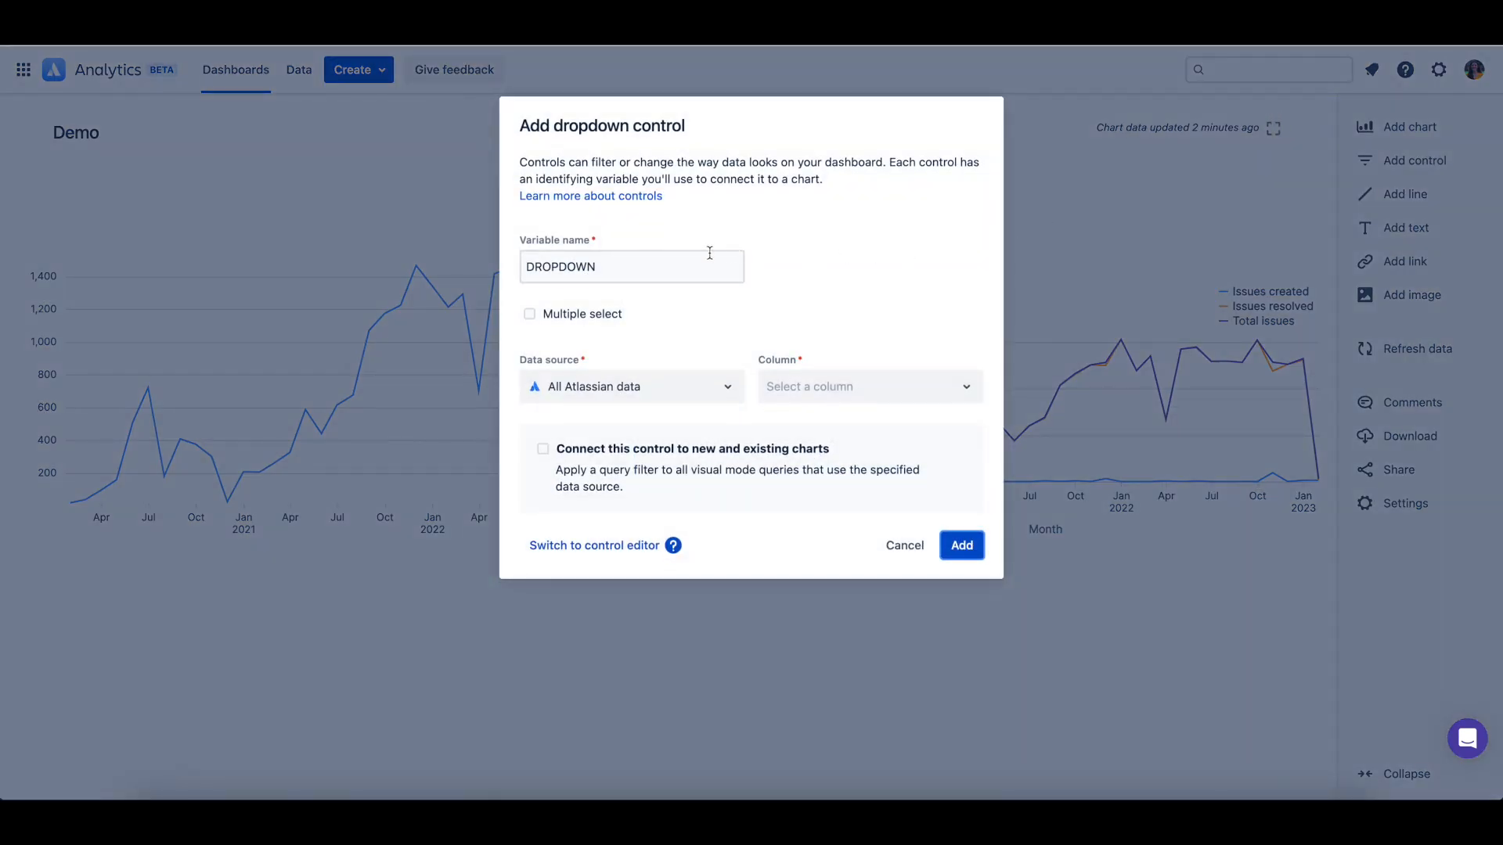
{"action": "left_click", "coordinate": [631, 266]}
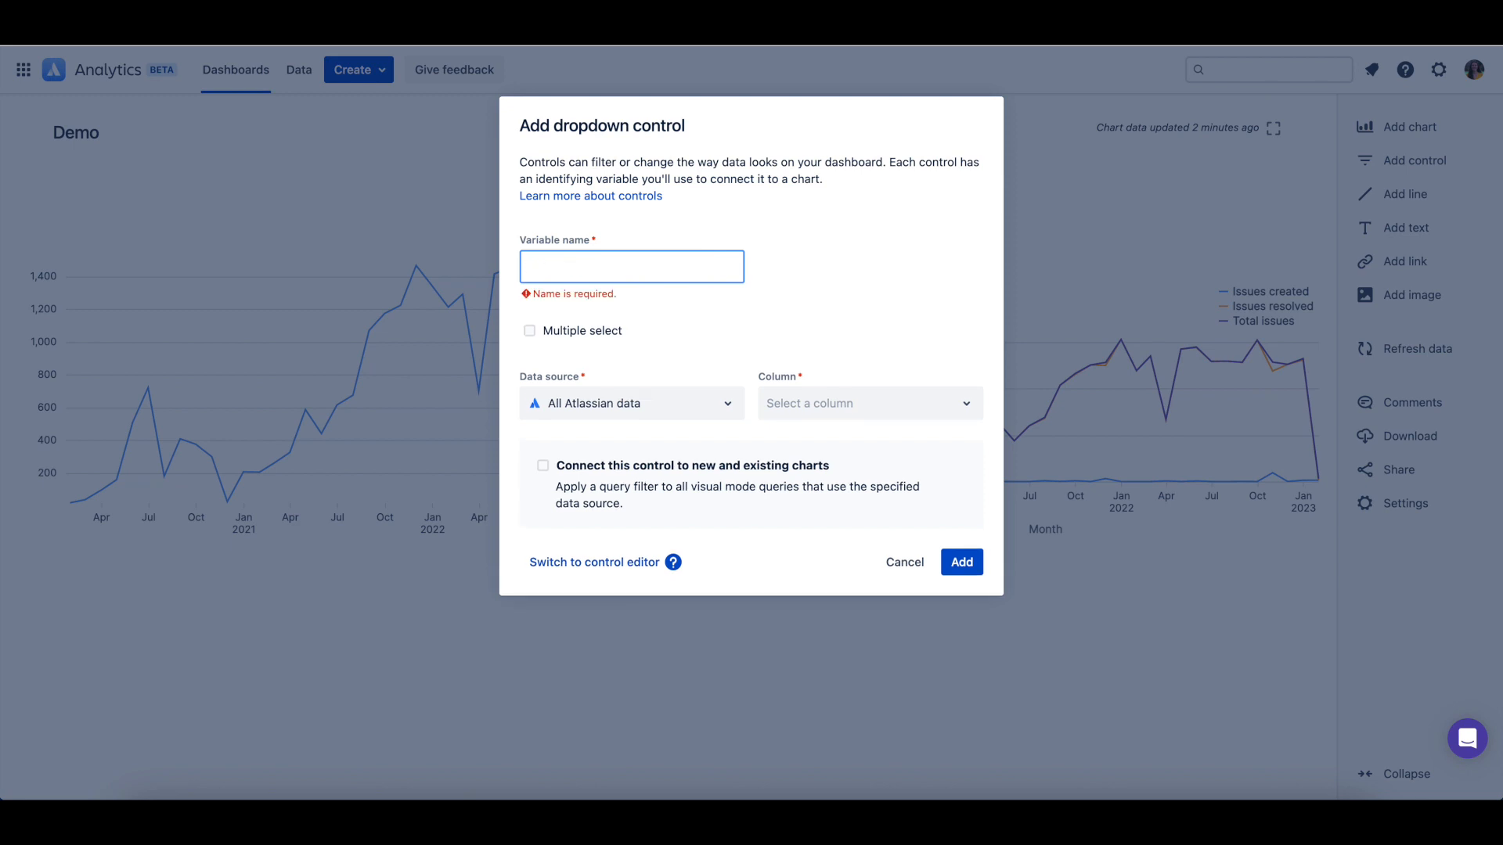
{"action": "type", "text": "PROJECT_NA"}
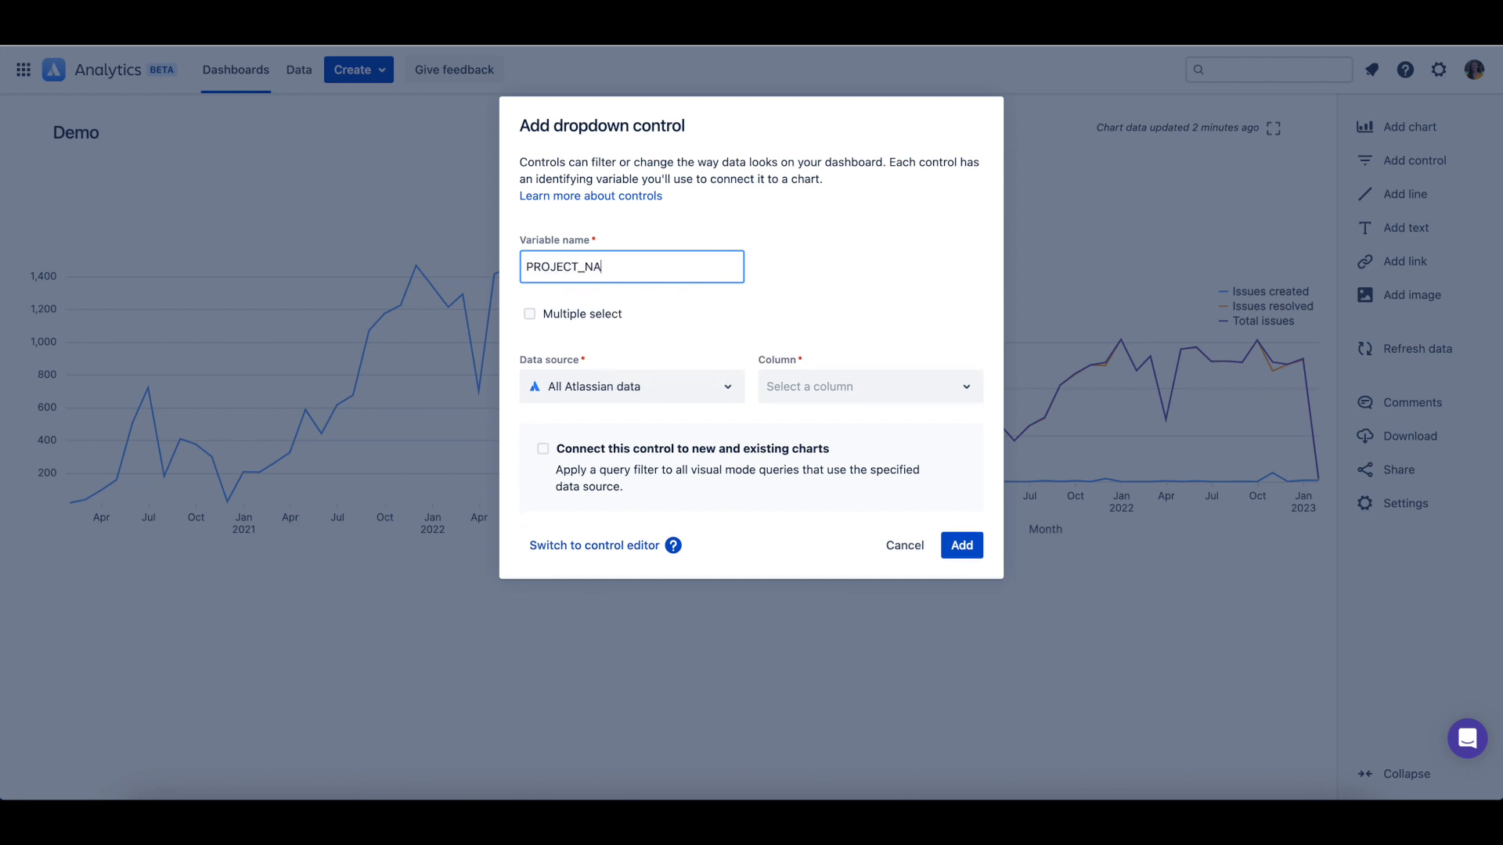
{"action": "type", "text": "ME"}
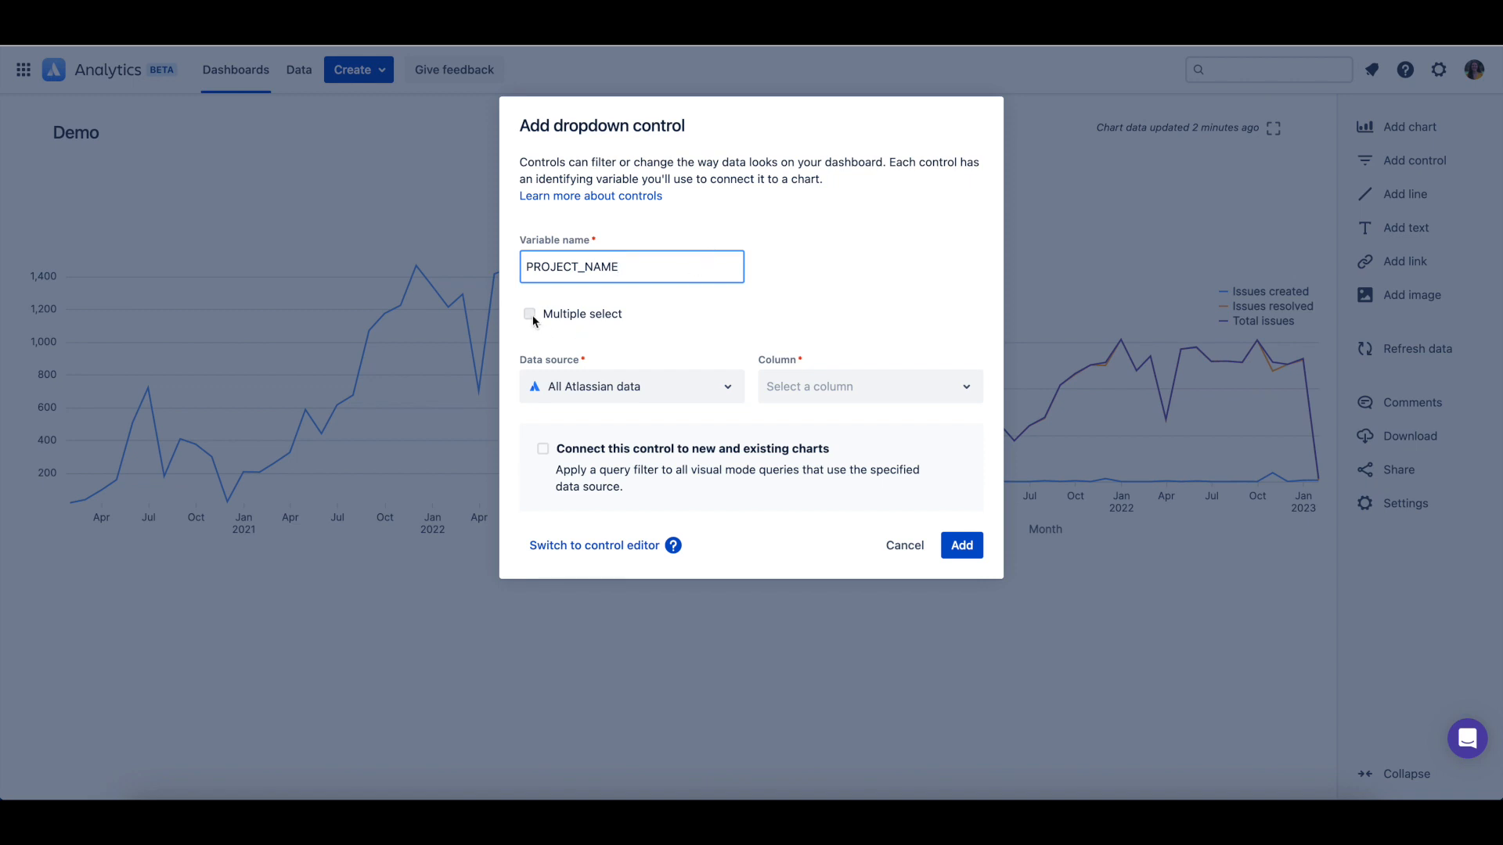
{"action": "left_click", "coordinate": [530, 313]}
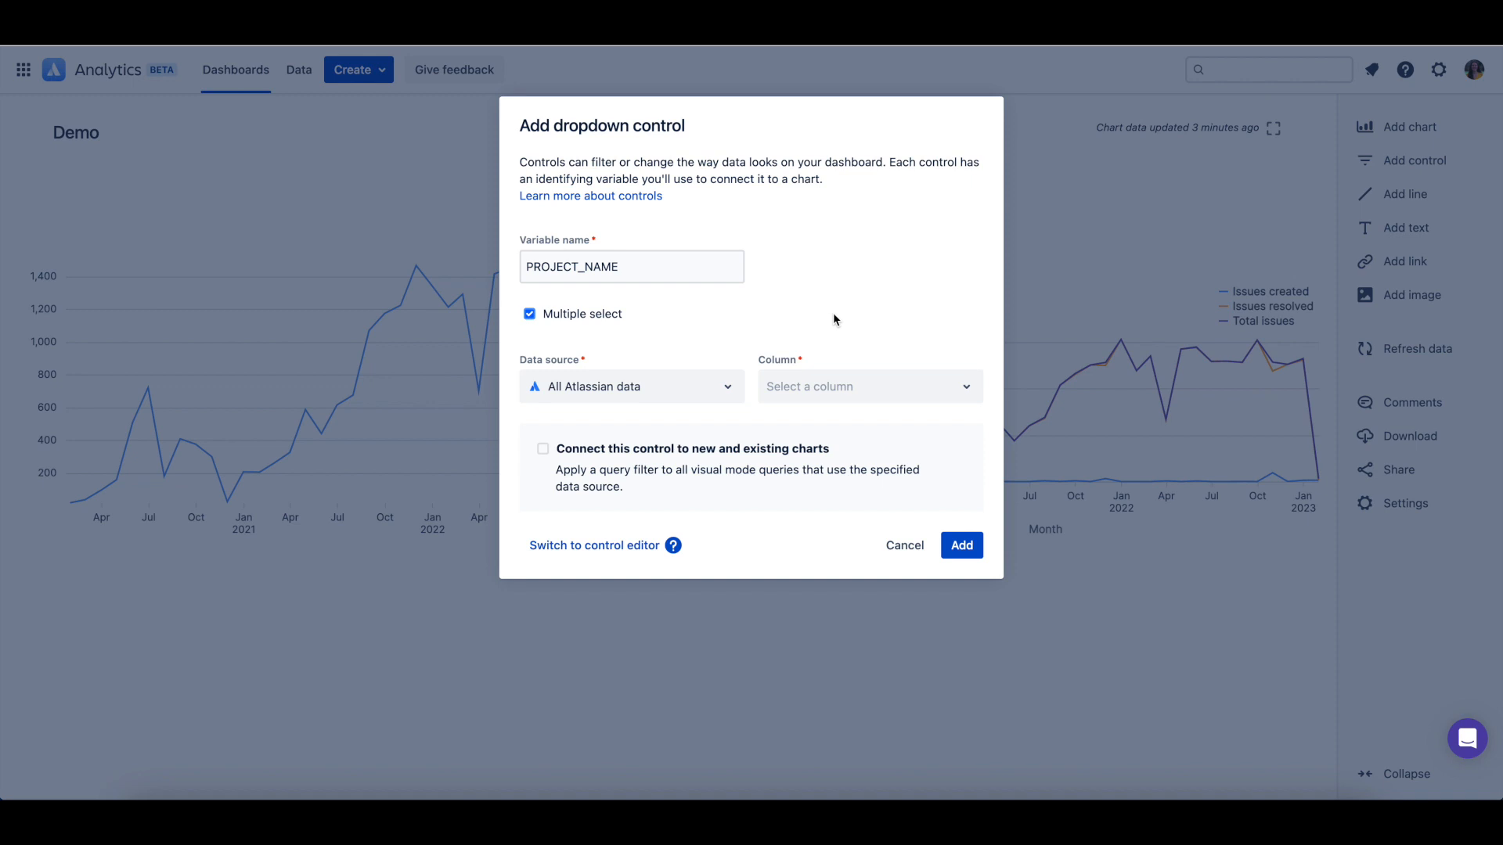
{"action": "mouse_move", "coordinate": [825, 325]}
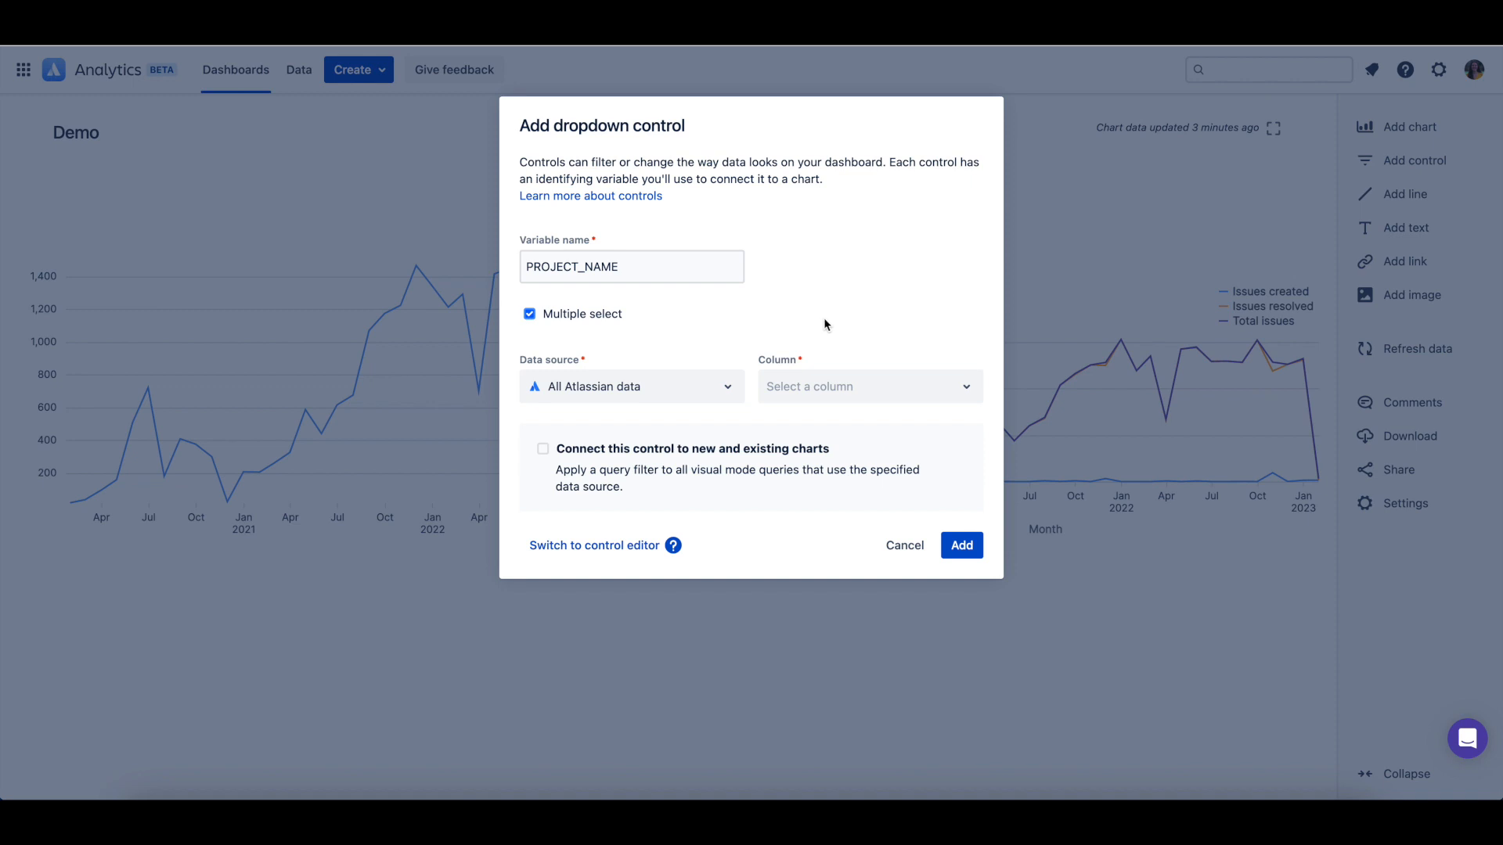
{"action": "mouse_move", "coordinate": [638, 418]}
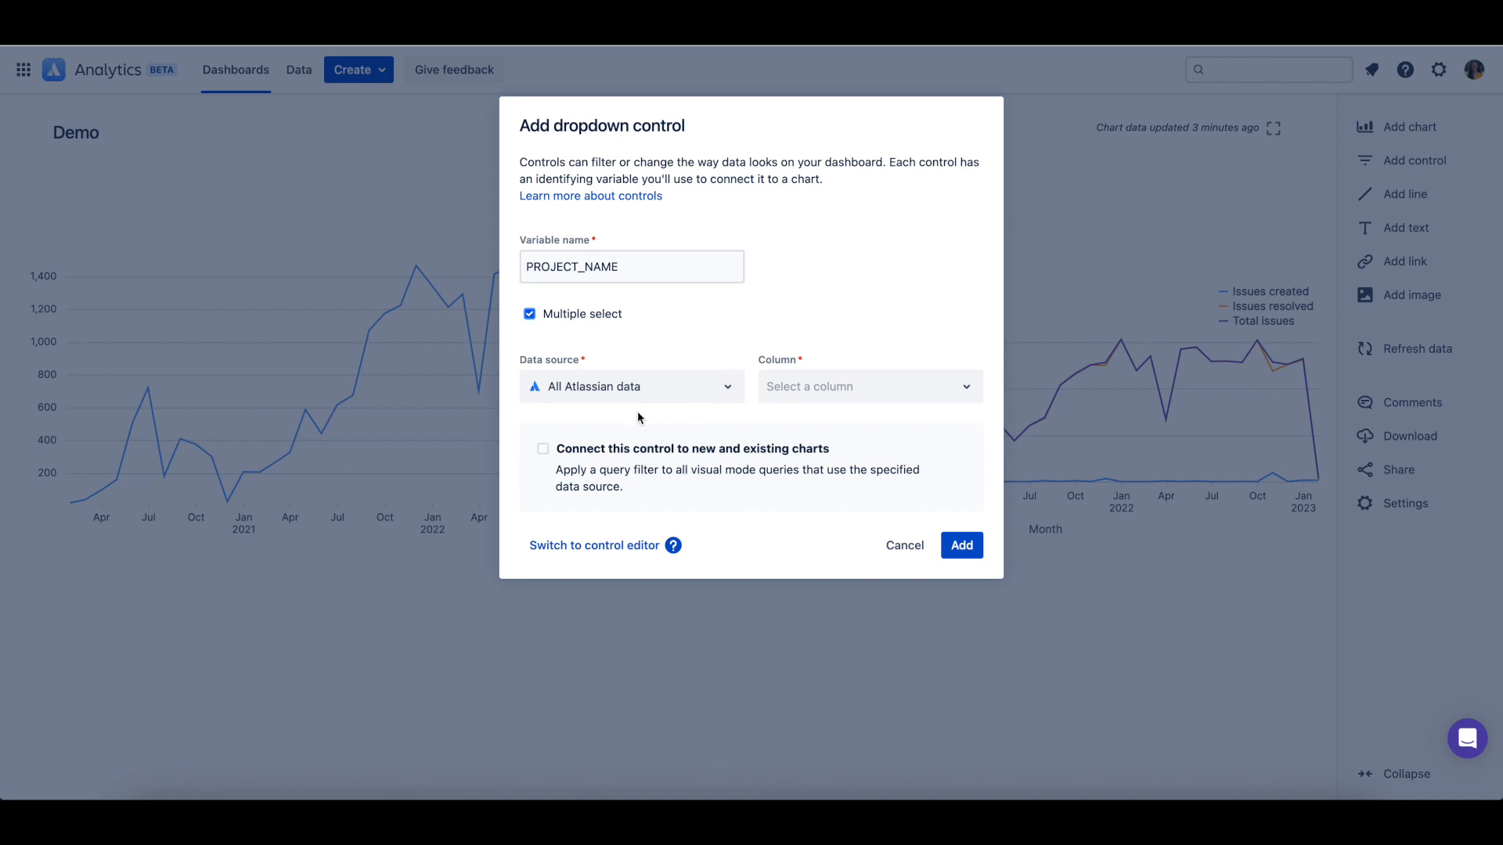
{"action": "mouse_move", "coordinate": [613, 386]}
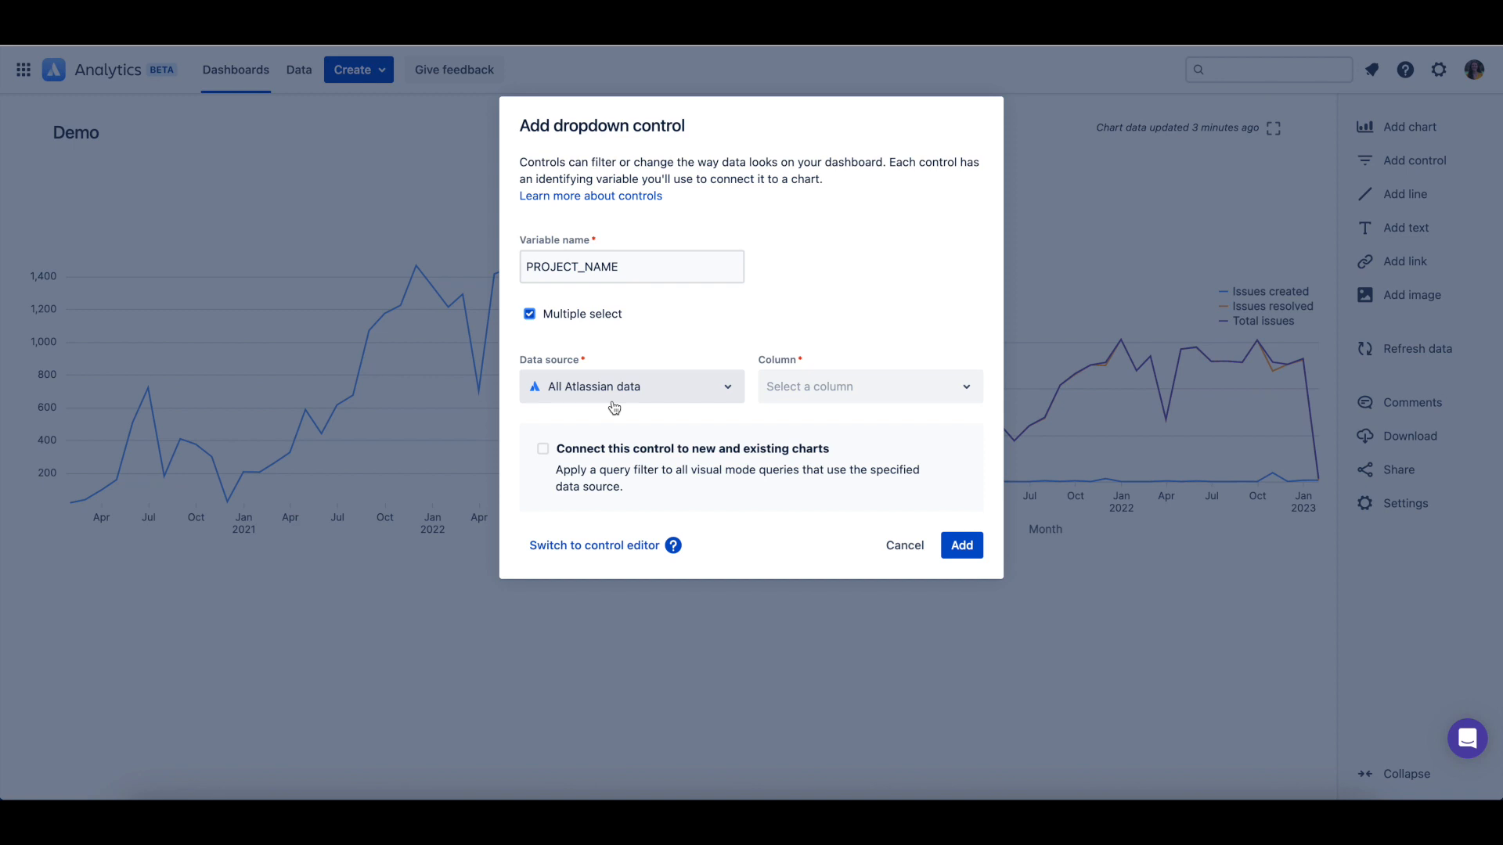
{"action": "mouse_move", "coordinate": [870, 385]}
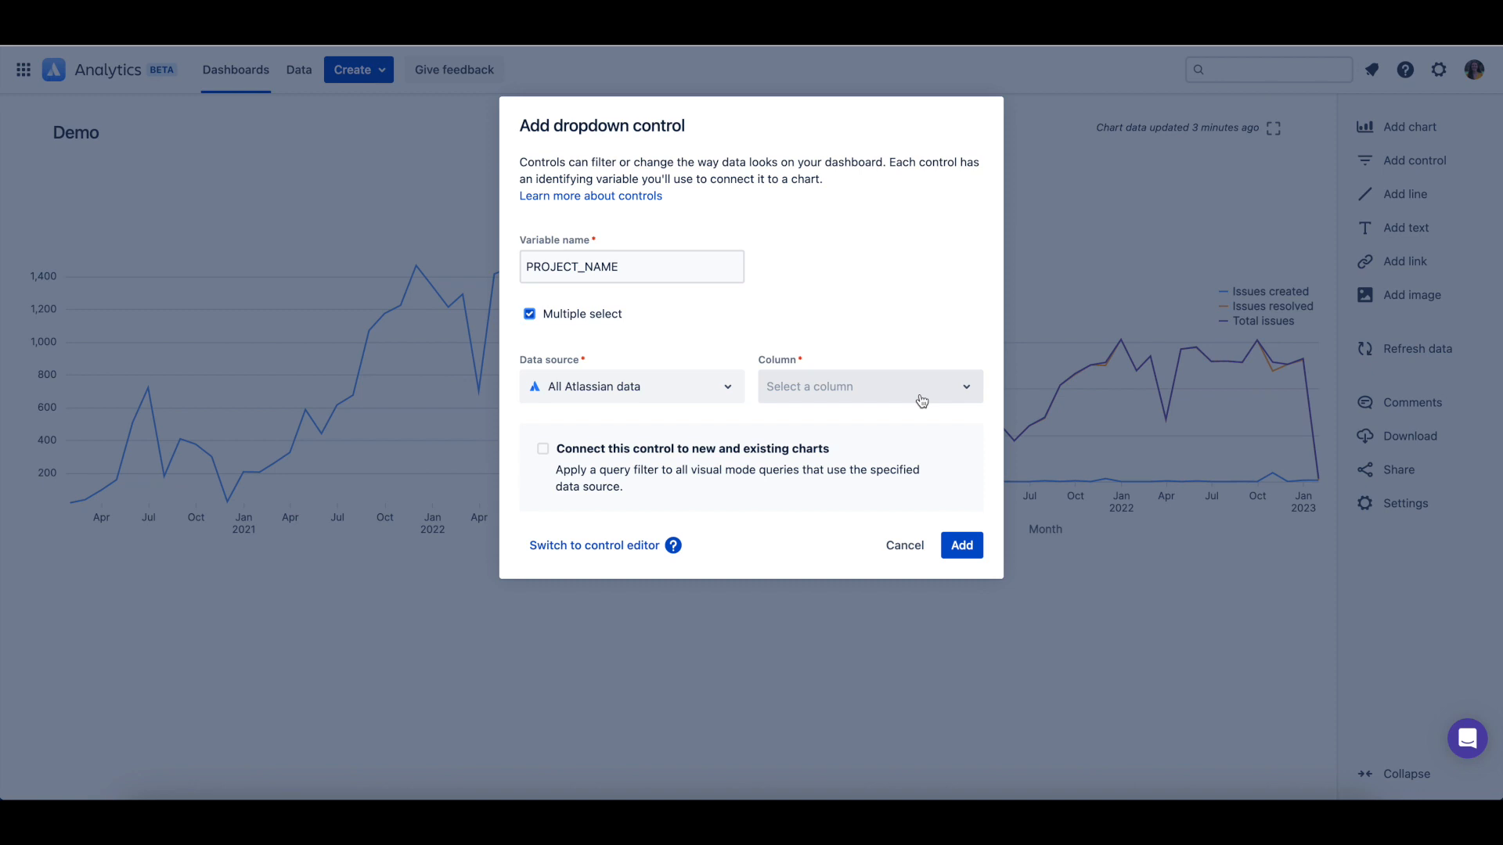
Set the dropdown's column to Name under the Project table.
{"action": "left_click", "coordinate": [868, 385]}
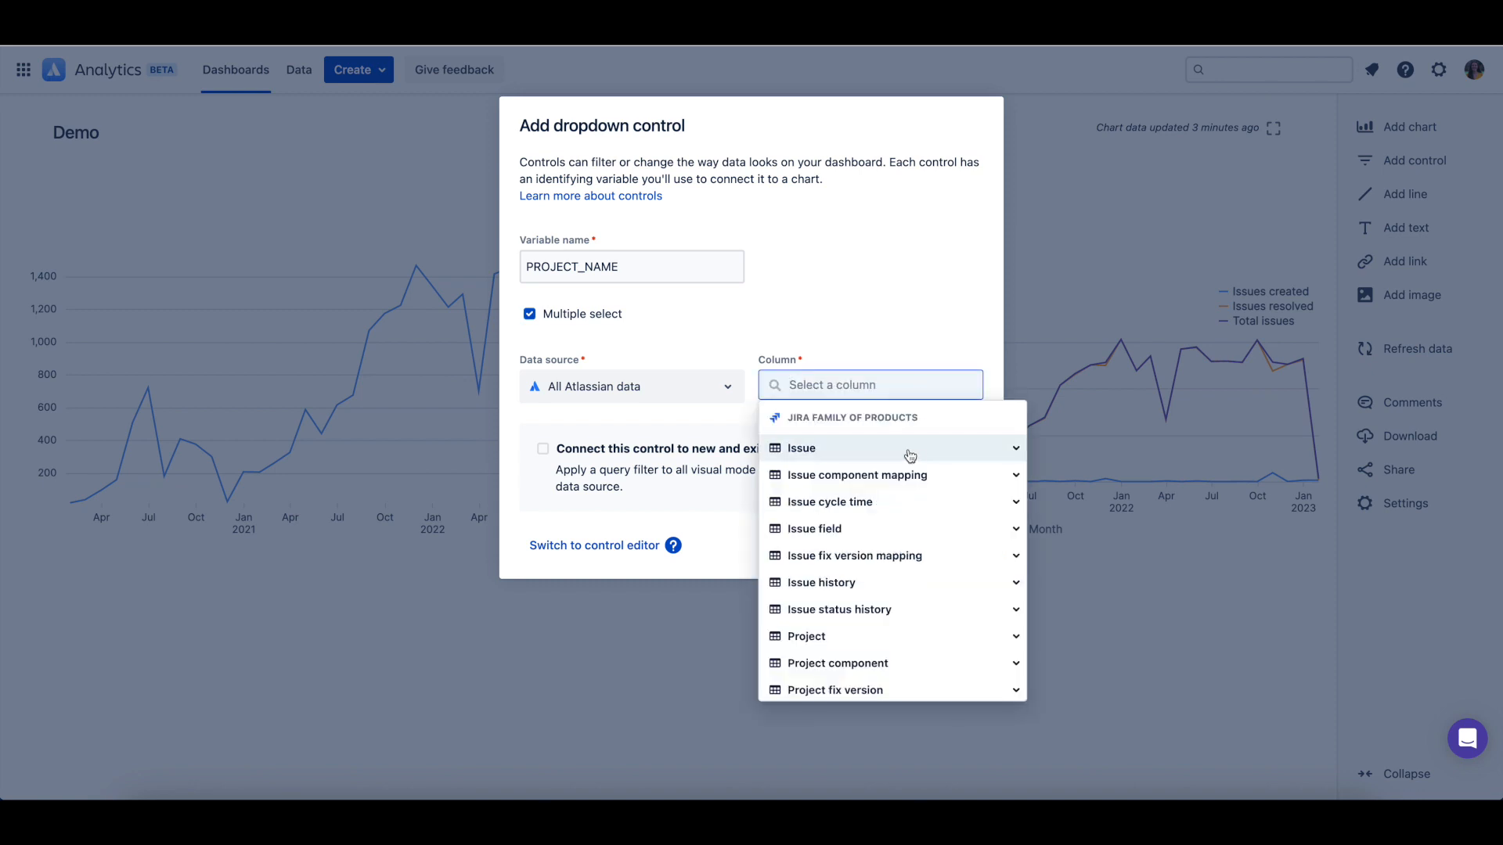
{"action": "scroll", "scroll_direction": "down", "scroll_amount": 3}
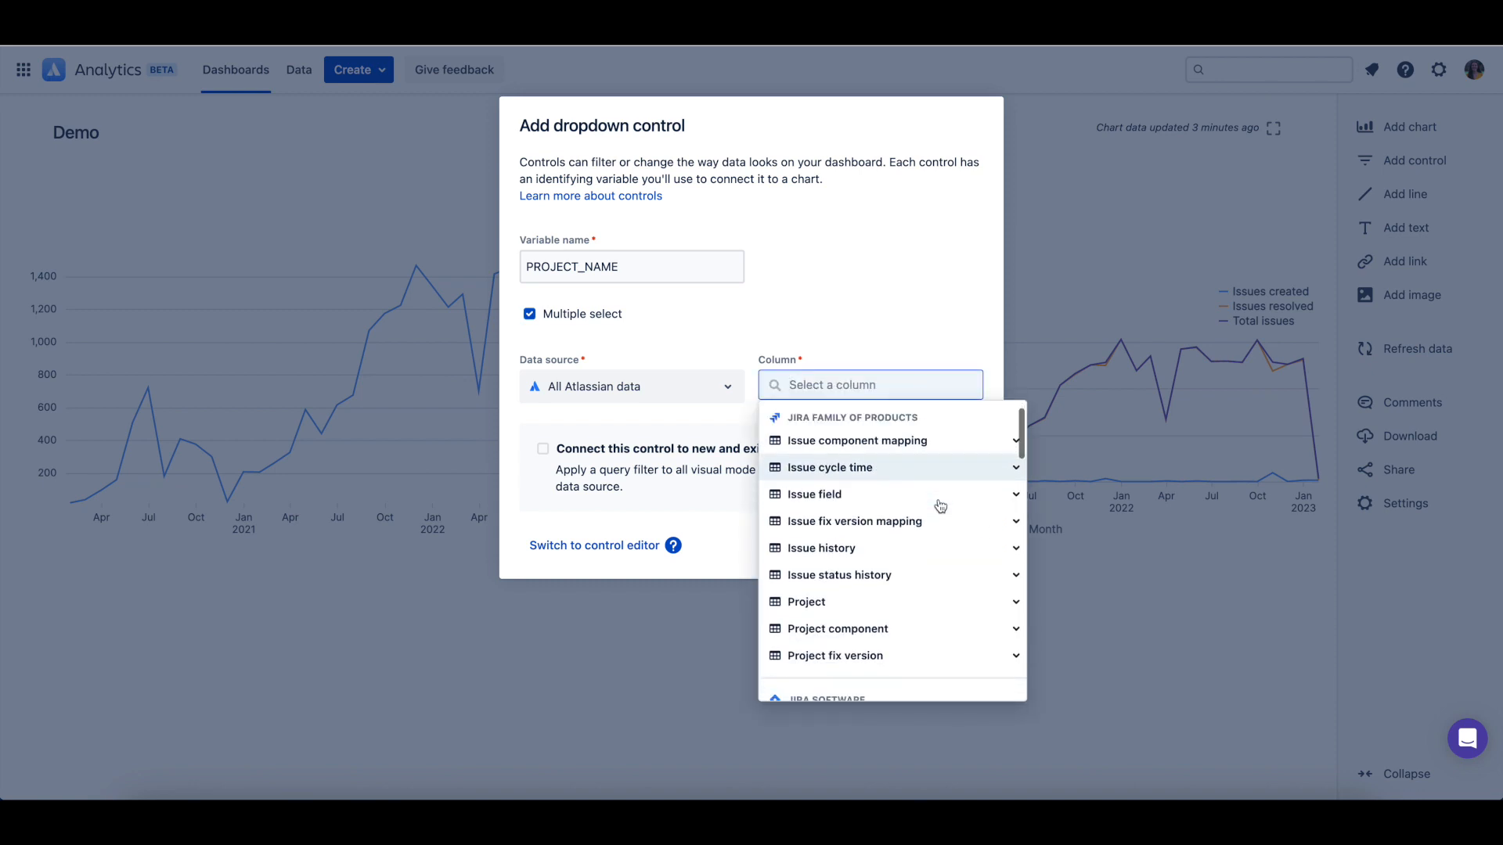
{"action": "left_click", "coordinate": [806, 557]}
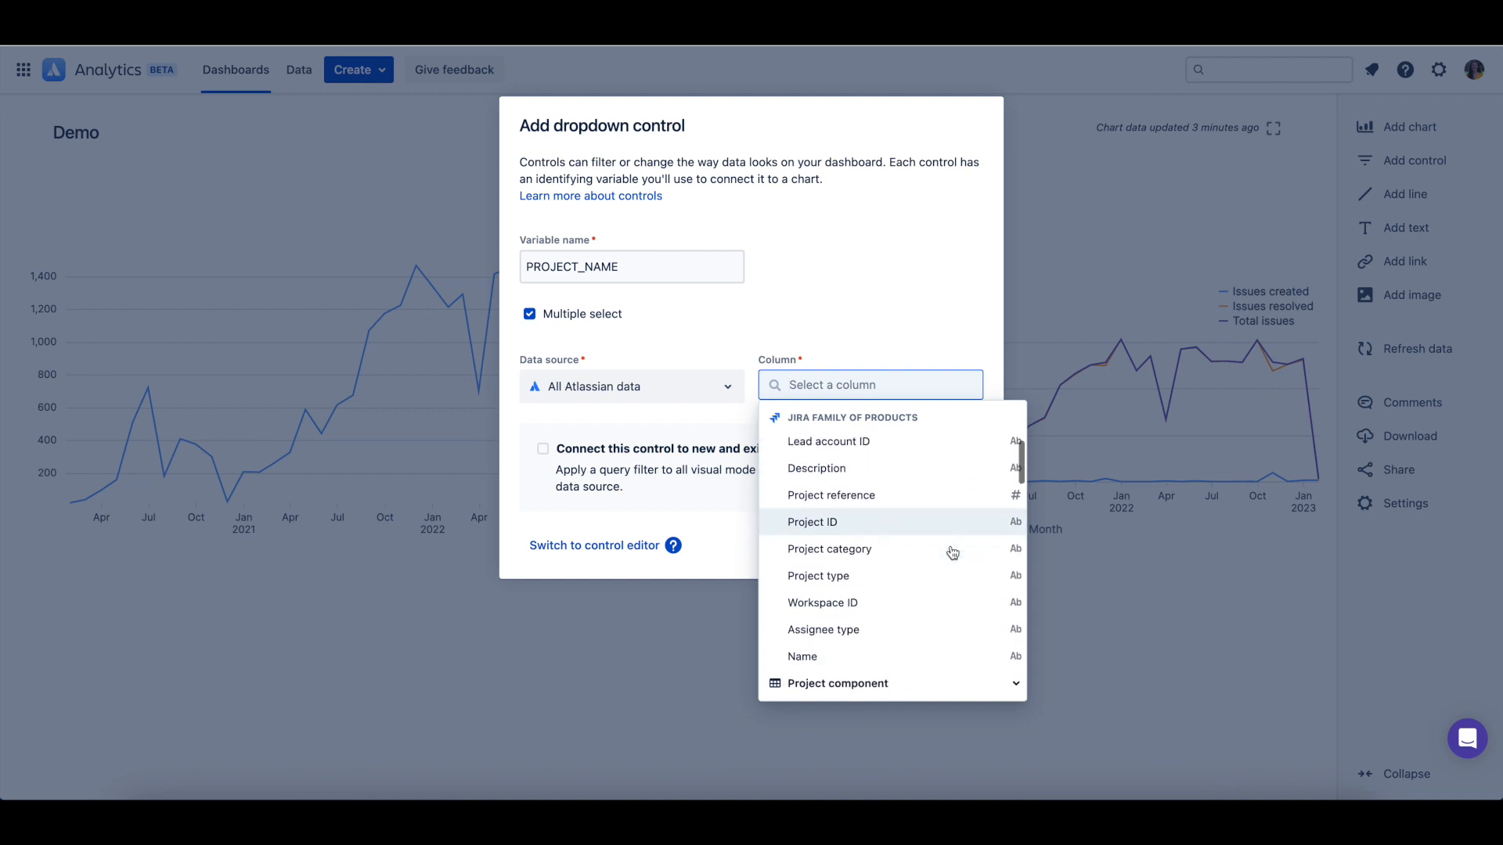
{"action": "left_click", "coordinate": [802, 657]}
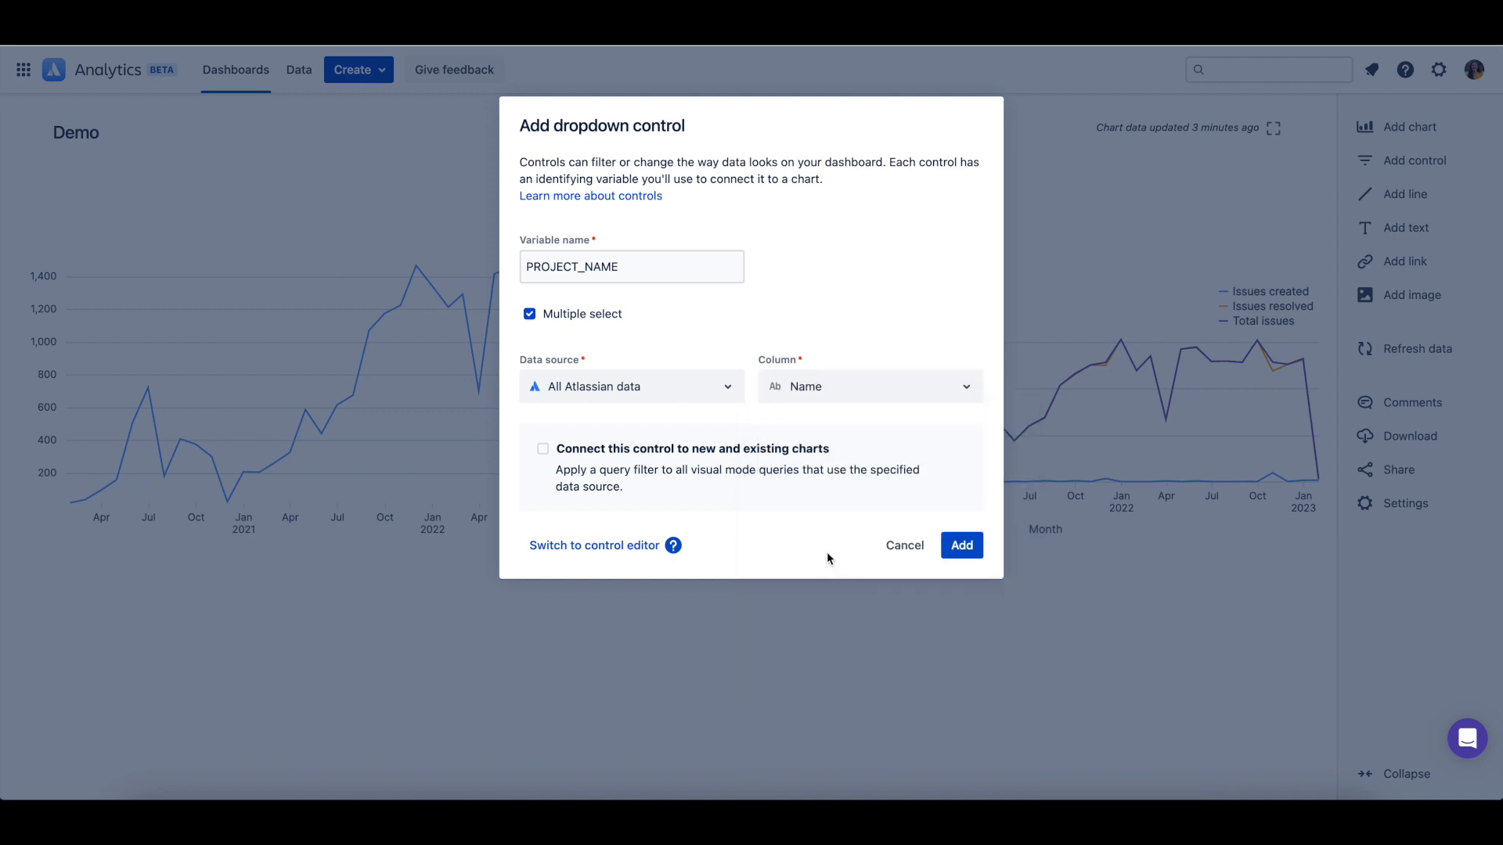
{"action": "mouse_move", "coordinate": [789, 531]}
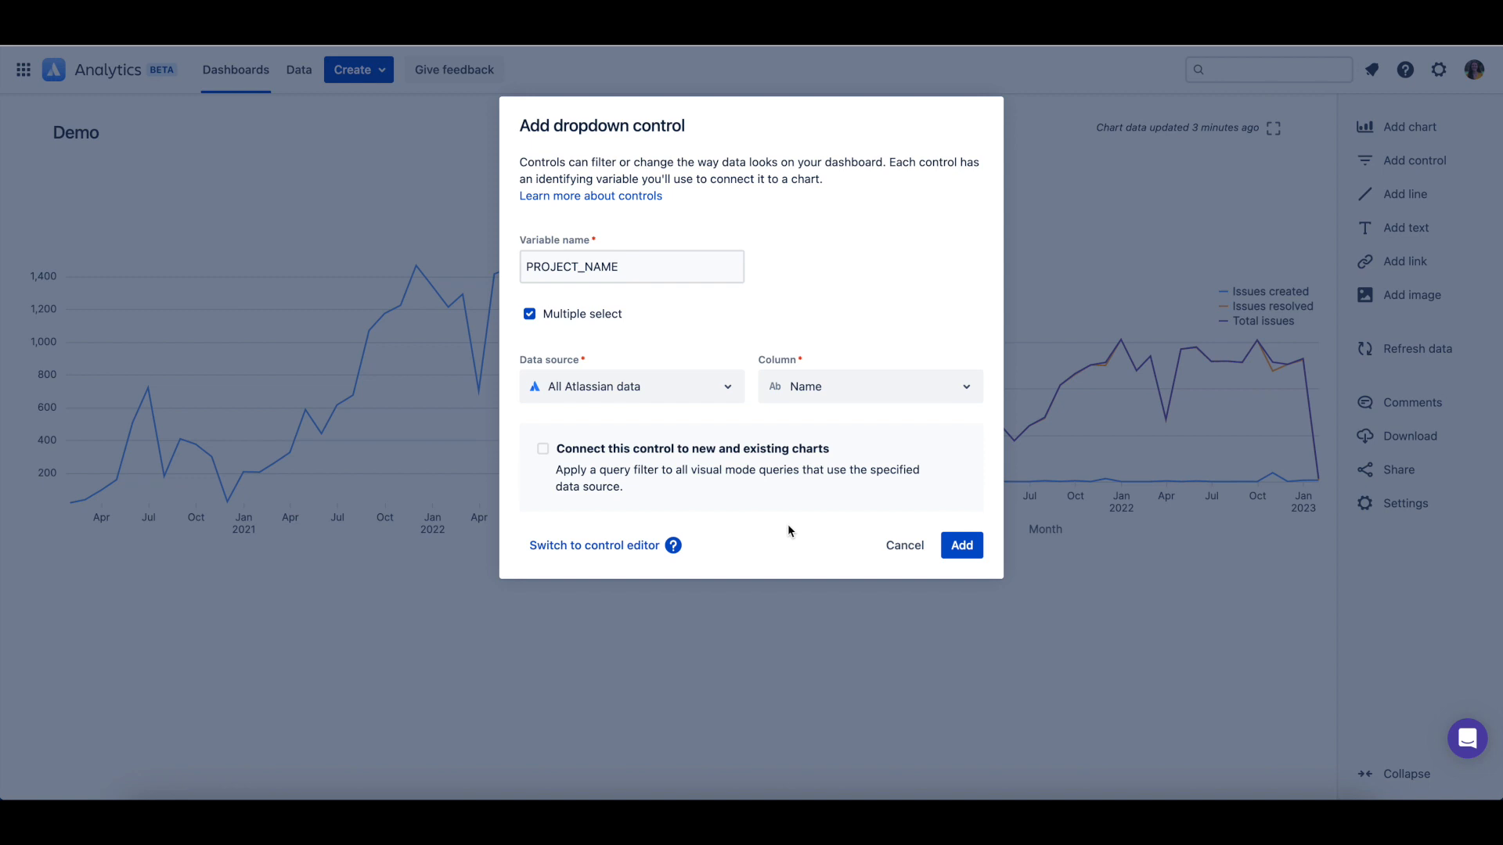
{"action": "mouse_move", "coordinate": [558, 462]}
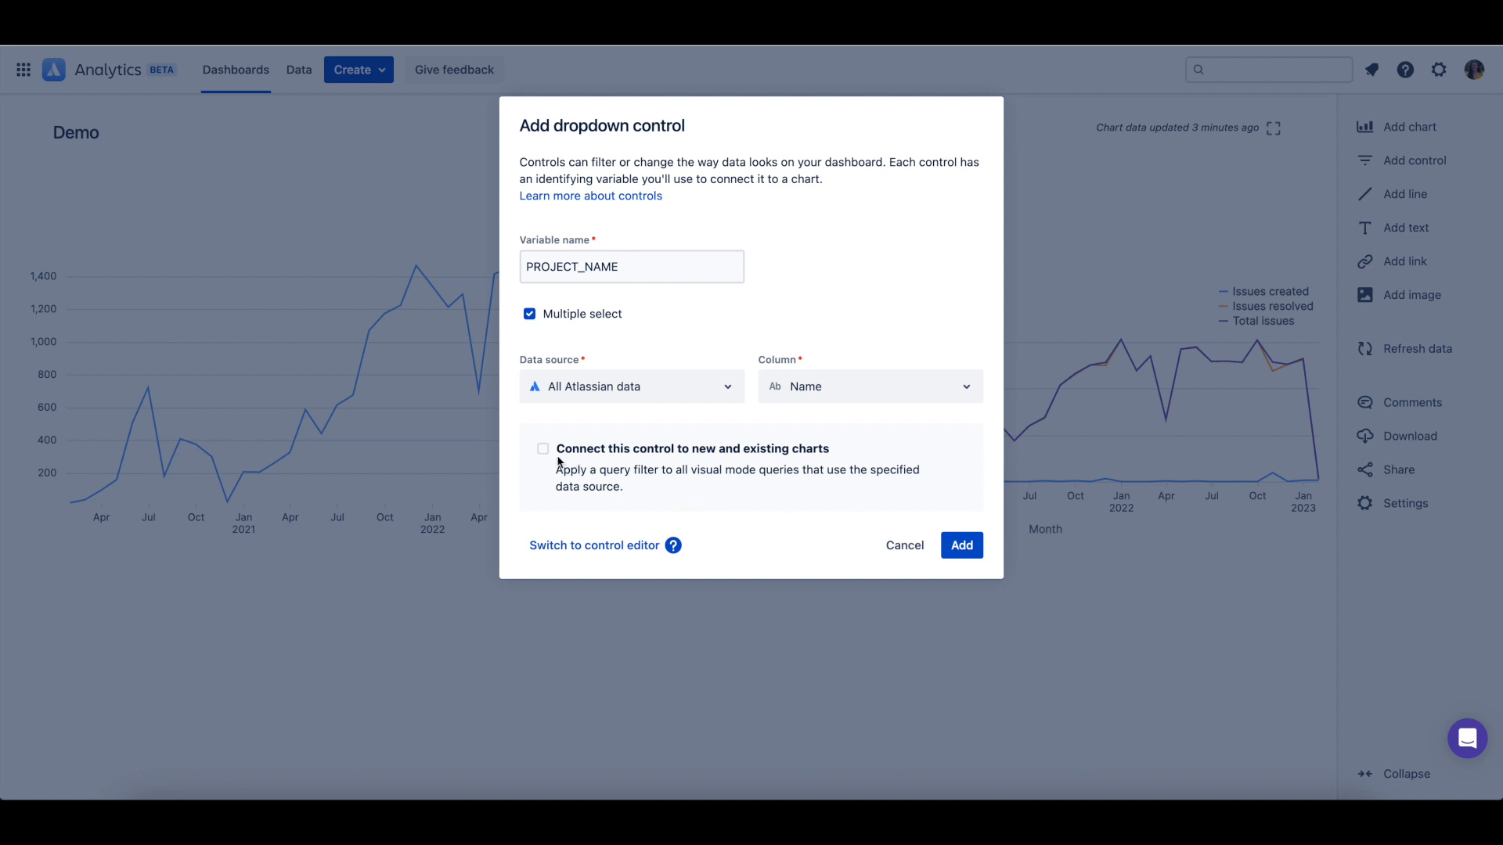
Connect the control to new and existing charts using 'Is one of', and add it.
{"action": "left_click", "coordinate": [543, 448]}
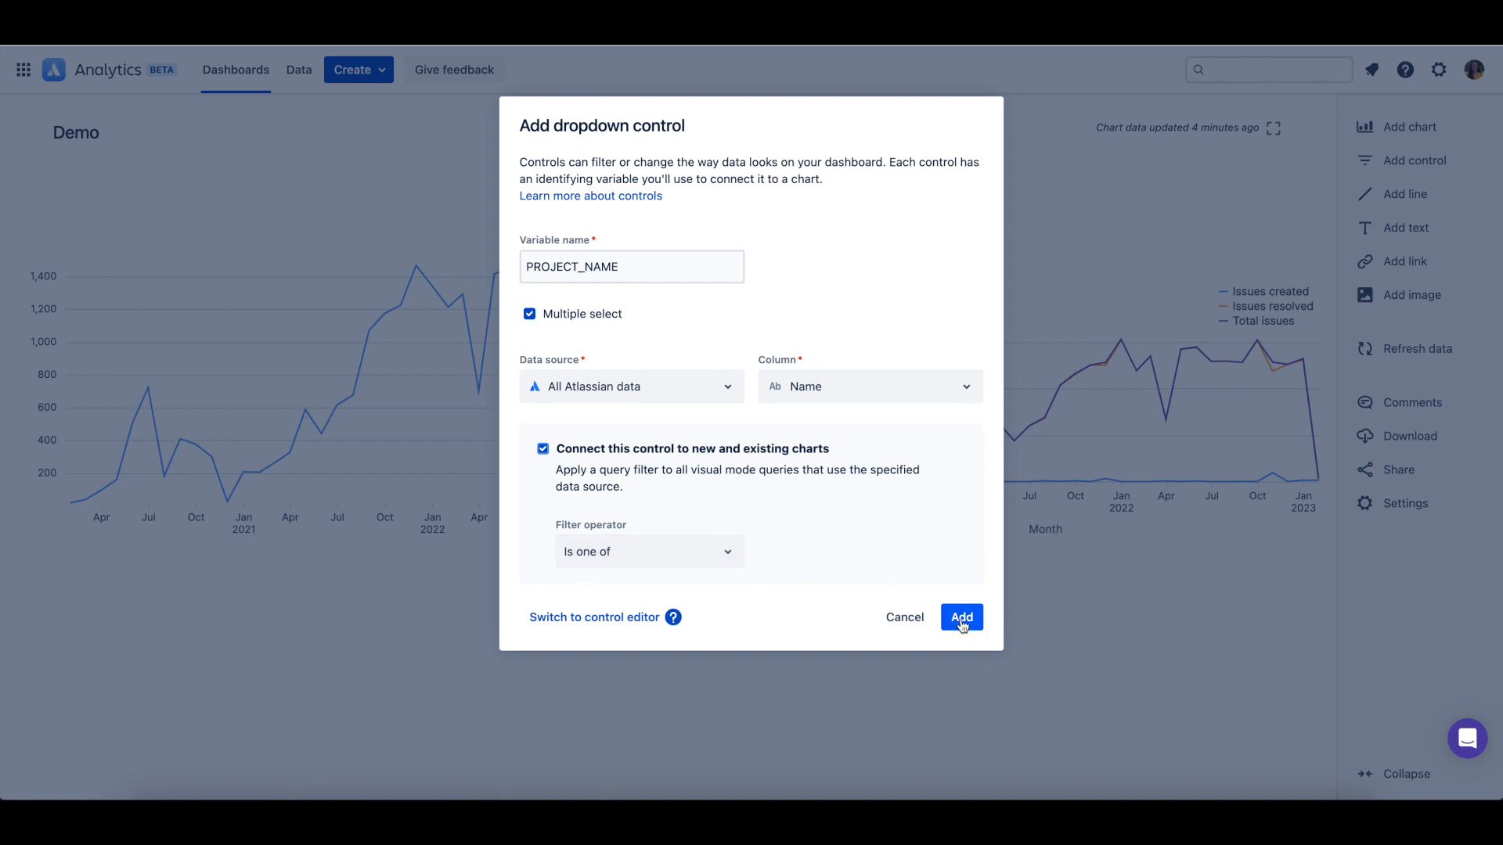
{"action": "left_click", "coordinate": [960, 616]}
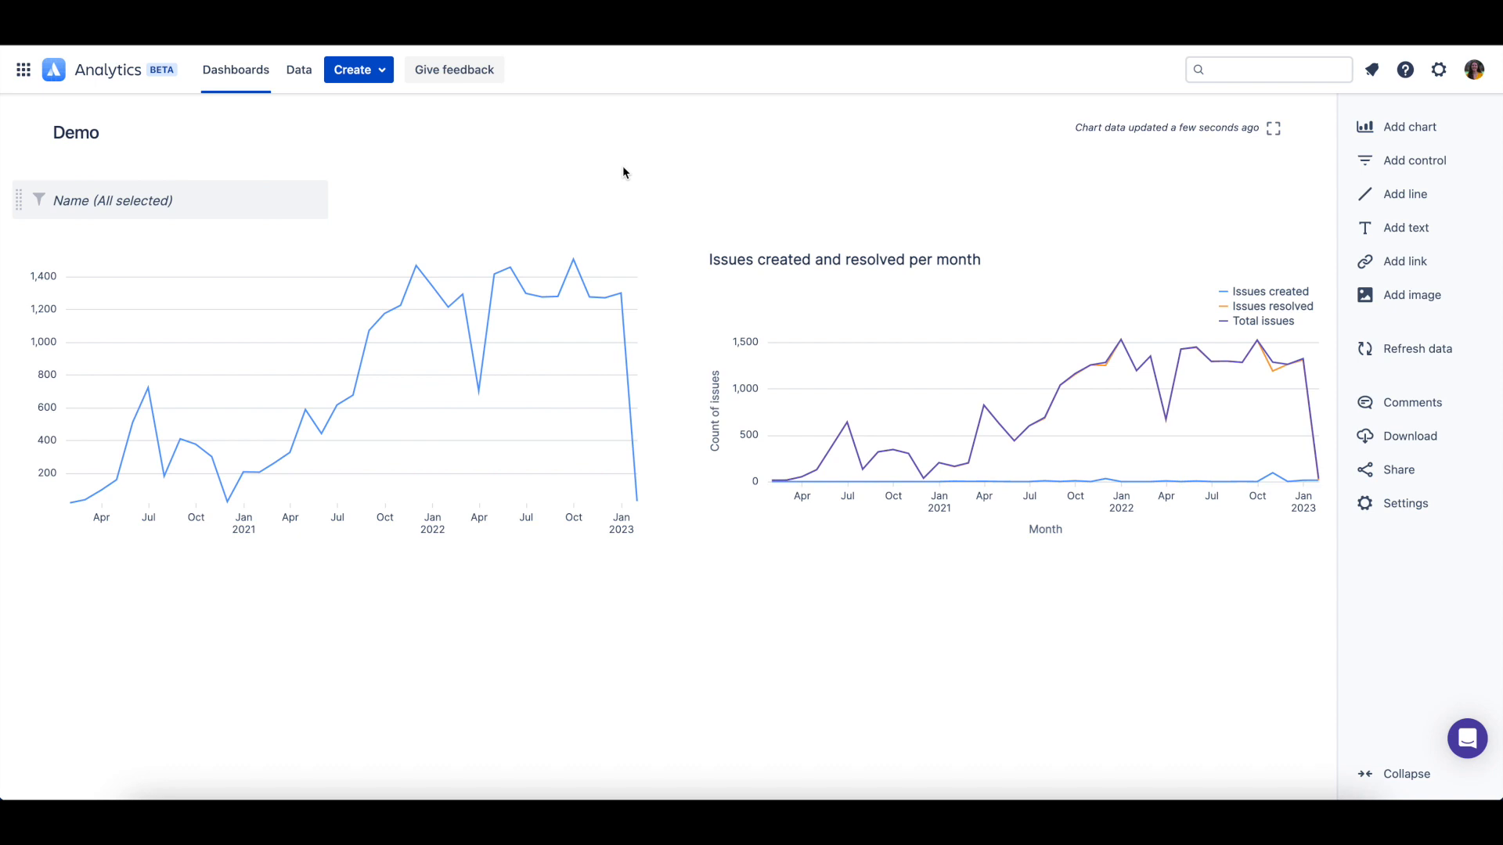
{"action": "mouse_move", "coordinate": [705, 170]}
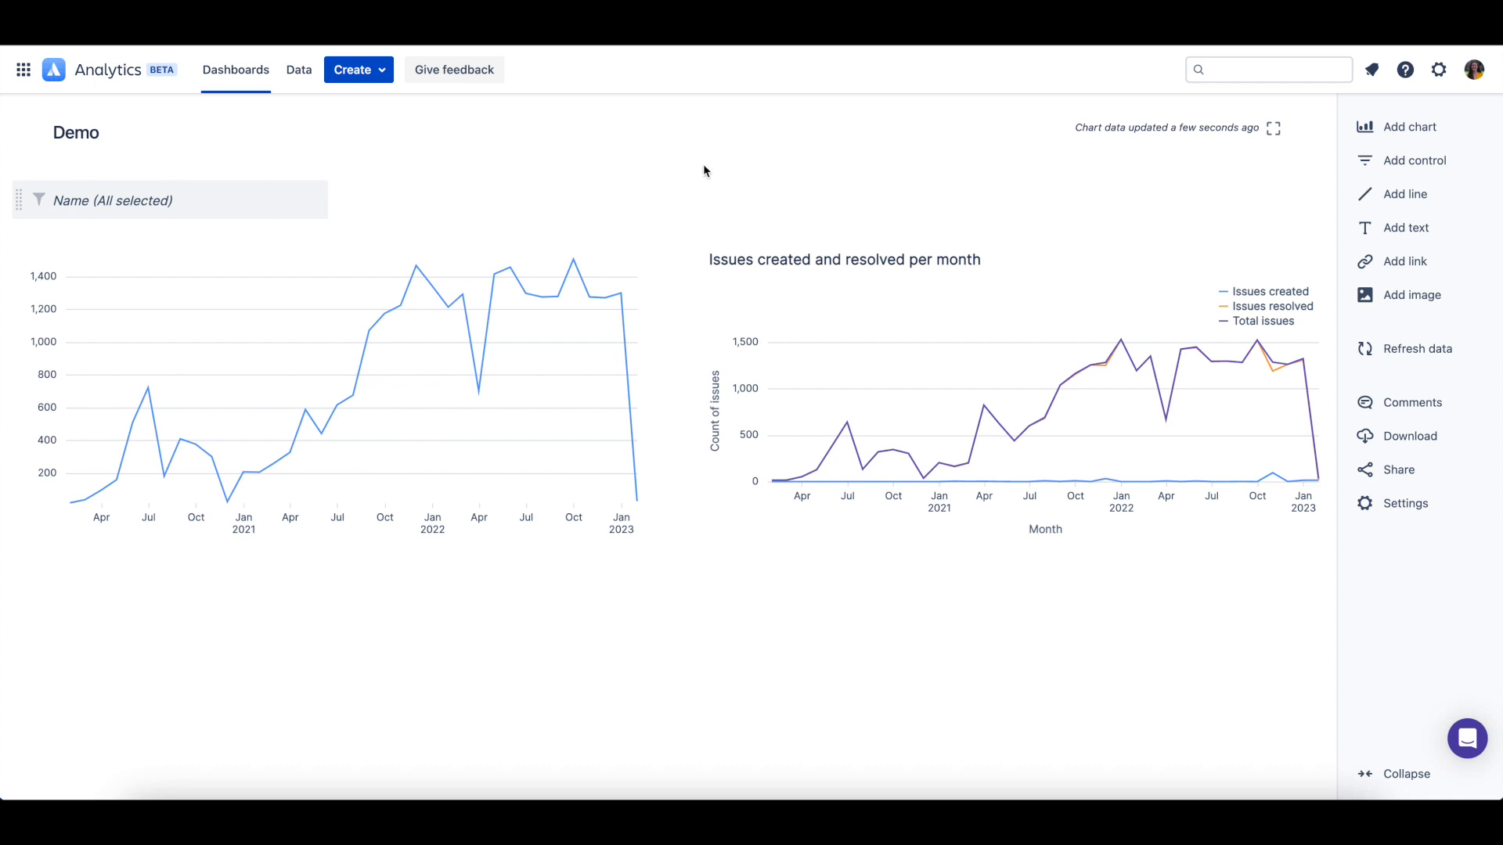
Add a Calendar control, briefly trying Single date before returning to Date range.
{"action": "left_click", "coordinate": [1413, 160]}
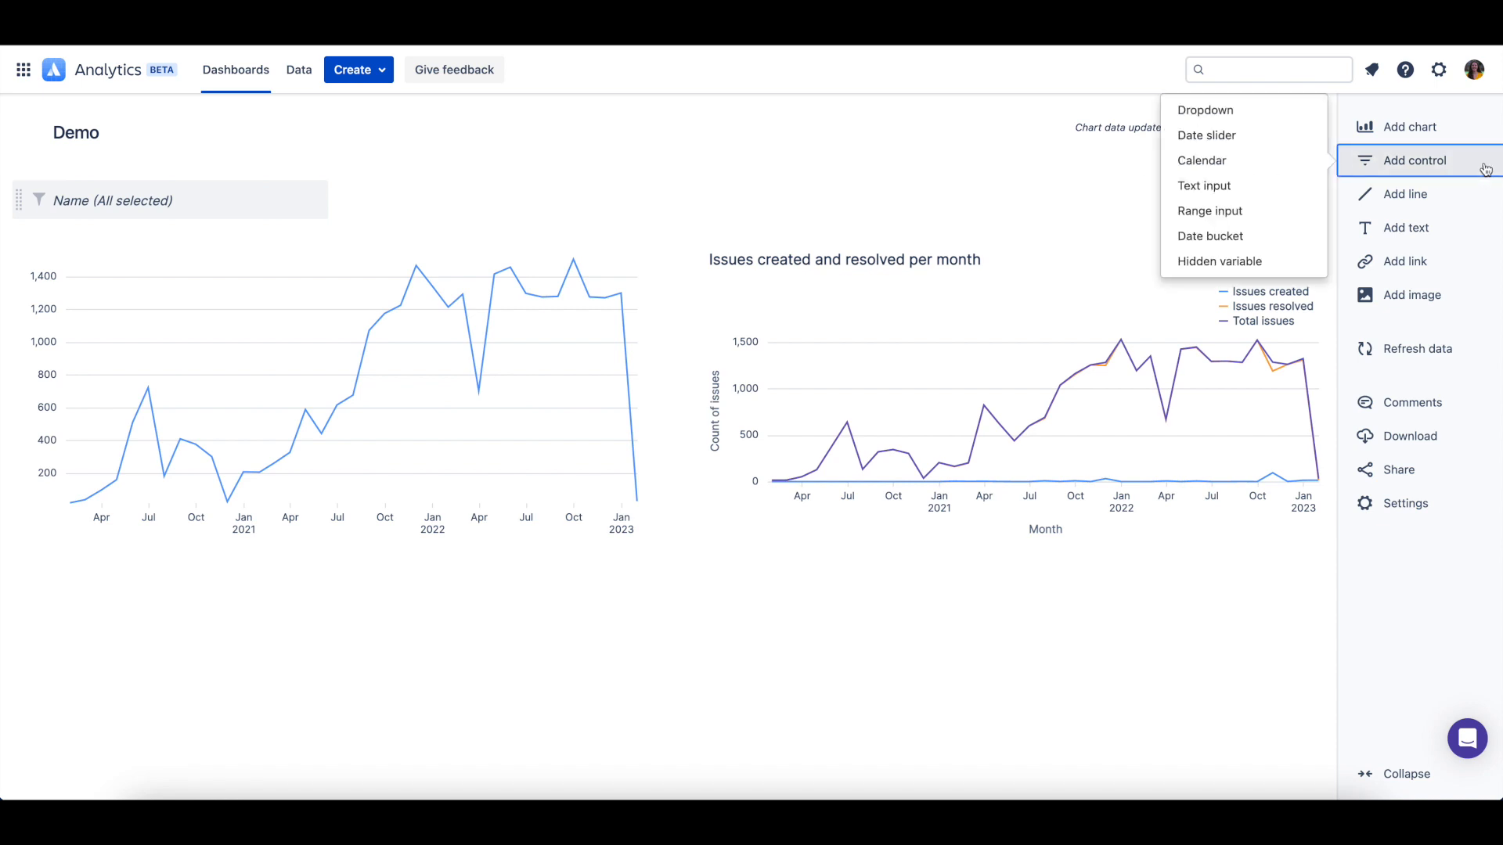
{"action": "mouse_move", "coordinate": [1200, 160]}
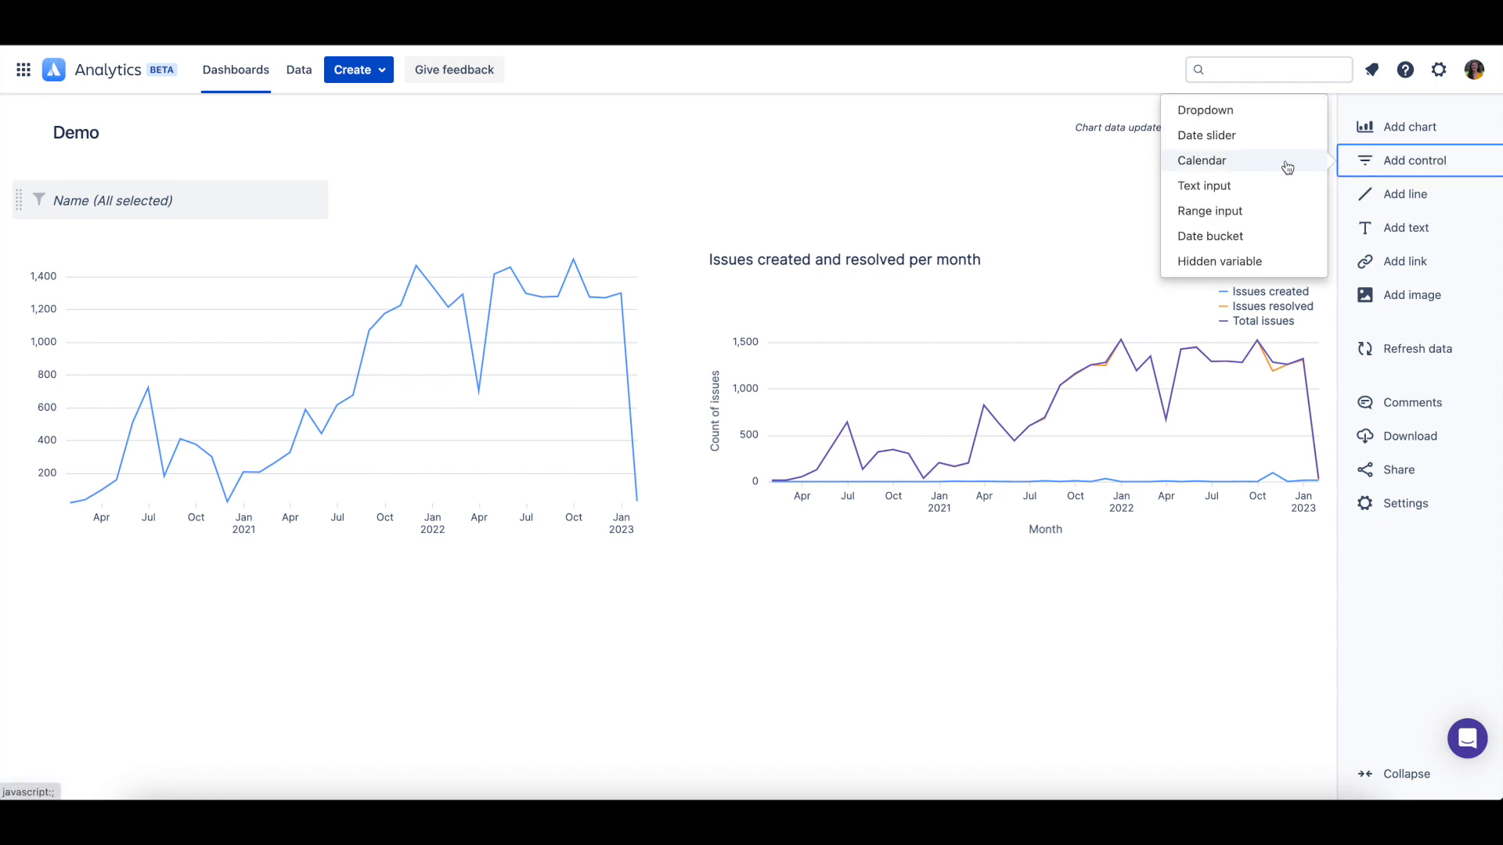
{"action": "left_click", "coordinate": [1201, 160]}
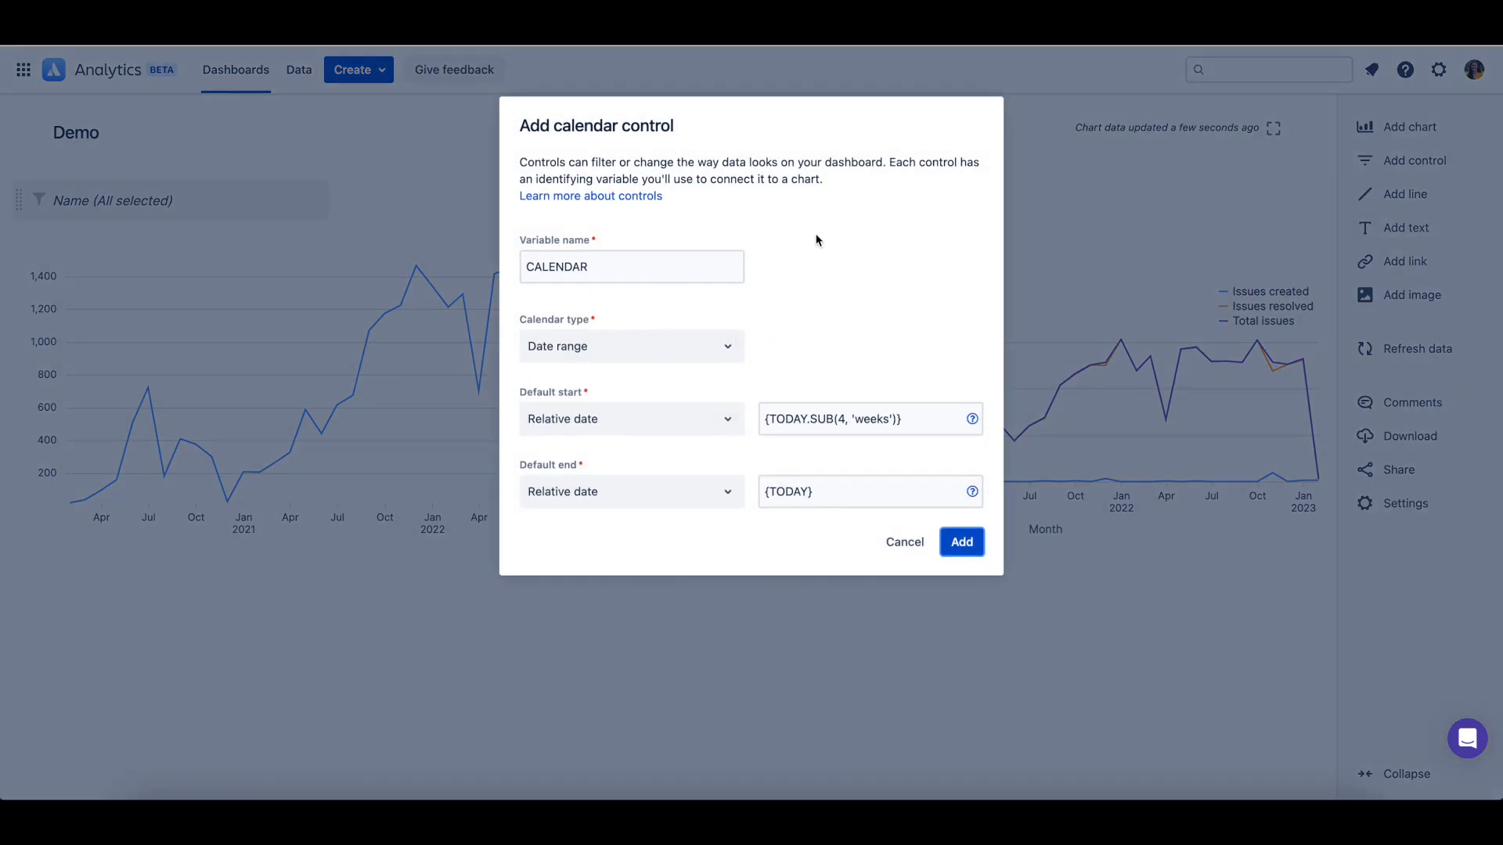
{"action": "mouse_move", "coordinate": [572, 294]}
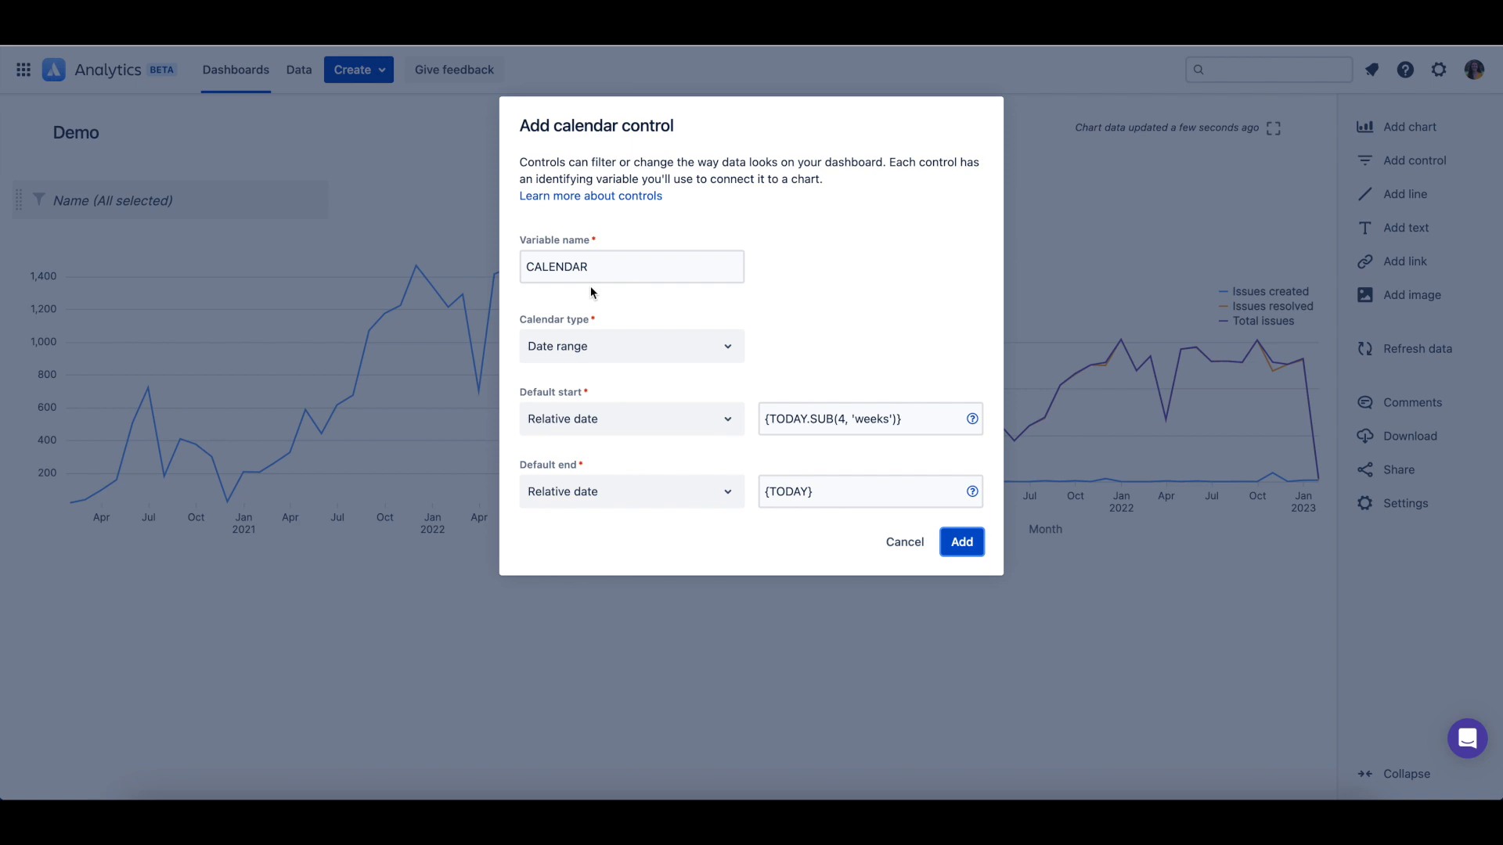
{"action": "mouse_move", "coordinate": [602, 292]}
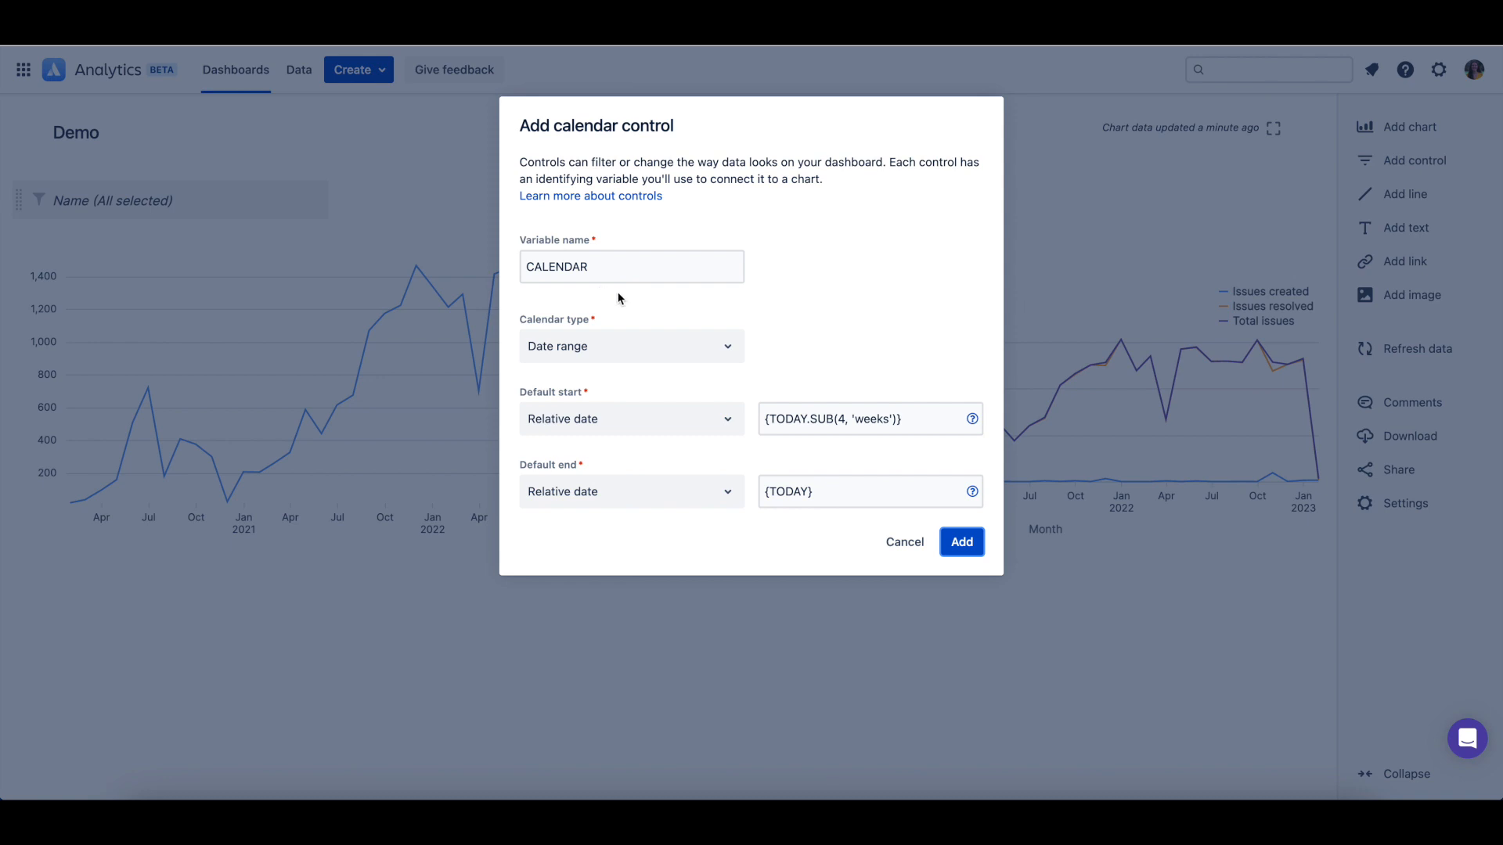
{"action": "mouse_move", "coordinate": [622, 299]}
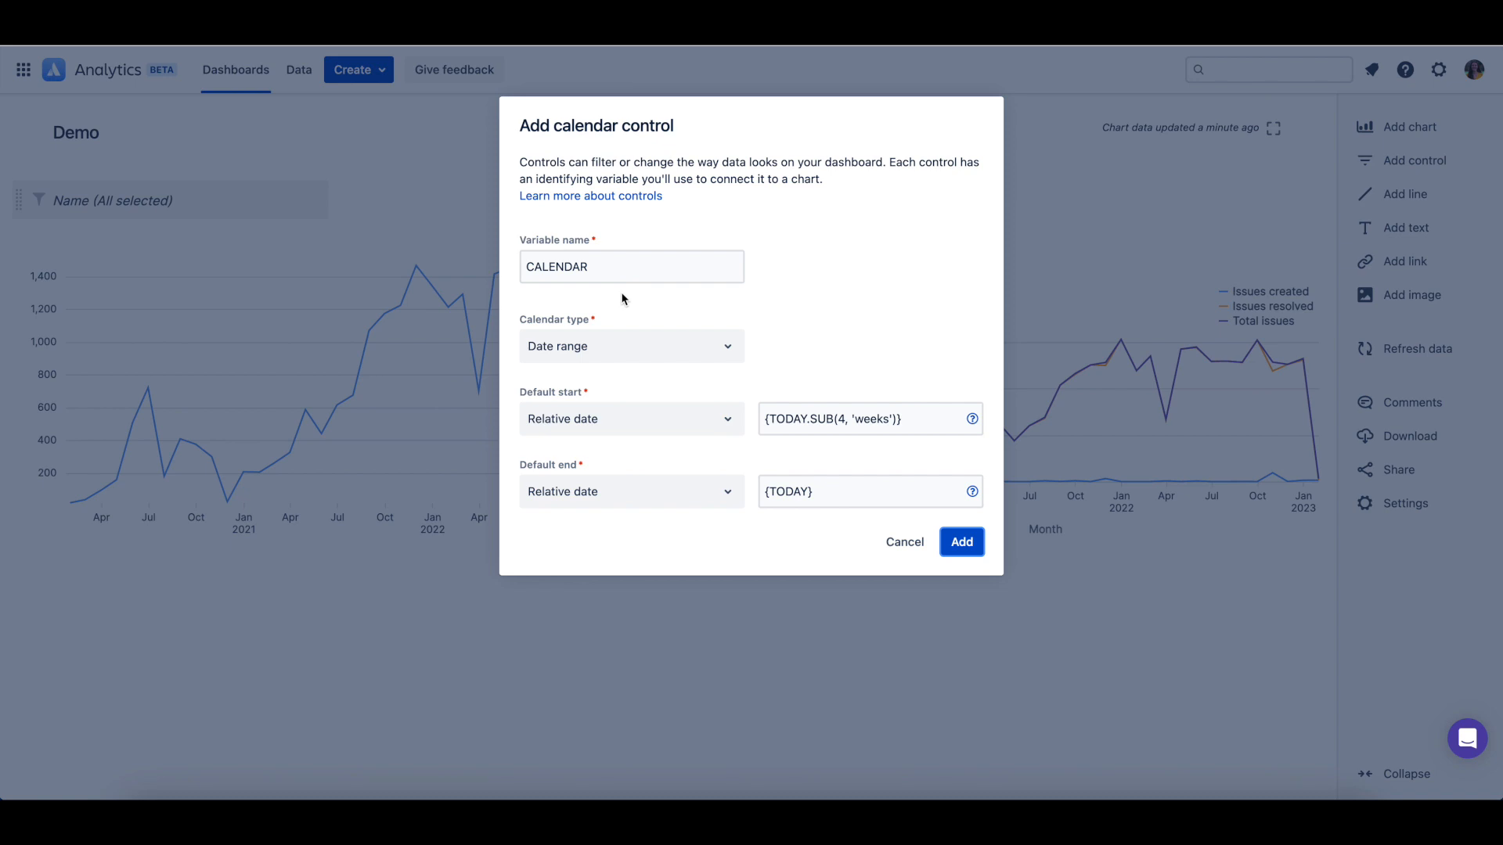
{"action": "left_click", "coordinate": [632, 346]}
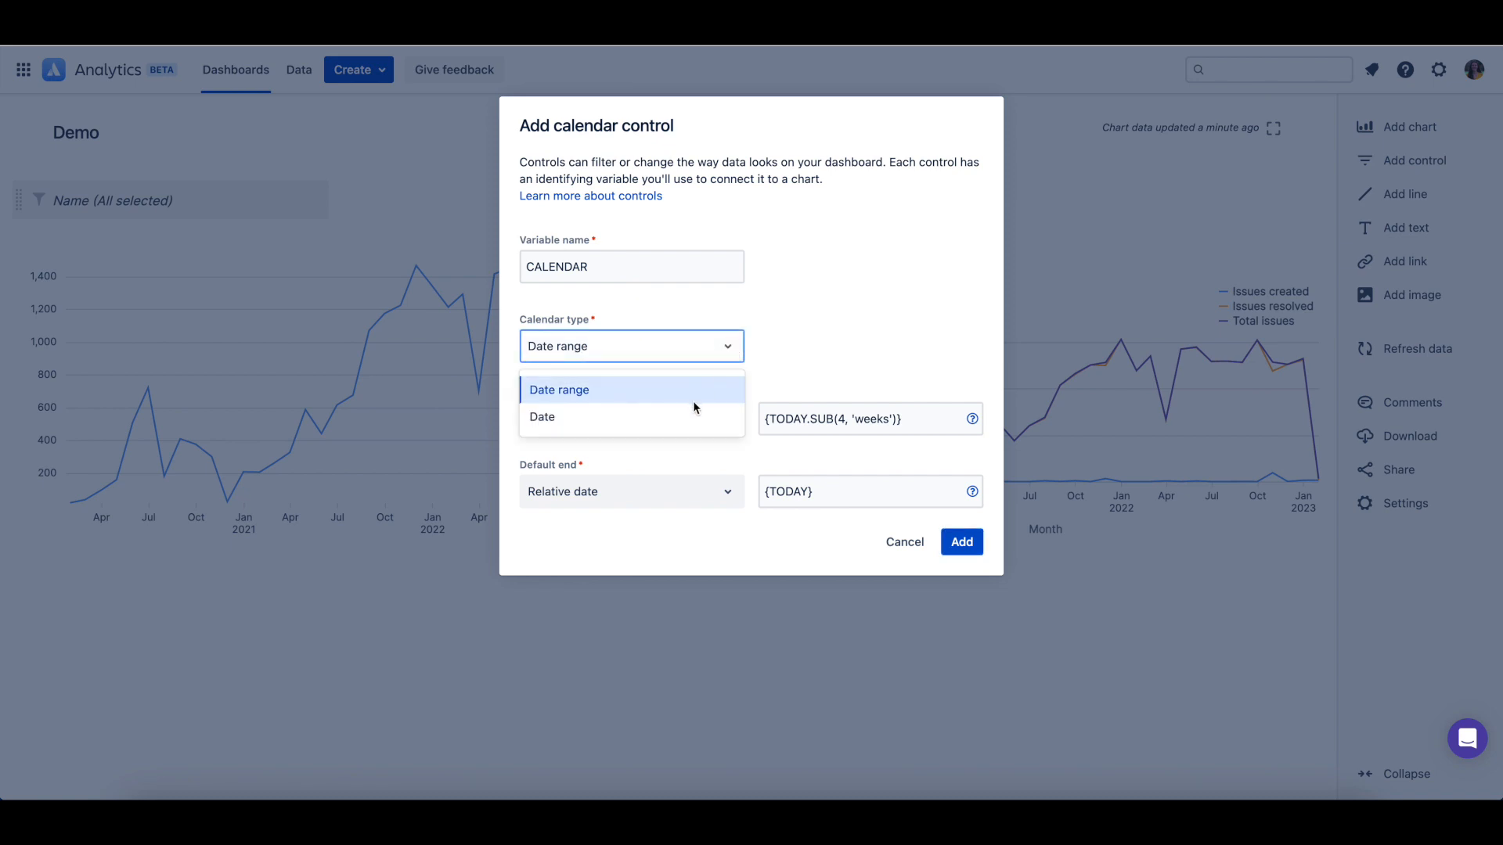
{"action": "left_click", "coordinate": [541, 416]}
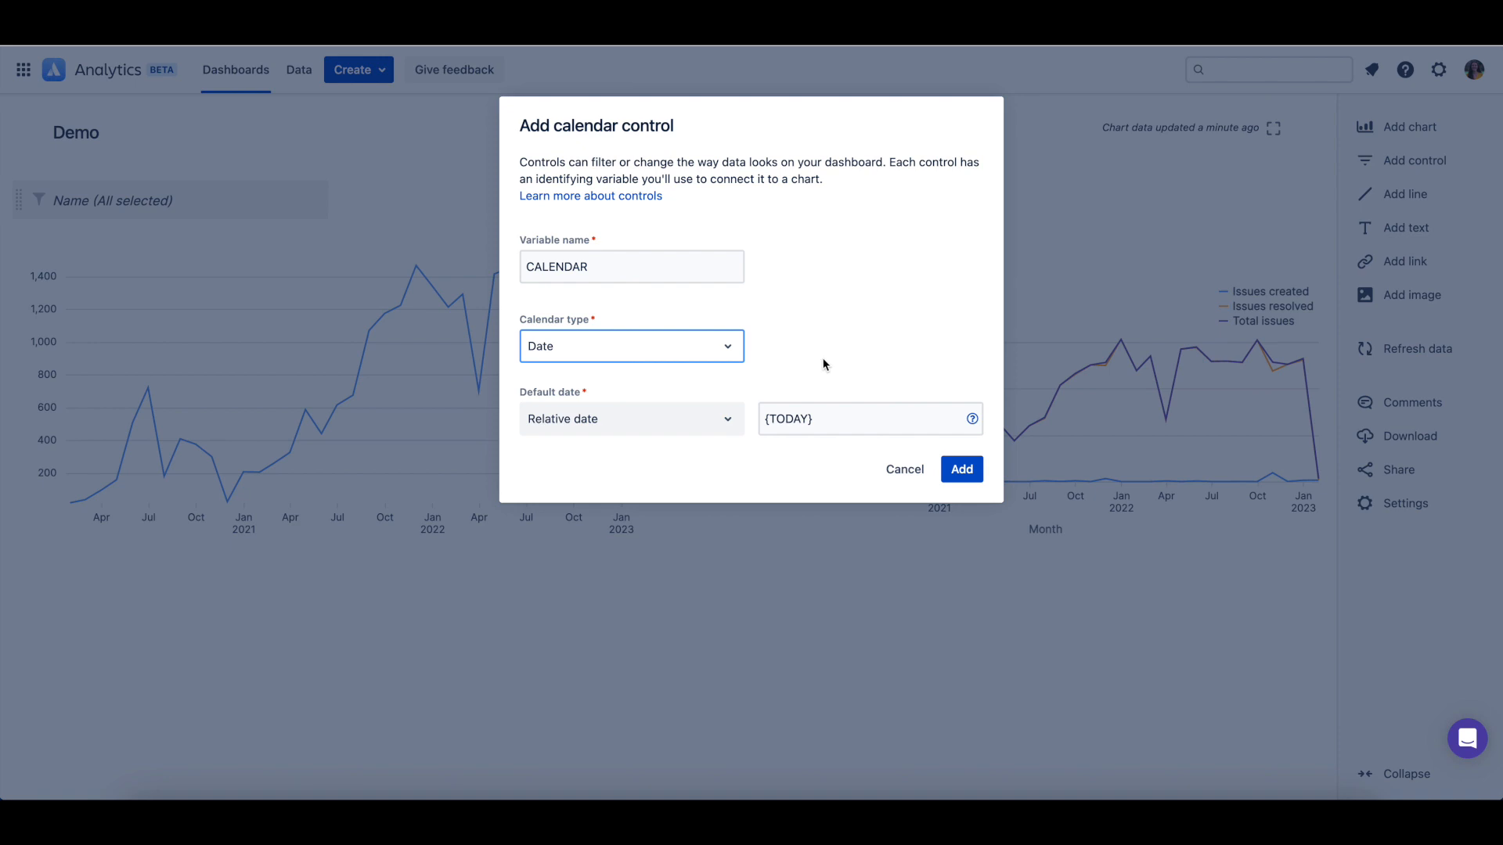
{"action": "left_click", "coordinate": [631, 346]}
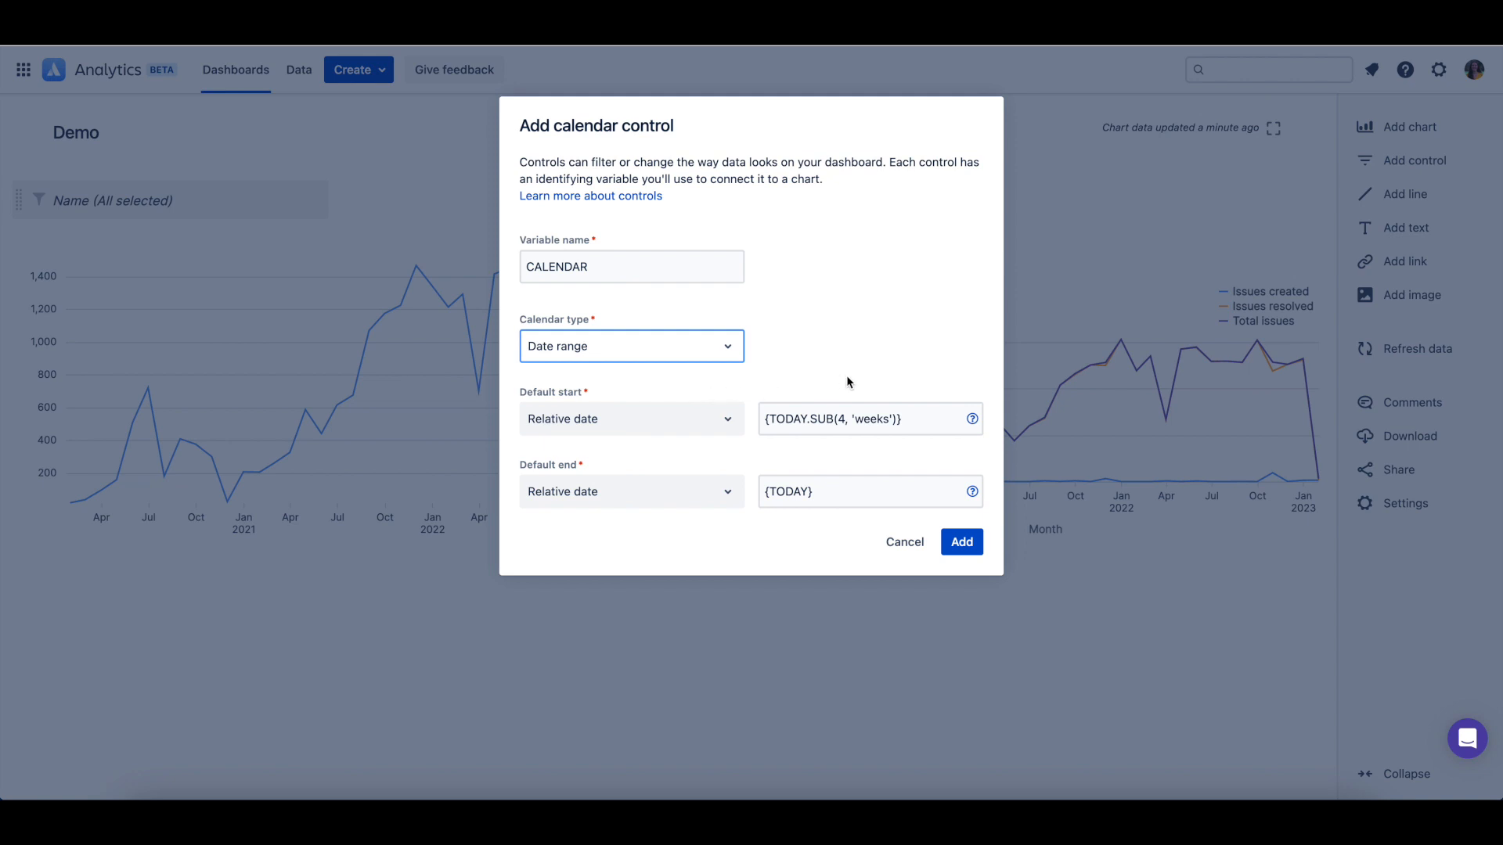
{"action": "mouse_move", "coordinate": [834, 372]}
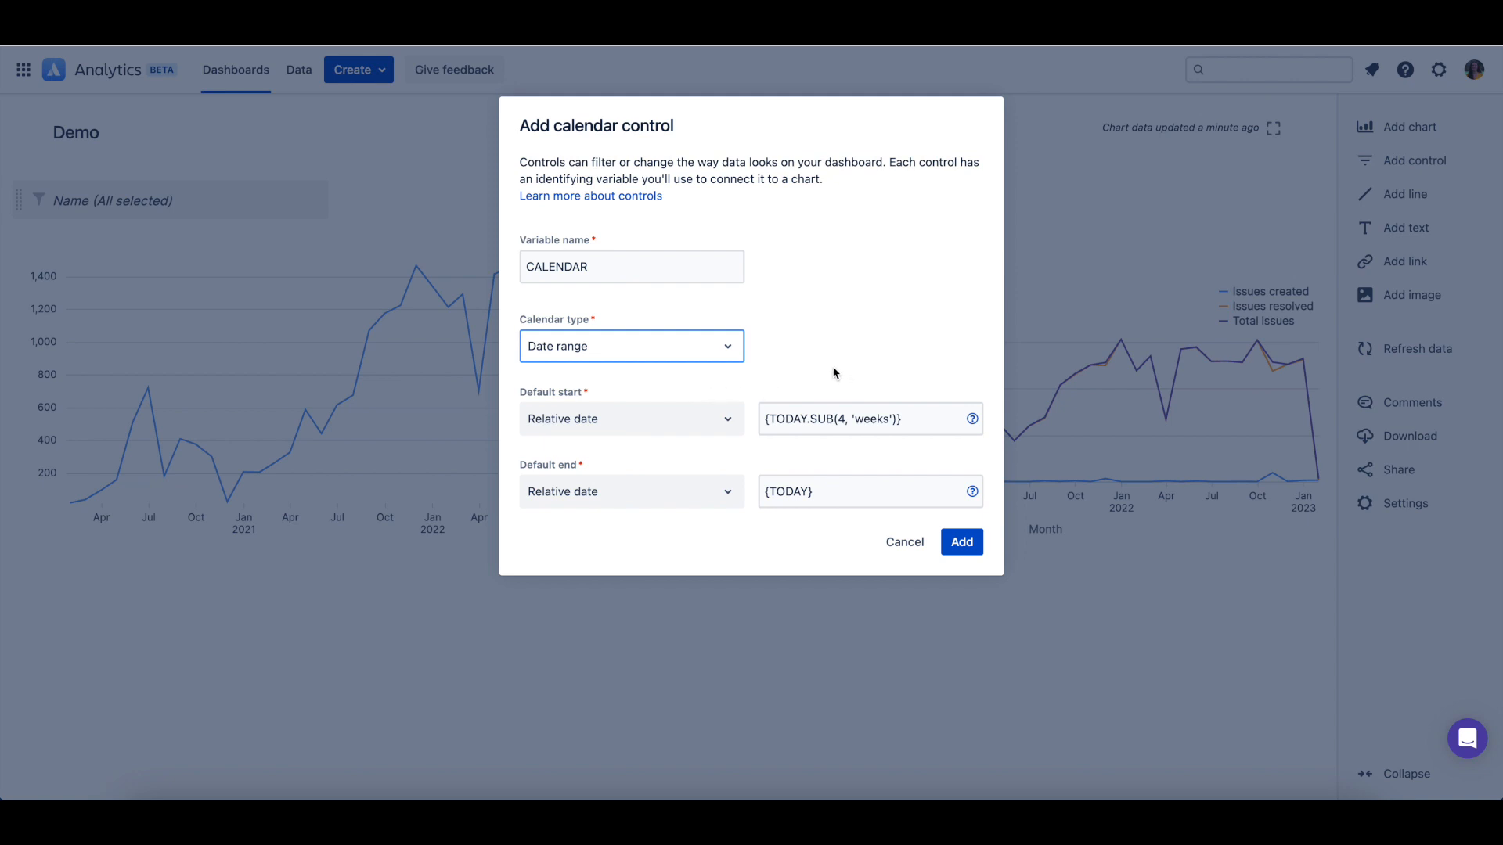
{"action": "mouse_move", "coordinate": [823, 447]}
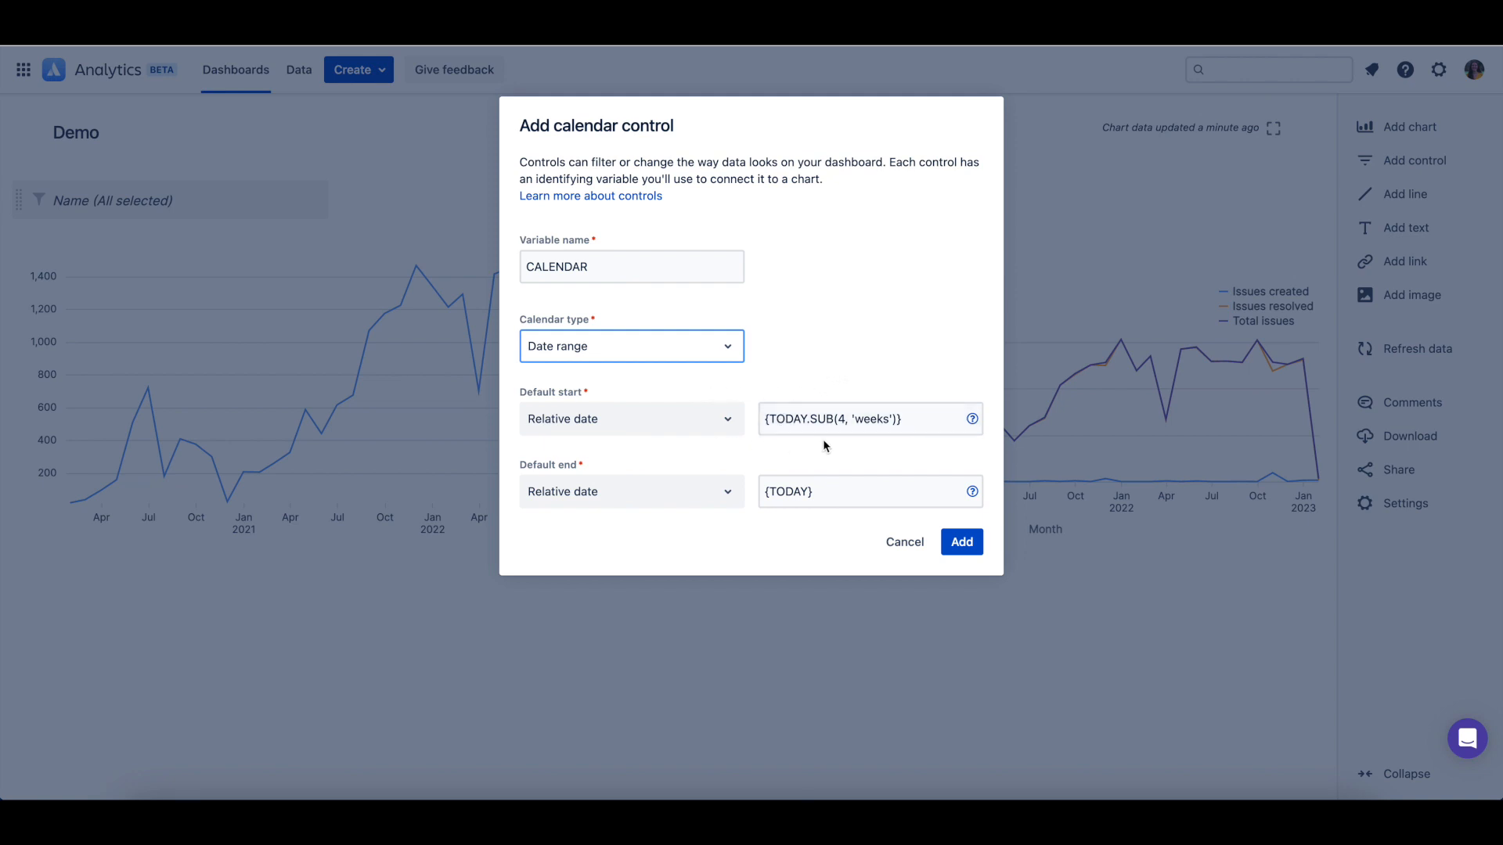
{"action": "mouse_move", "coordinate": [799, 444]}
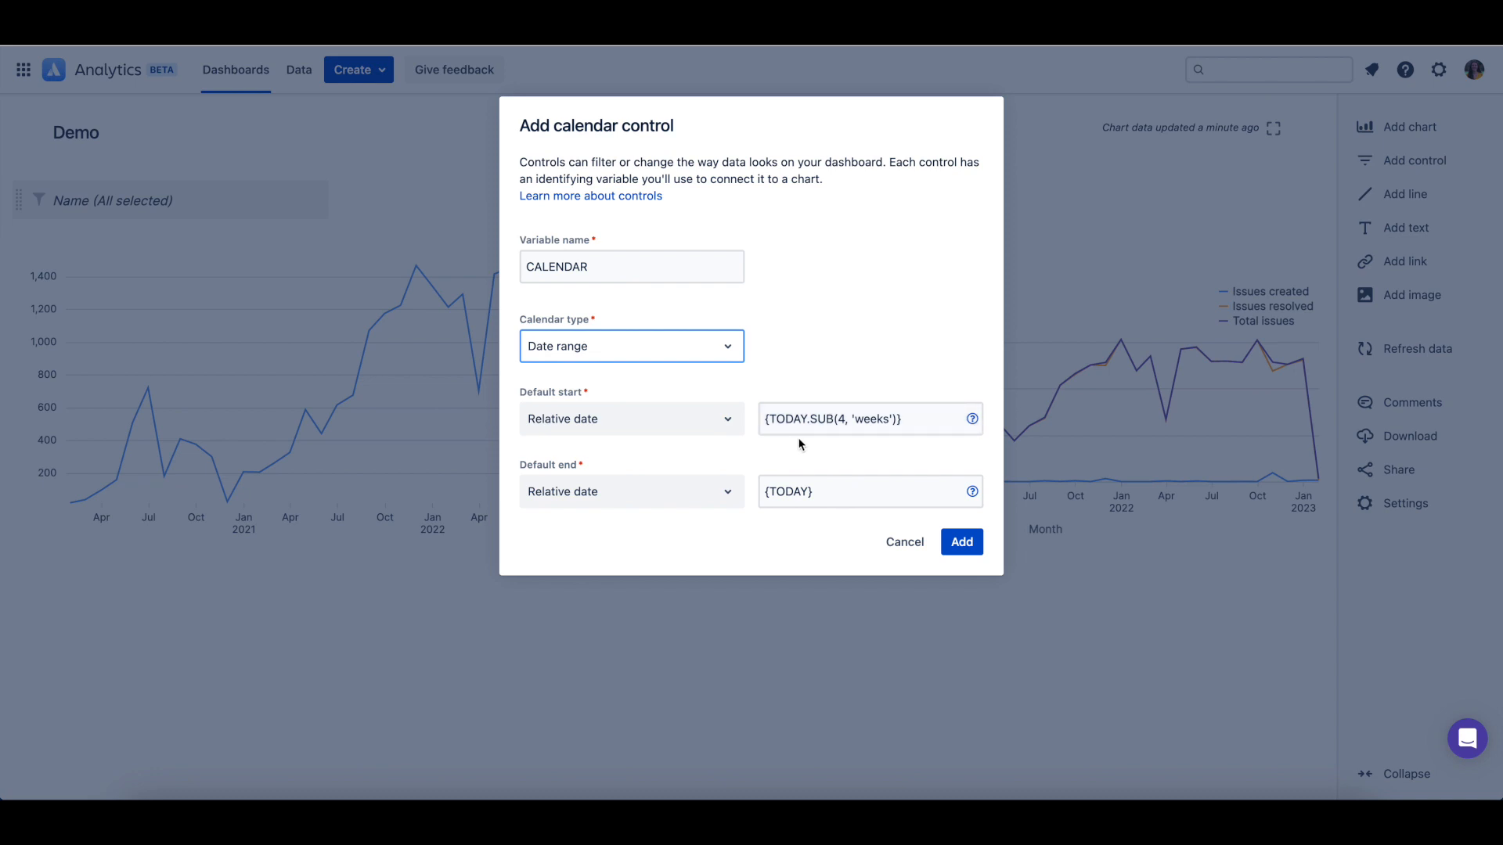
Try a Fixed date default start, then reopen the start type choices.
{"action": "left_click", "coordinate": [631, 418]}
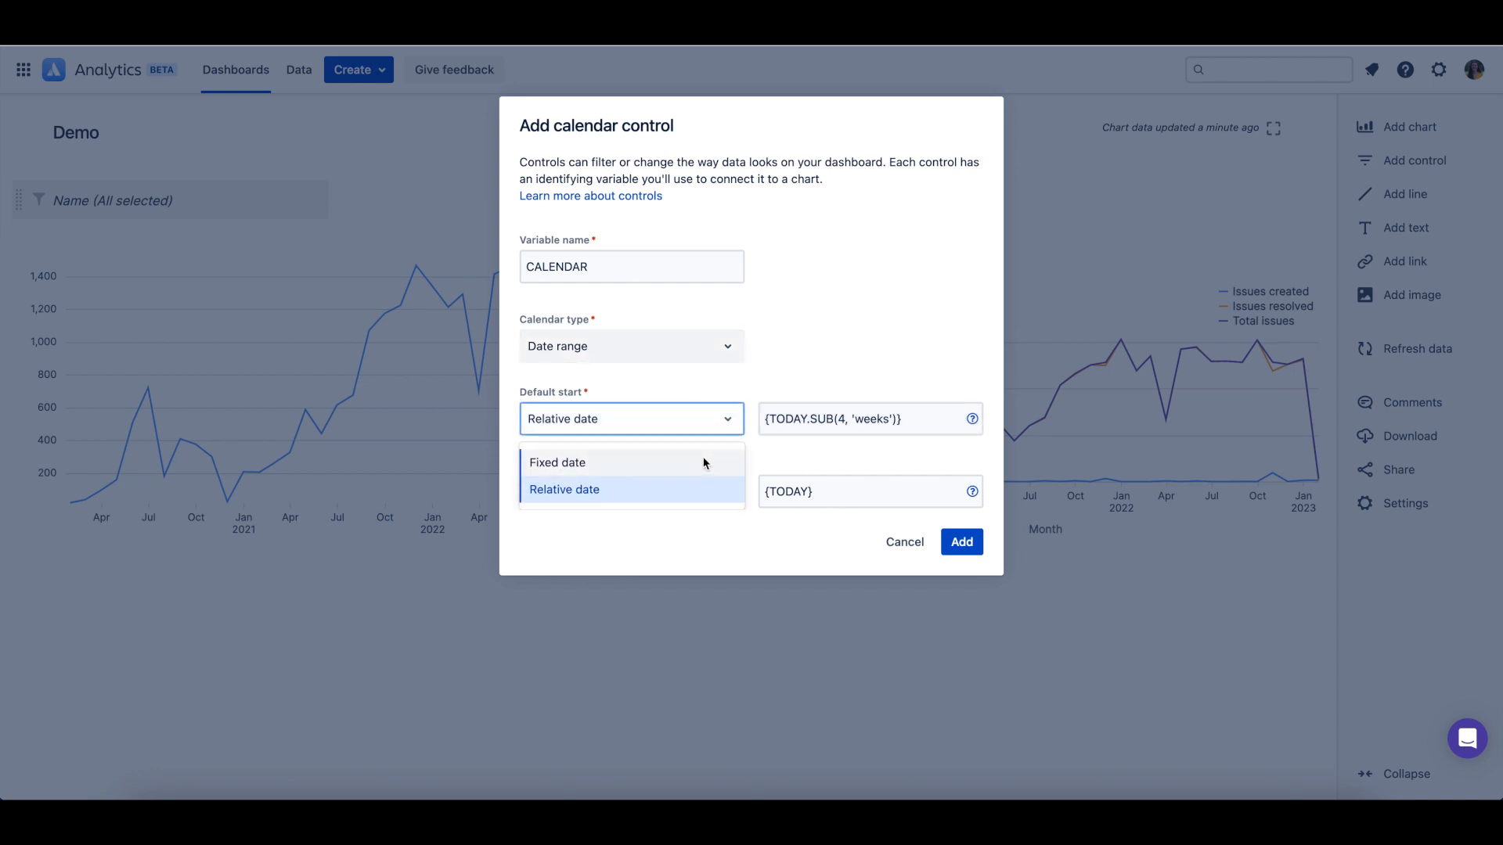
{"action": "left_click", "coordinate": [556, 463]}
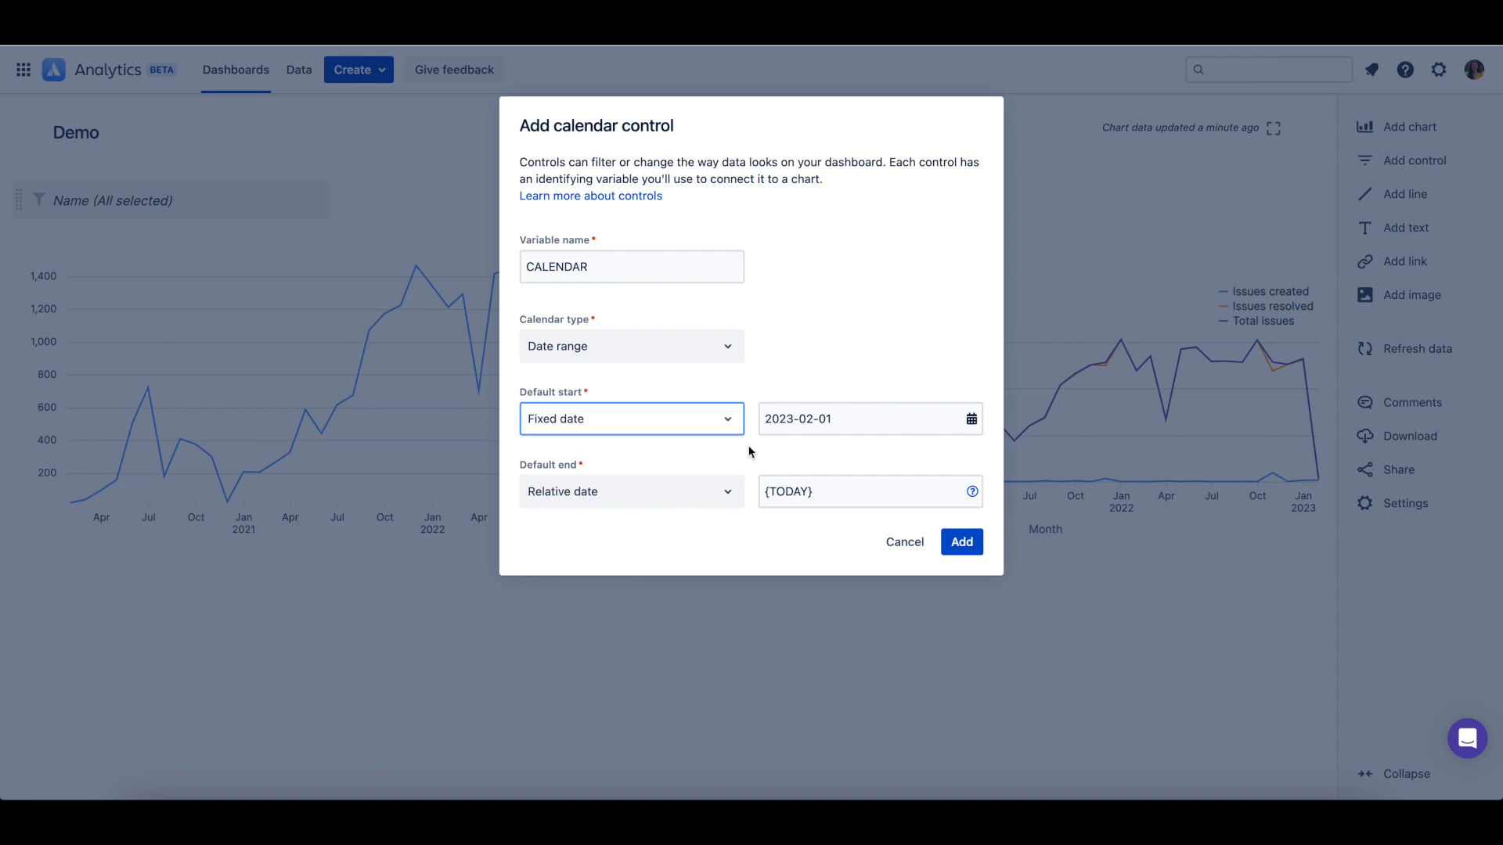
{"action": "left_click", "coordinate": [631, 419]}
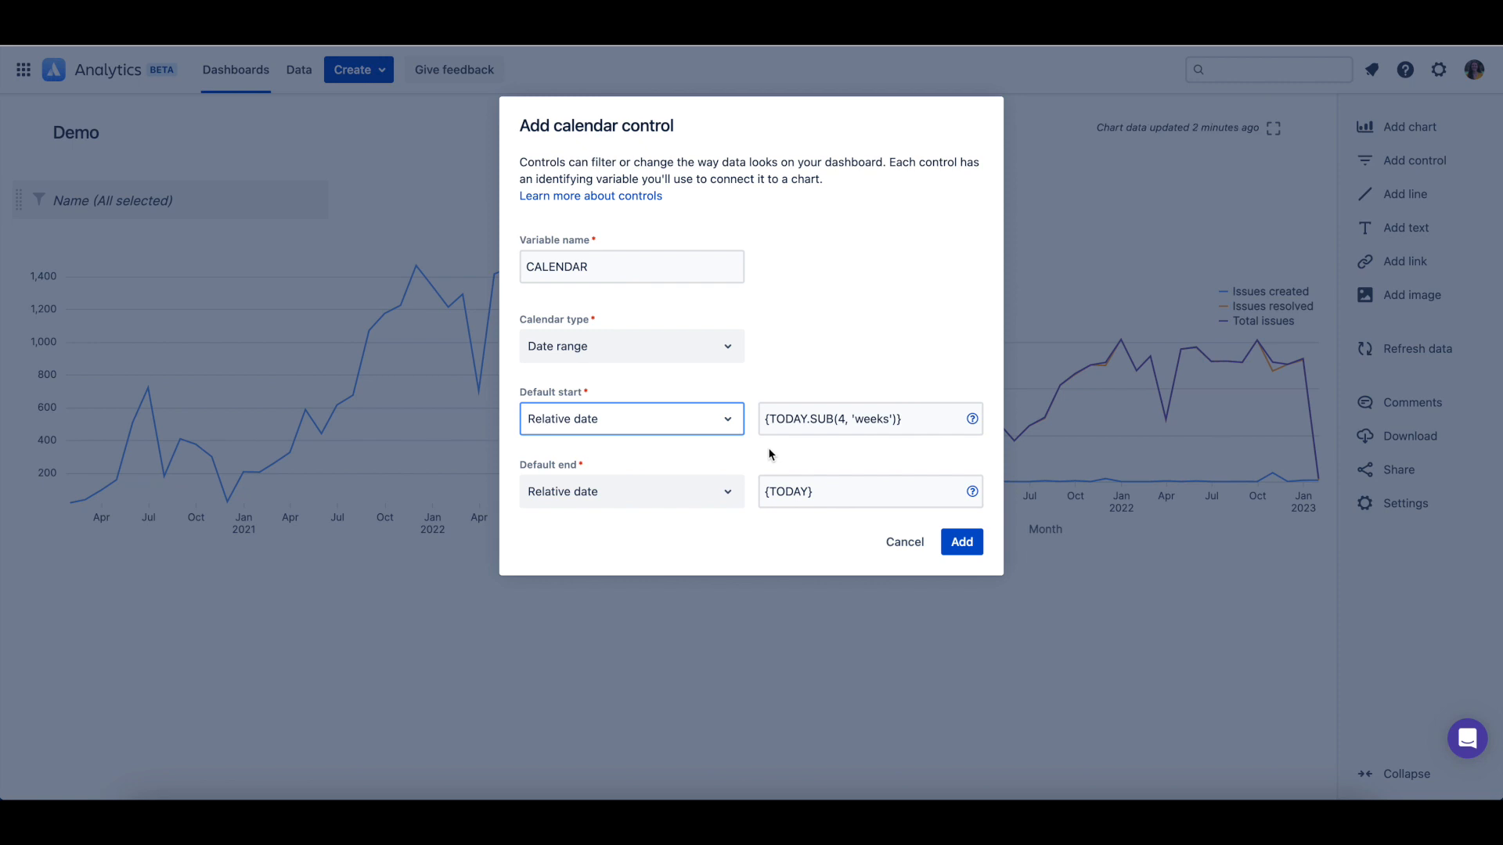
{"action": "mouse_move", "coordinate": [812, 442]}
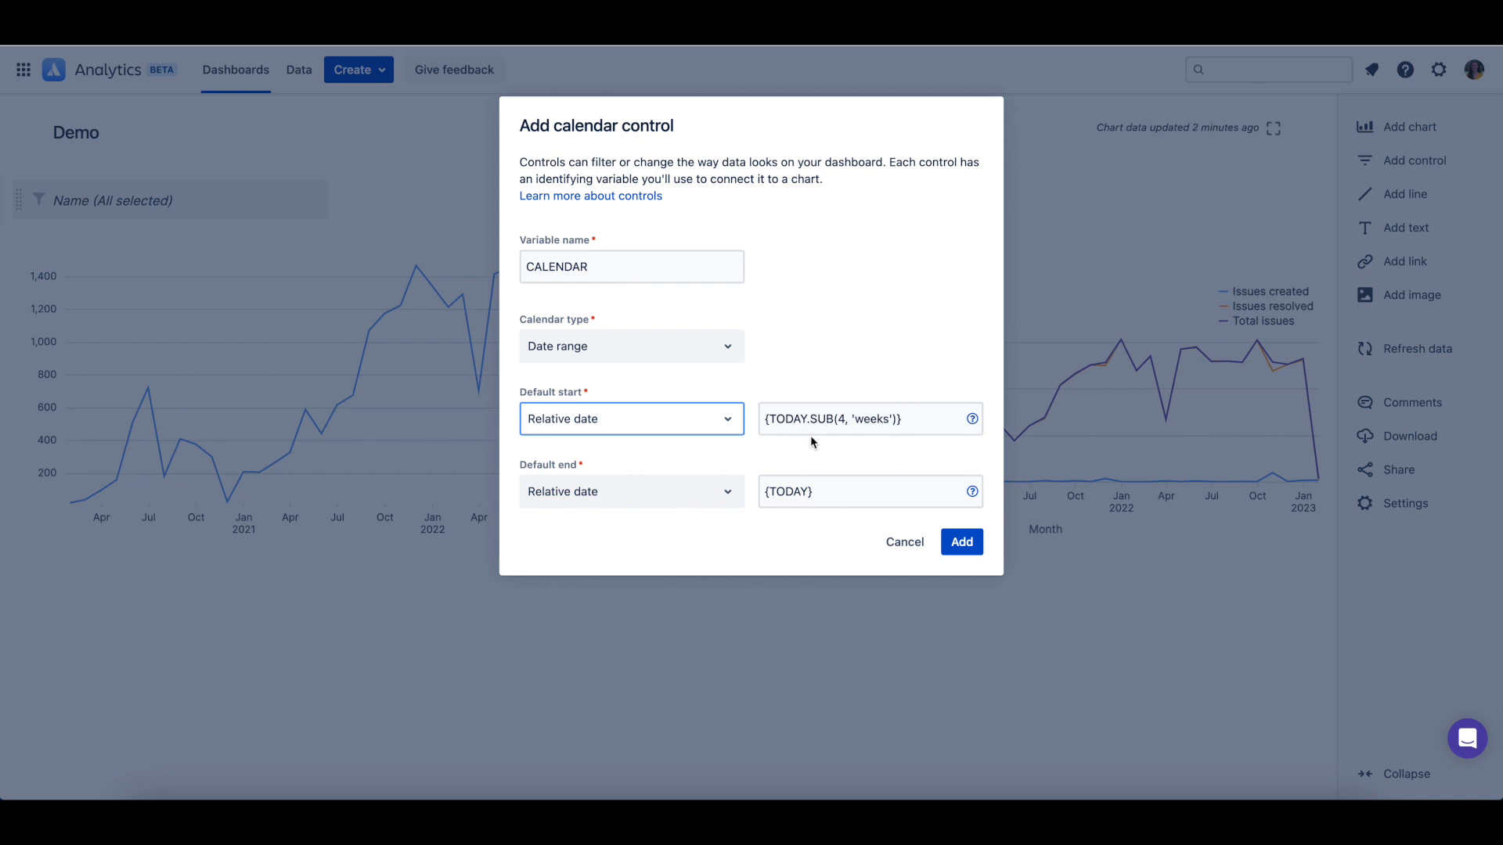
{"action": "mouse_move", "coordinate": [892, 441]}
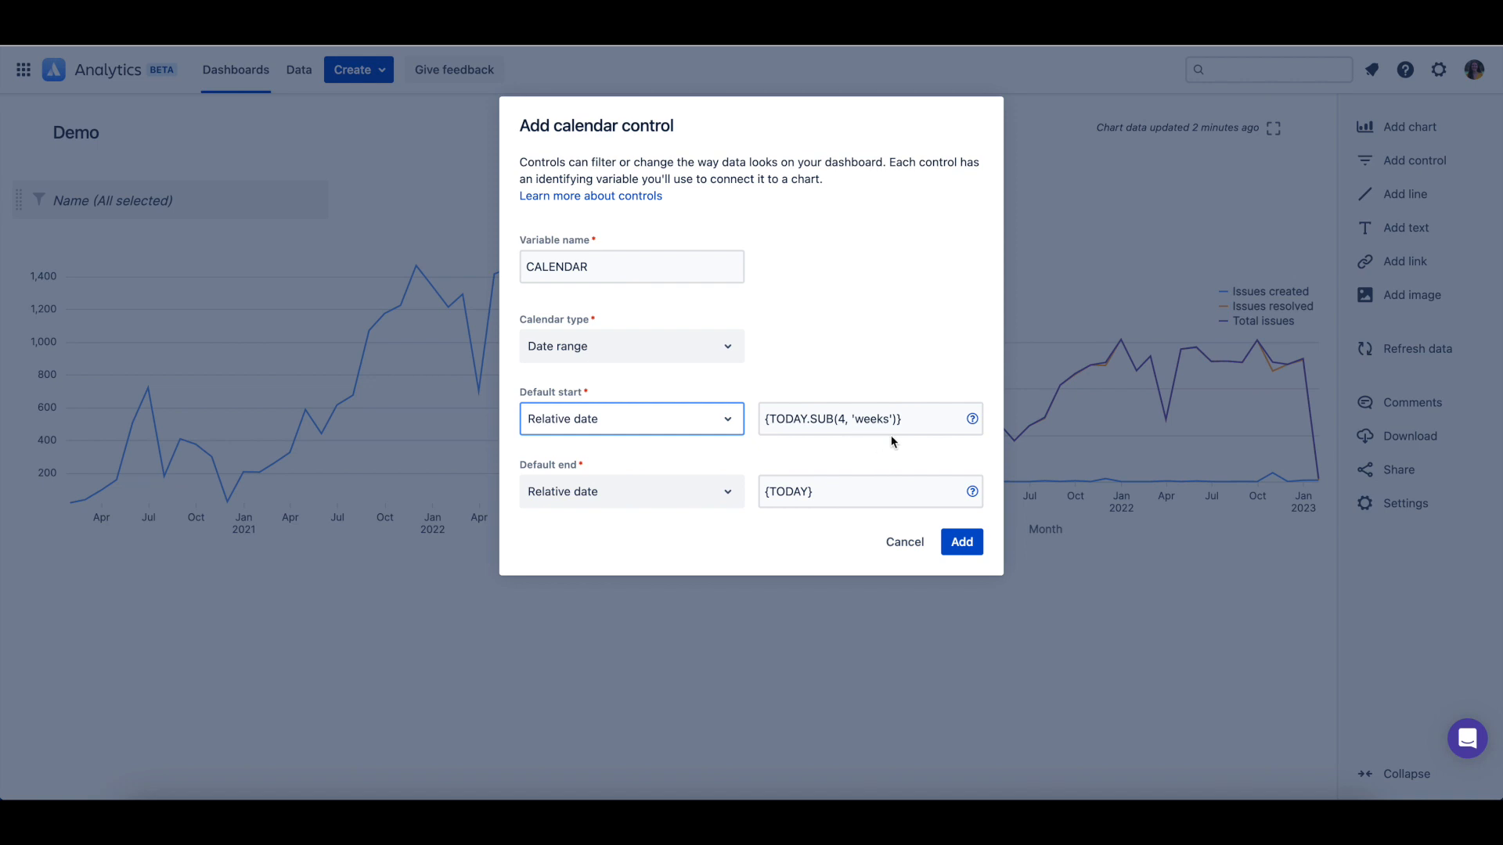
{"action": "mouse_move", "coordinate": [819, 523]}
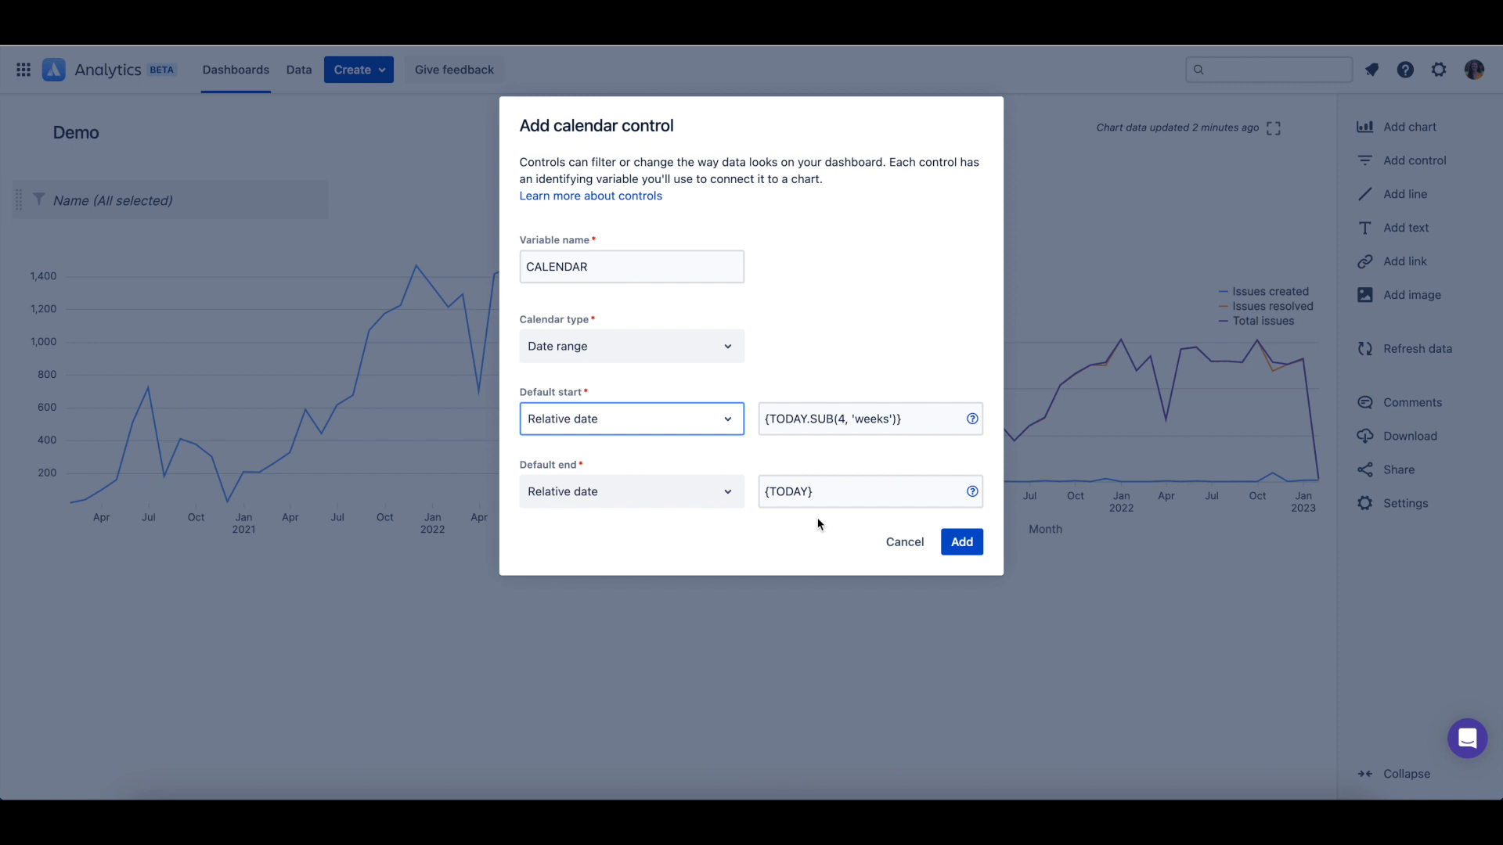
Change the default start to {TODAY.SUB(12, 'weeks')} and add the CALENDAR control.
{"action": "left_click", "coordinate": [858, 419]}
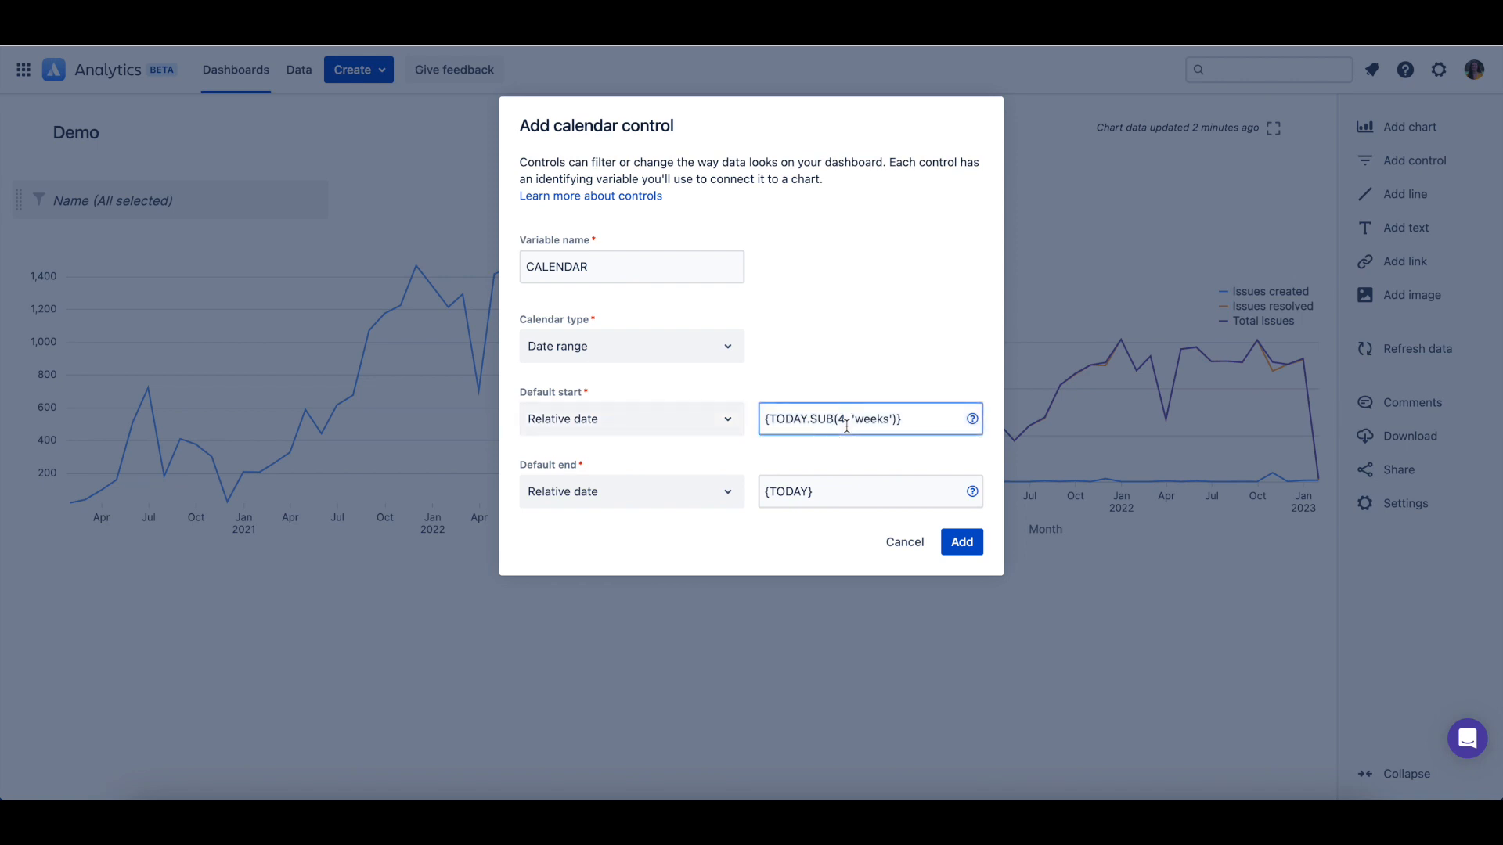
{"action": "type", "text": "12"}
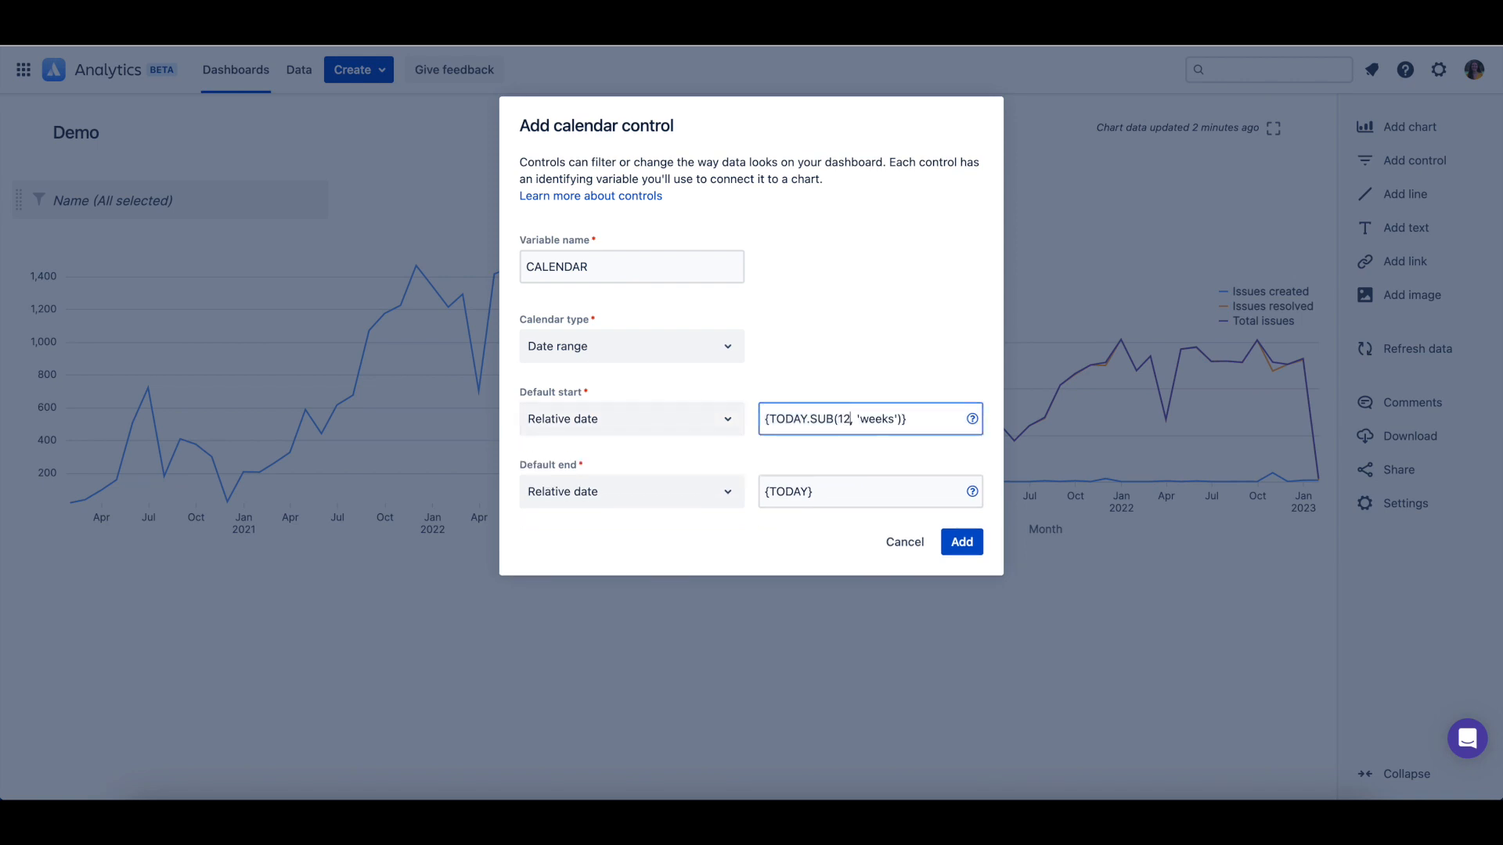
{"action": "mouse_move", "coordinate": [847, 518]}
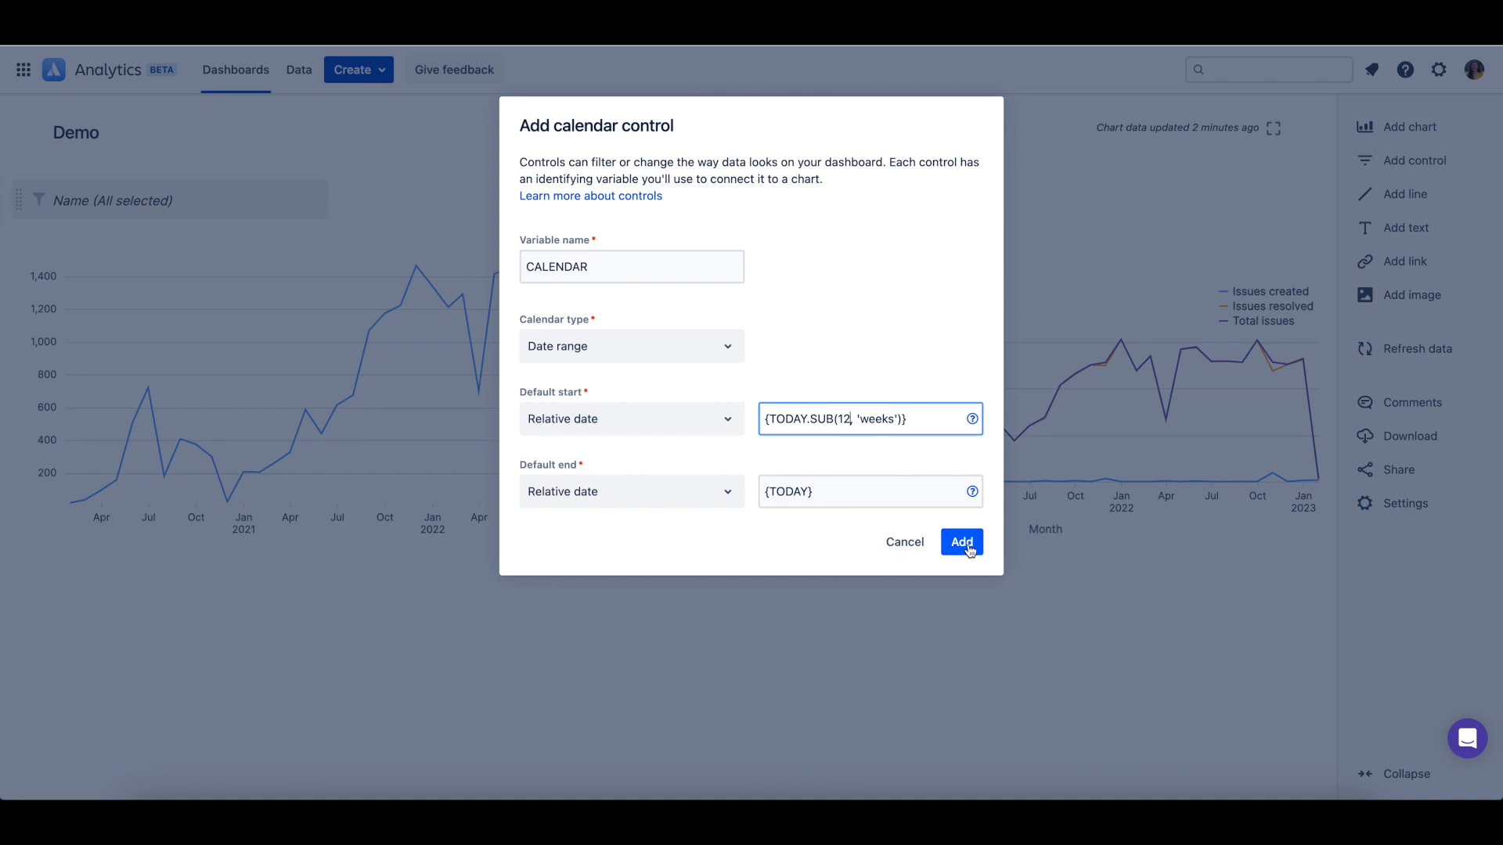
{"action": "left_click", "coordinate": [961, 542]}
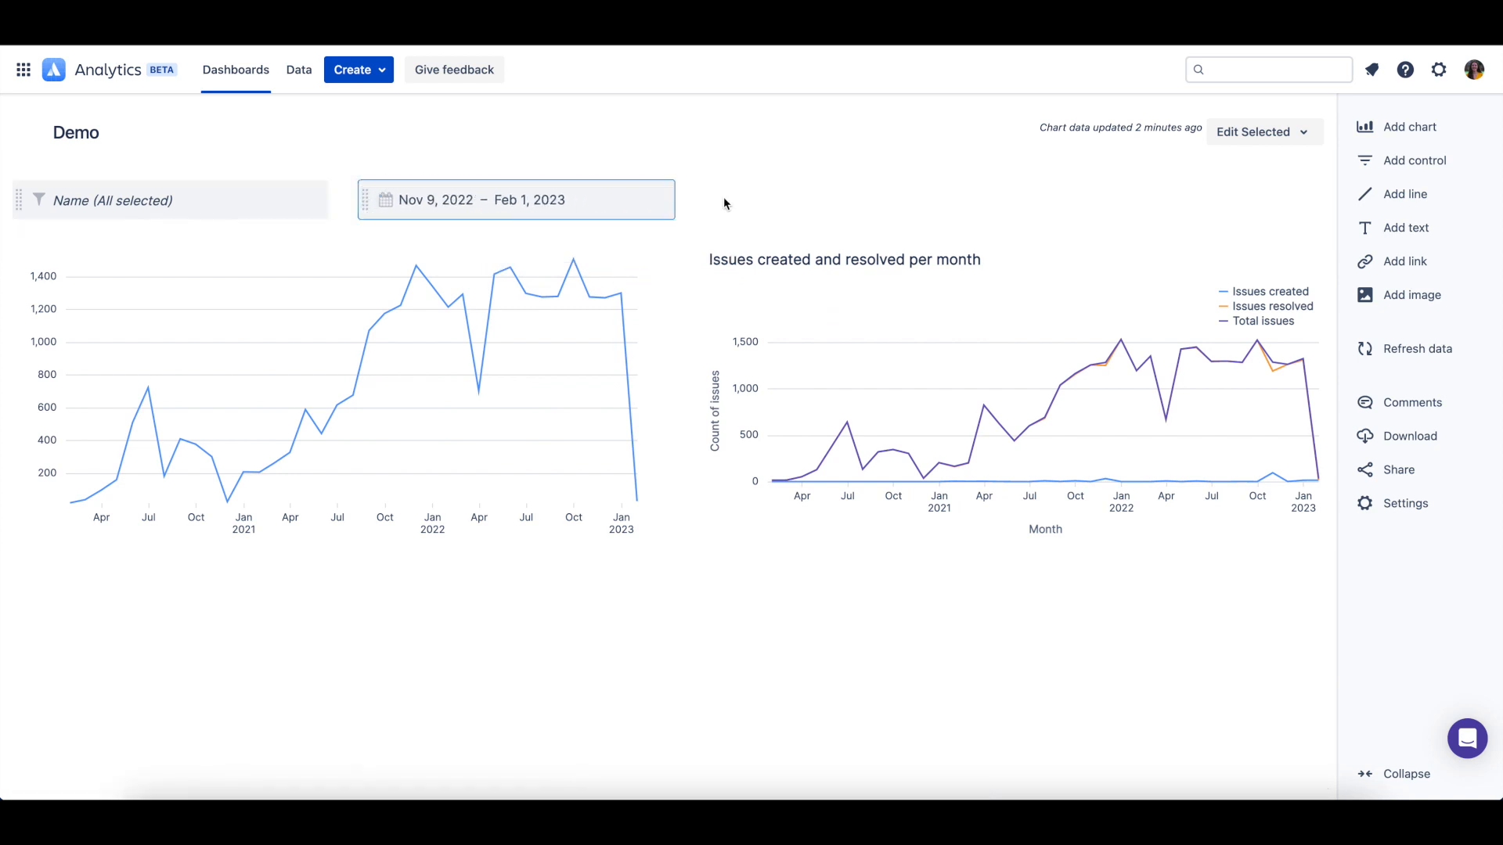
{"action": "mouse_move", "coordinate": [761, 203]}
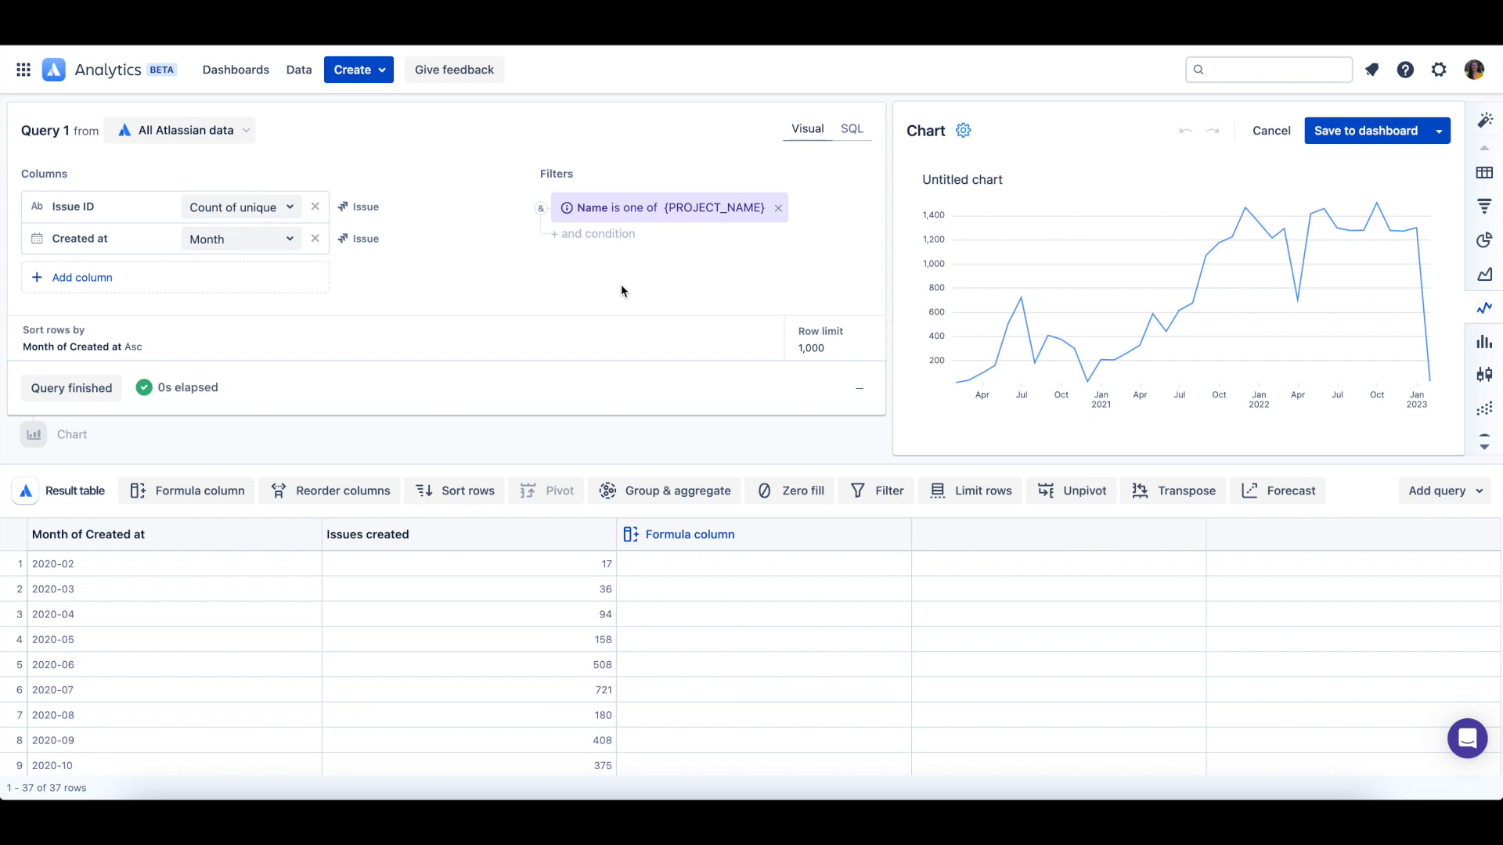
{"action": "mouse_move", "coordinate": [592, 247]}
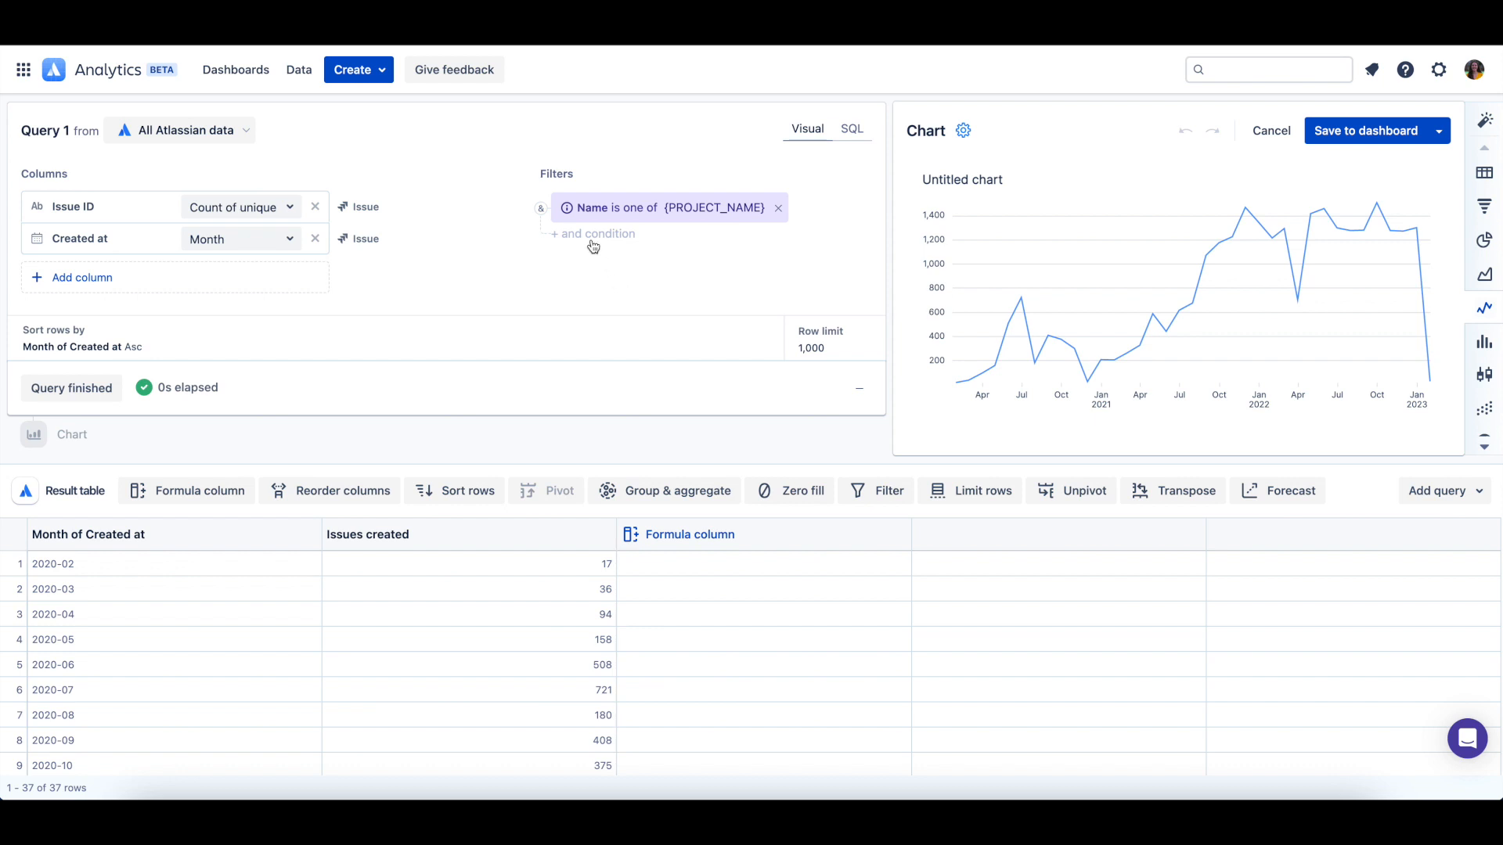
Add an 'and' filter condition on the Issue table's Created at column.
{"action": "left_click", "coordinate": [597, 233]}
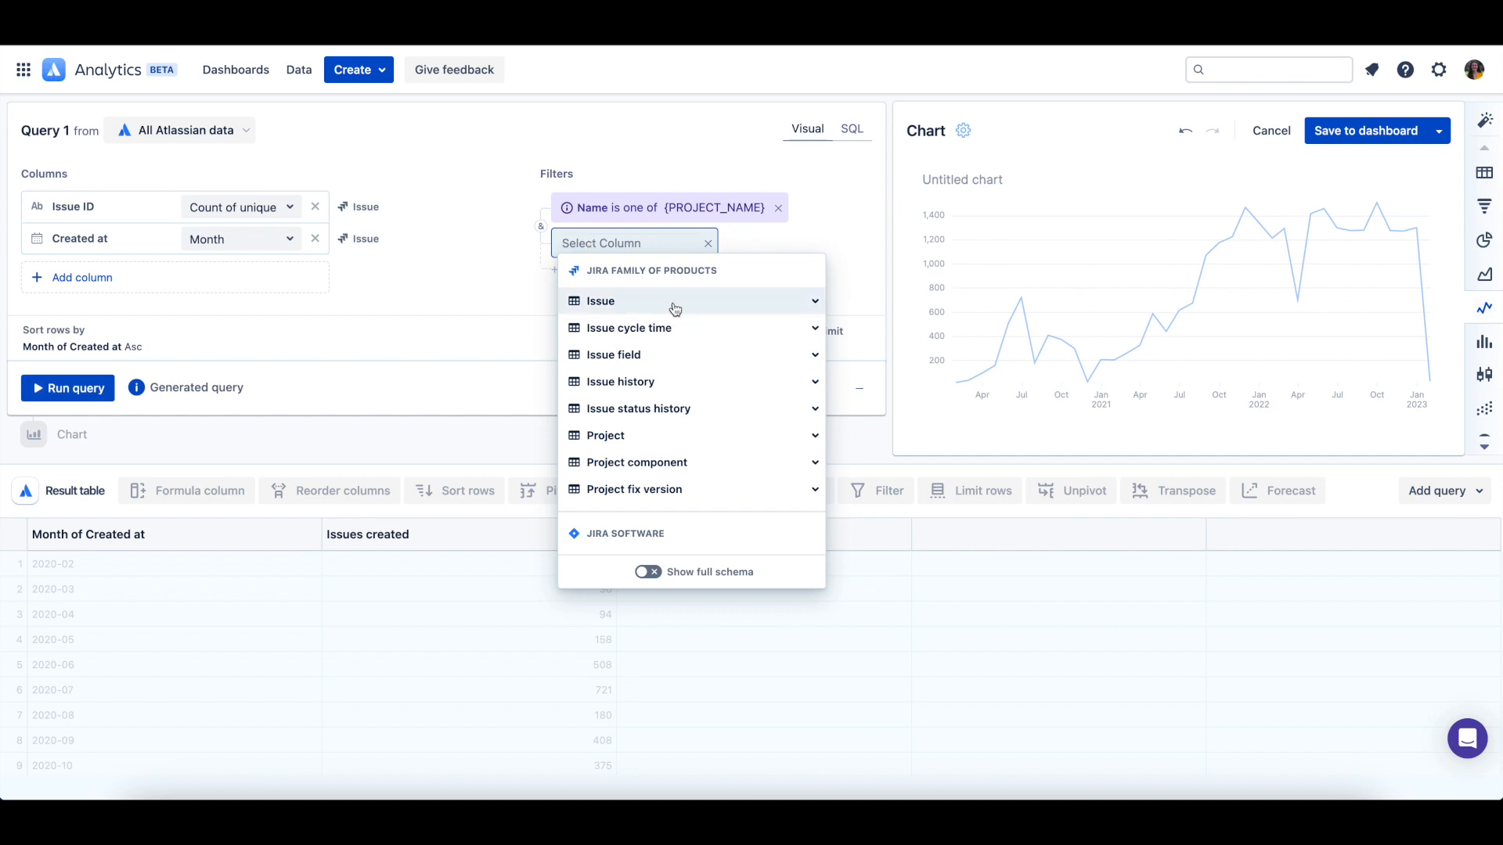
{"action": "left_click", "coordinate": [600, 300]}
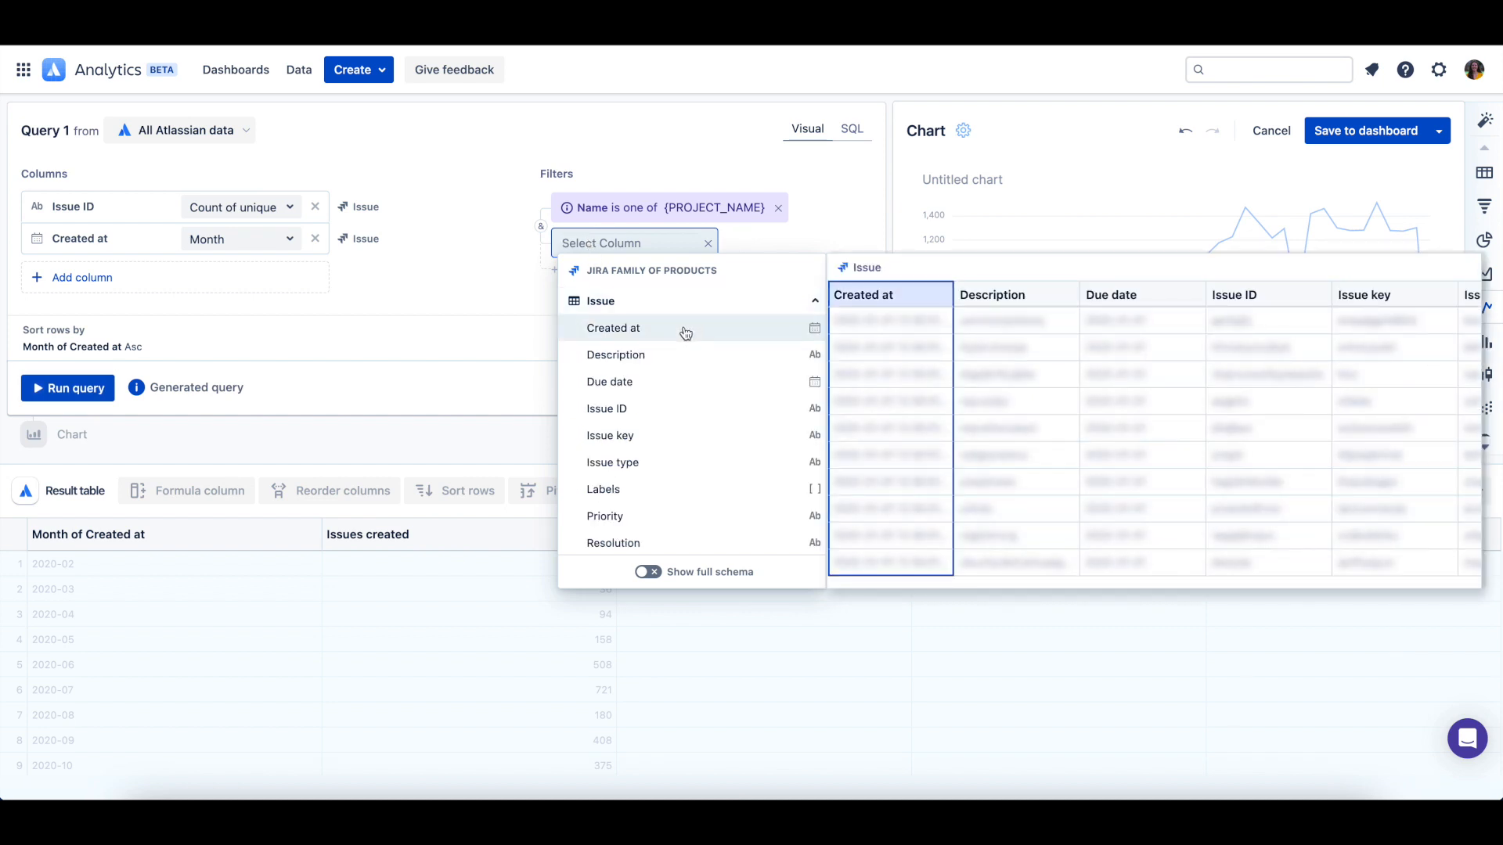
{"action": "left_click", "coordinate": [612, 328]}
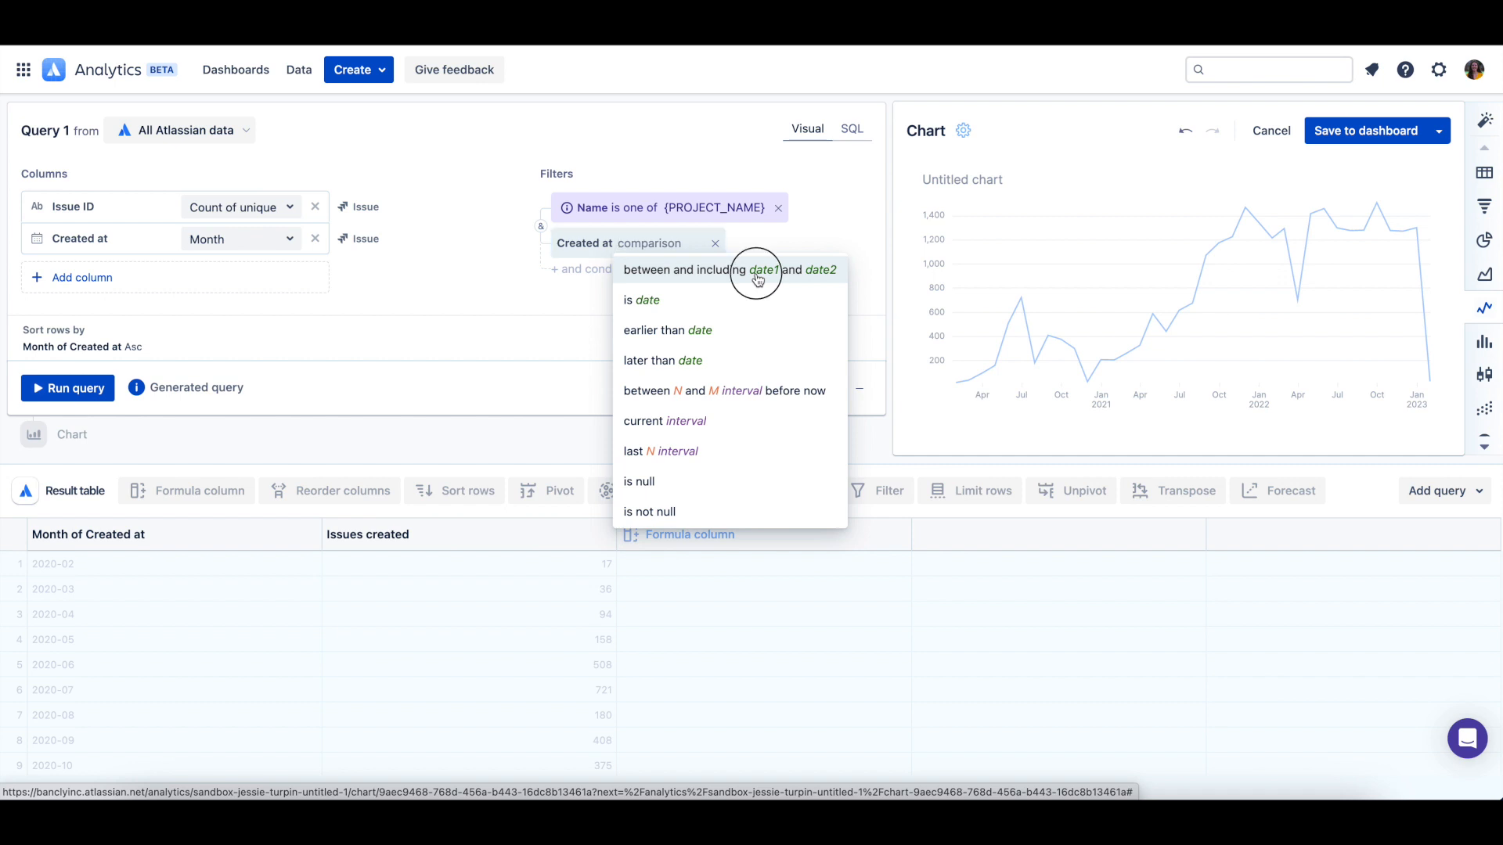
Filter Created at between {CALENDAR.START} and {CALENDAR.END}, run the query, and save to dashboard.
{"action": "left_click", "coordinate": [729, 269]}
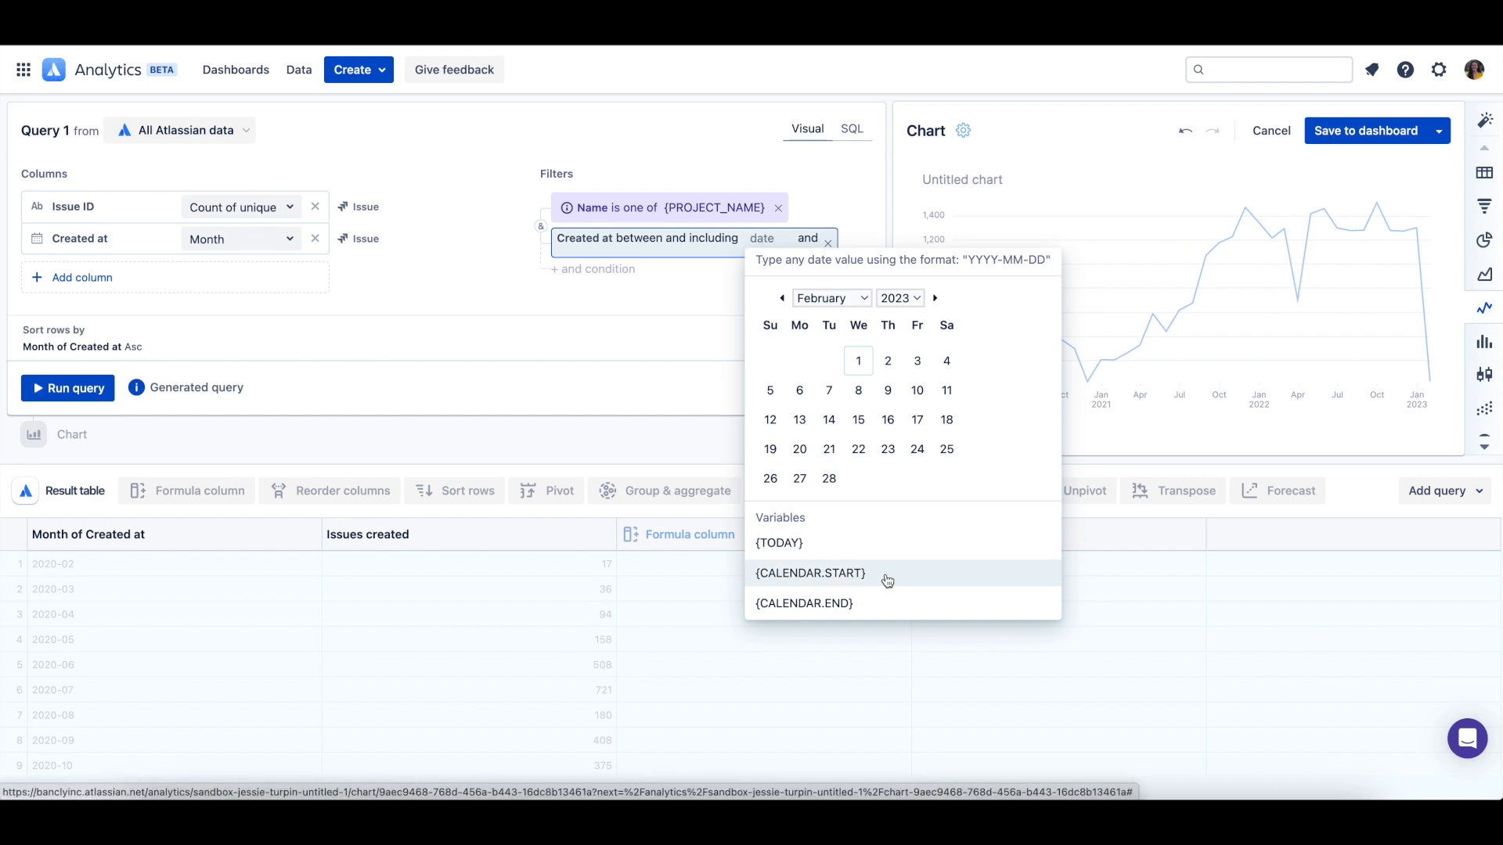
{"action": "left_click", "coordinate": [810, 572]}
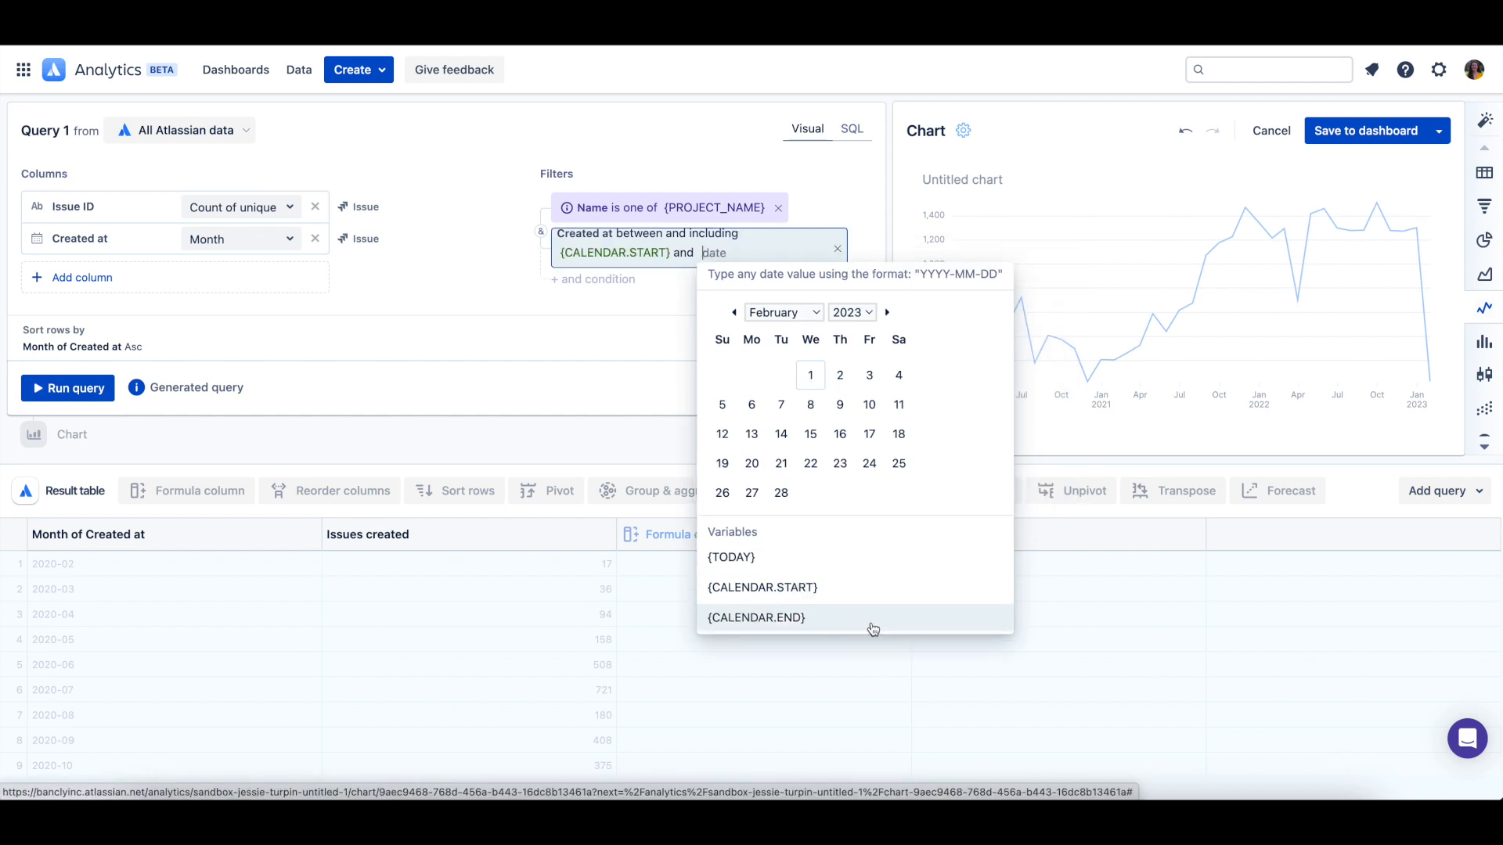
{"action": "left_click", "coordinate": [756, 618]}
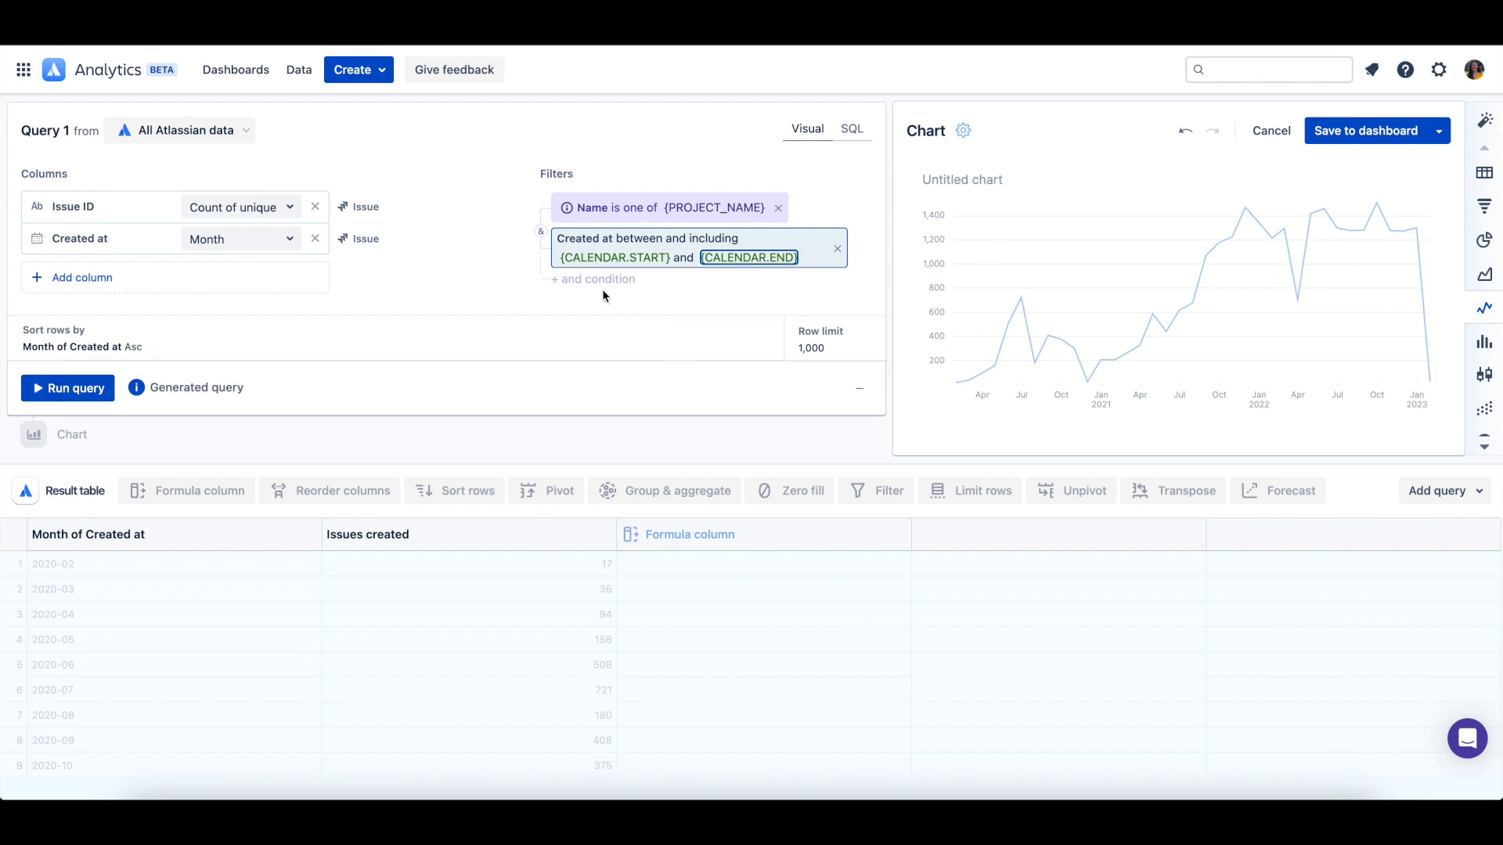
{"action": "mouse_move", "coordinate": [786, 279]}
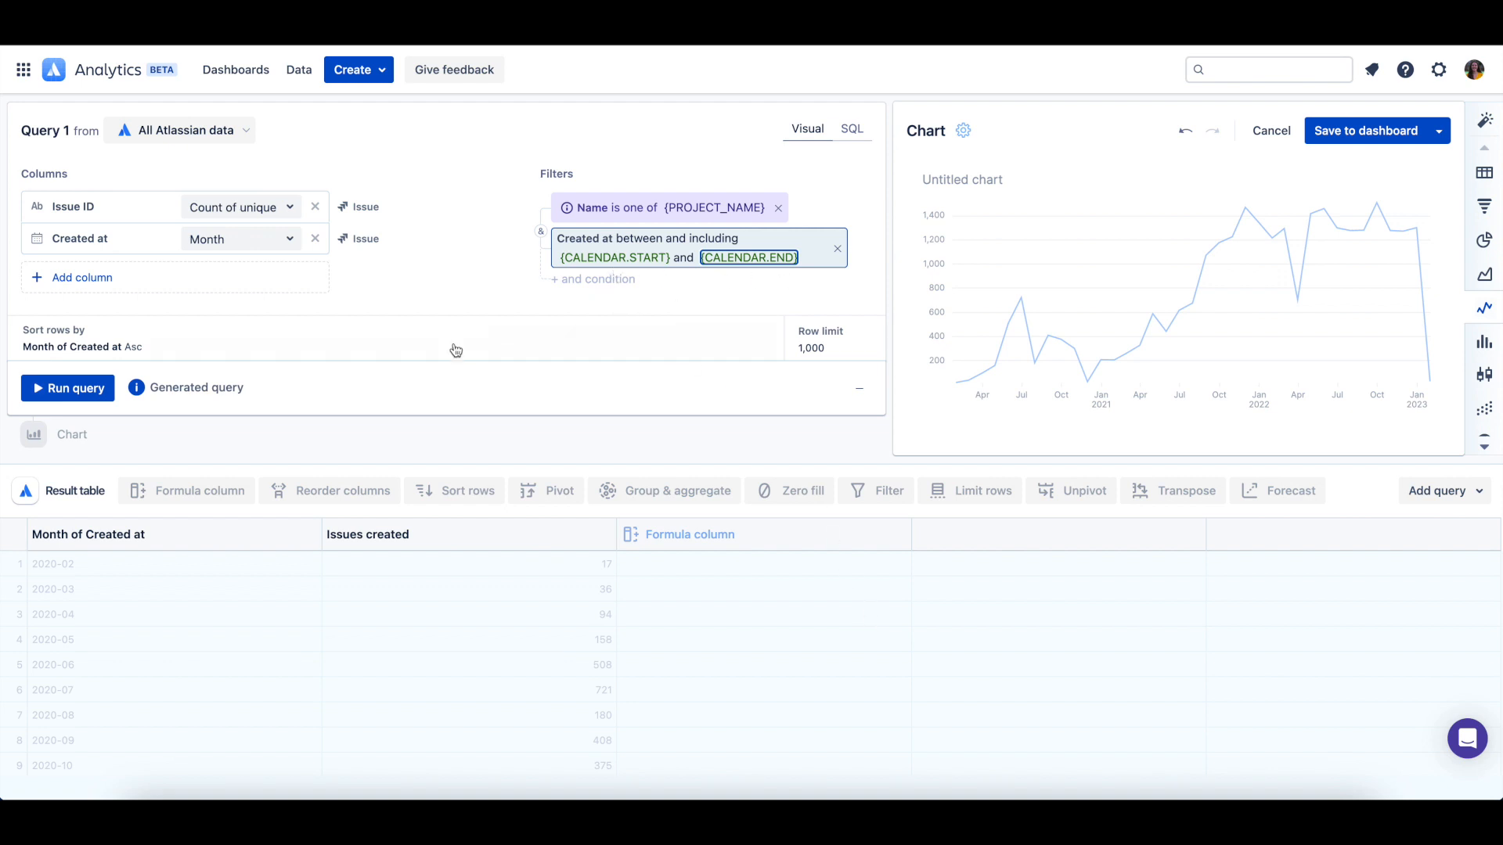
{"action": "mouse_move", "coordinate": [67, 389]}
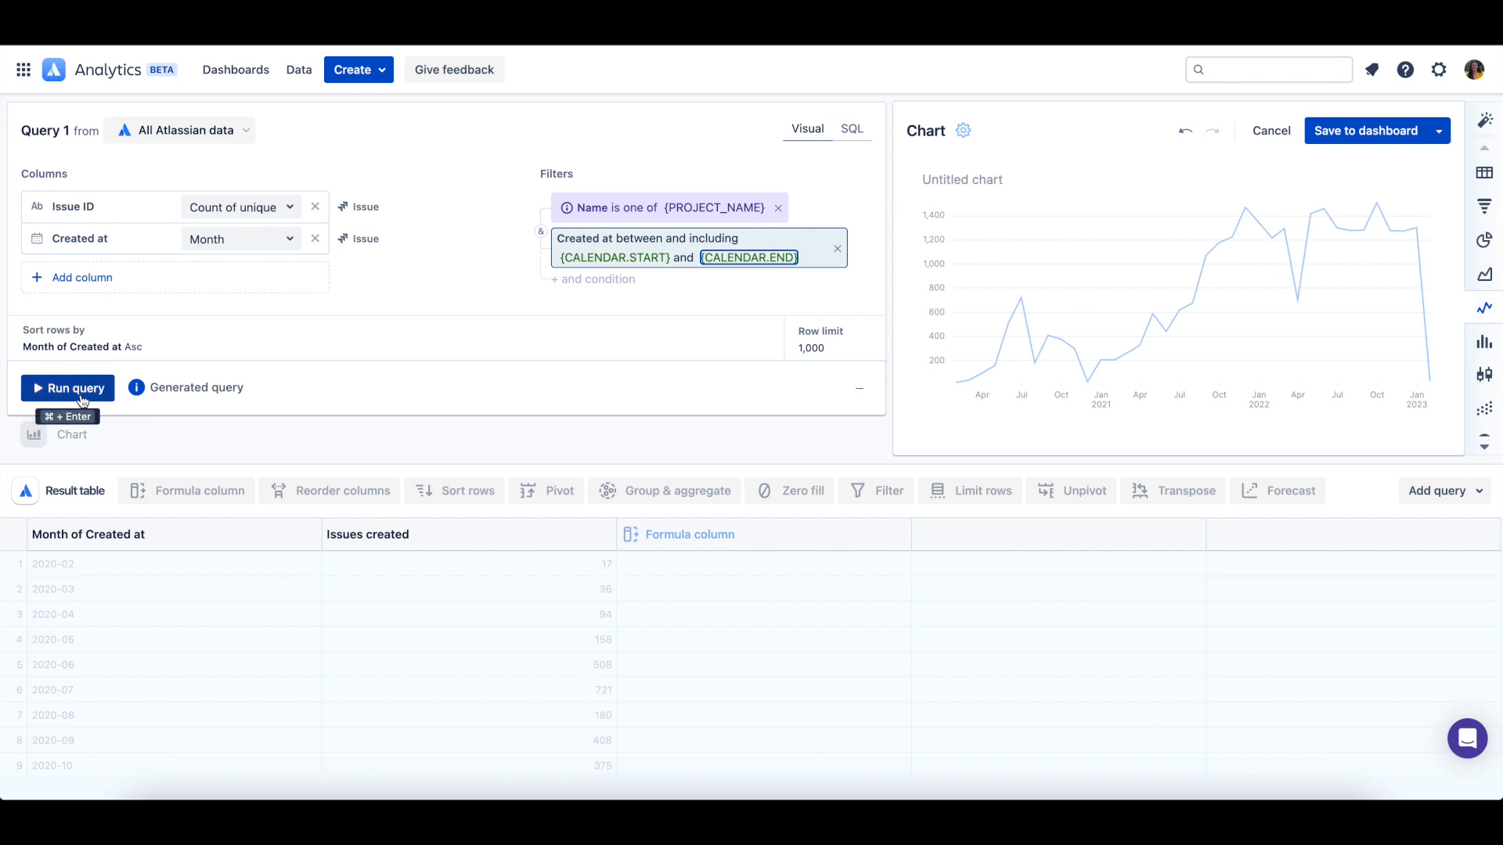
{"action": "left_click", "coordinate": [67, 388]}
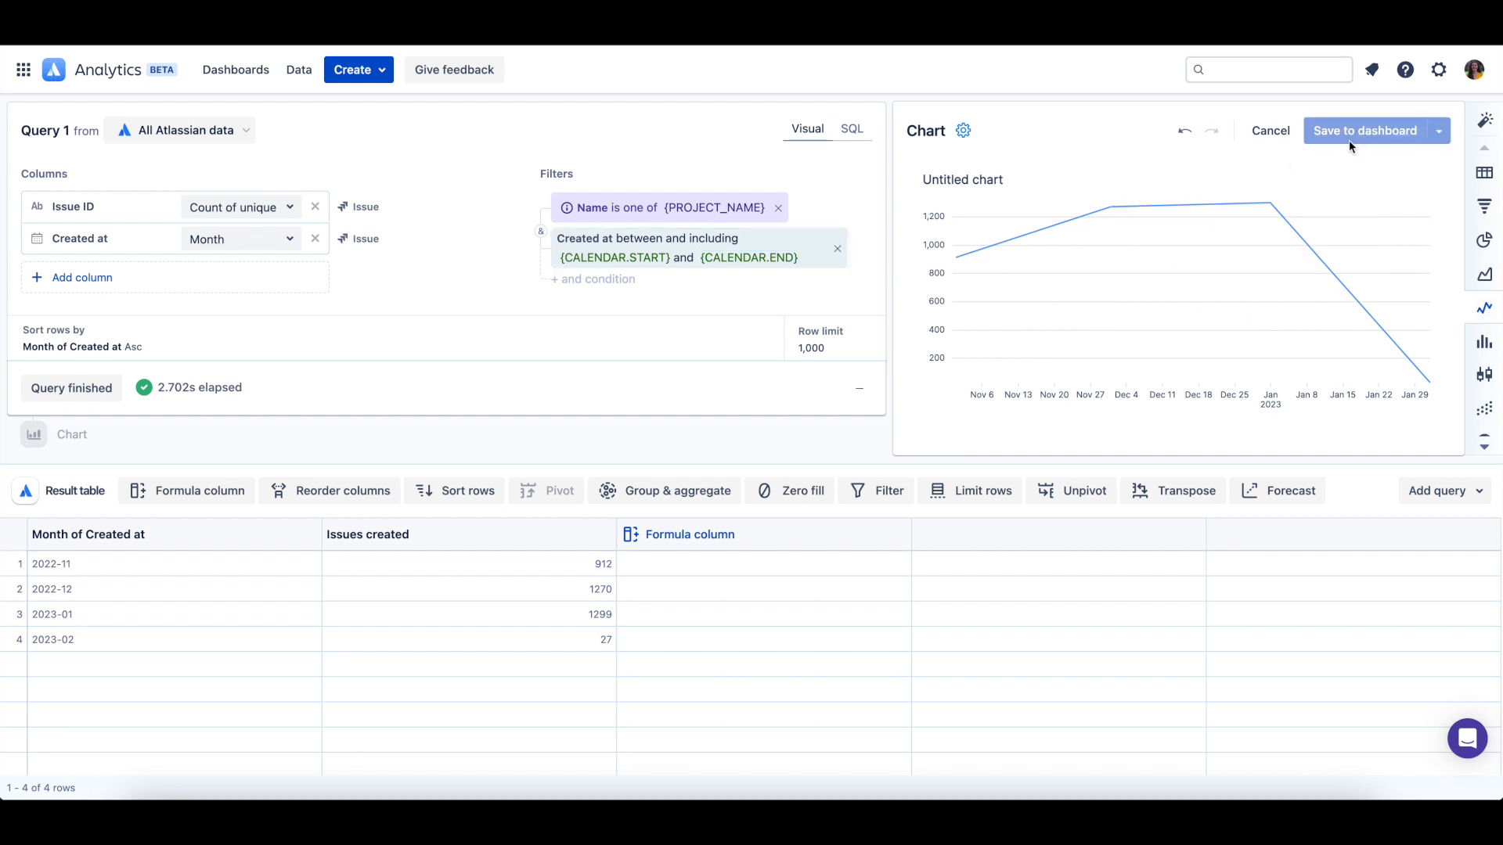
{"action": "left_click", "coordinate": [1364, 131]}
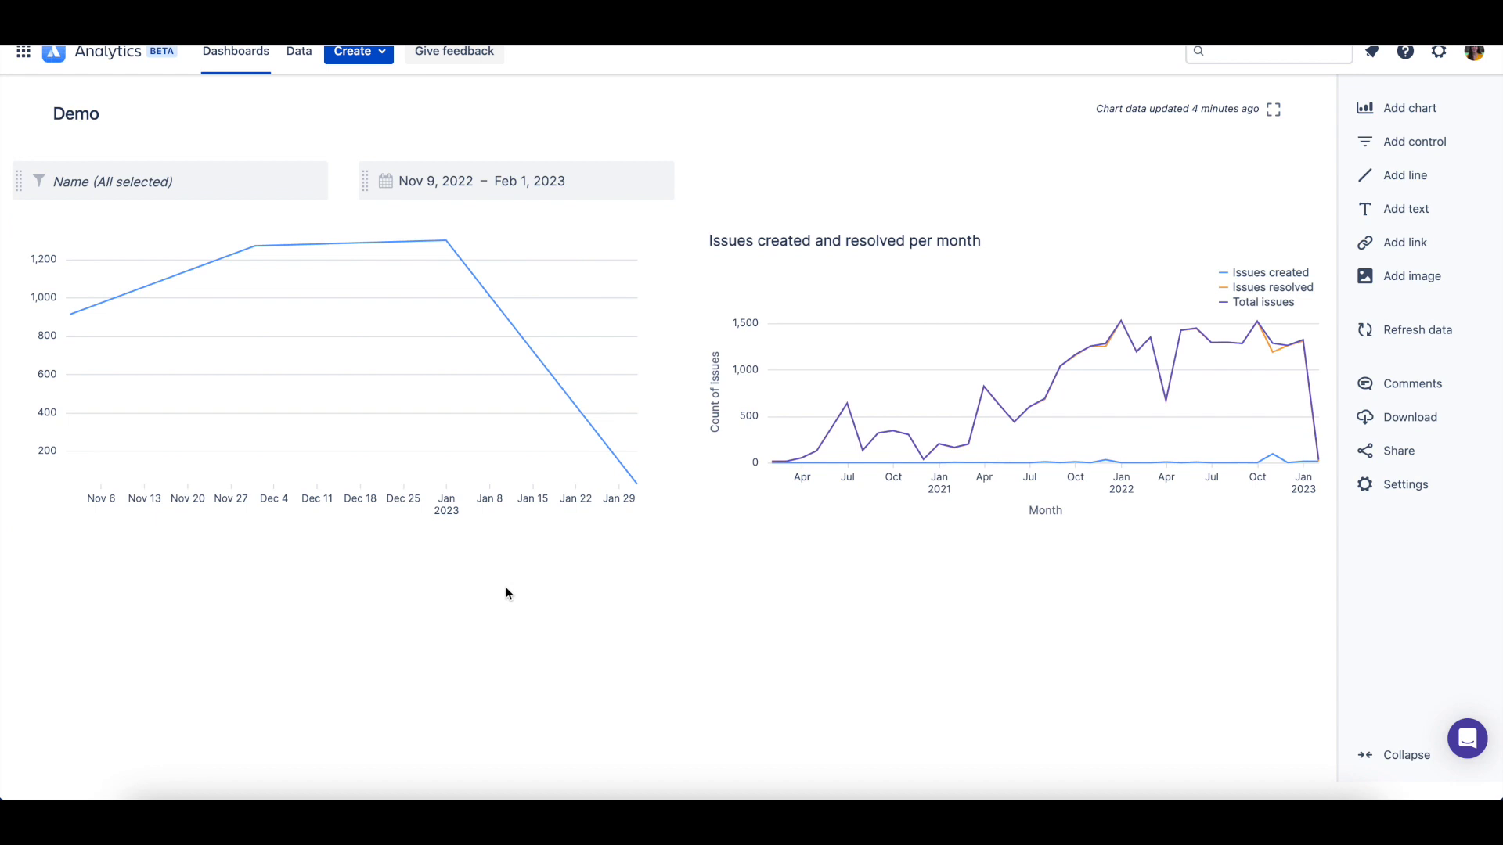
{"action": "mouse_move", "coordinate": [314, 181]}
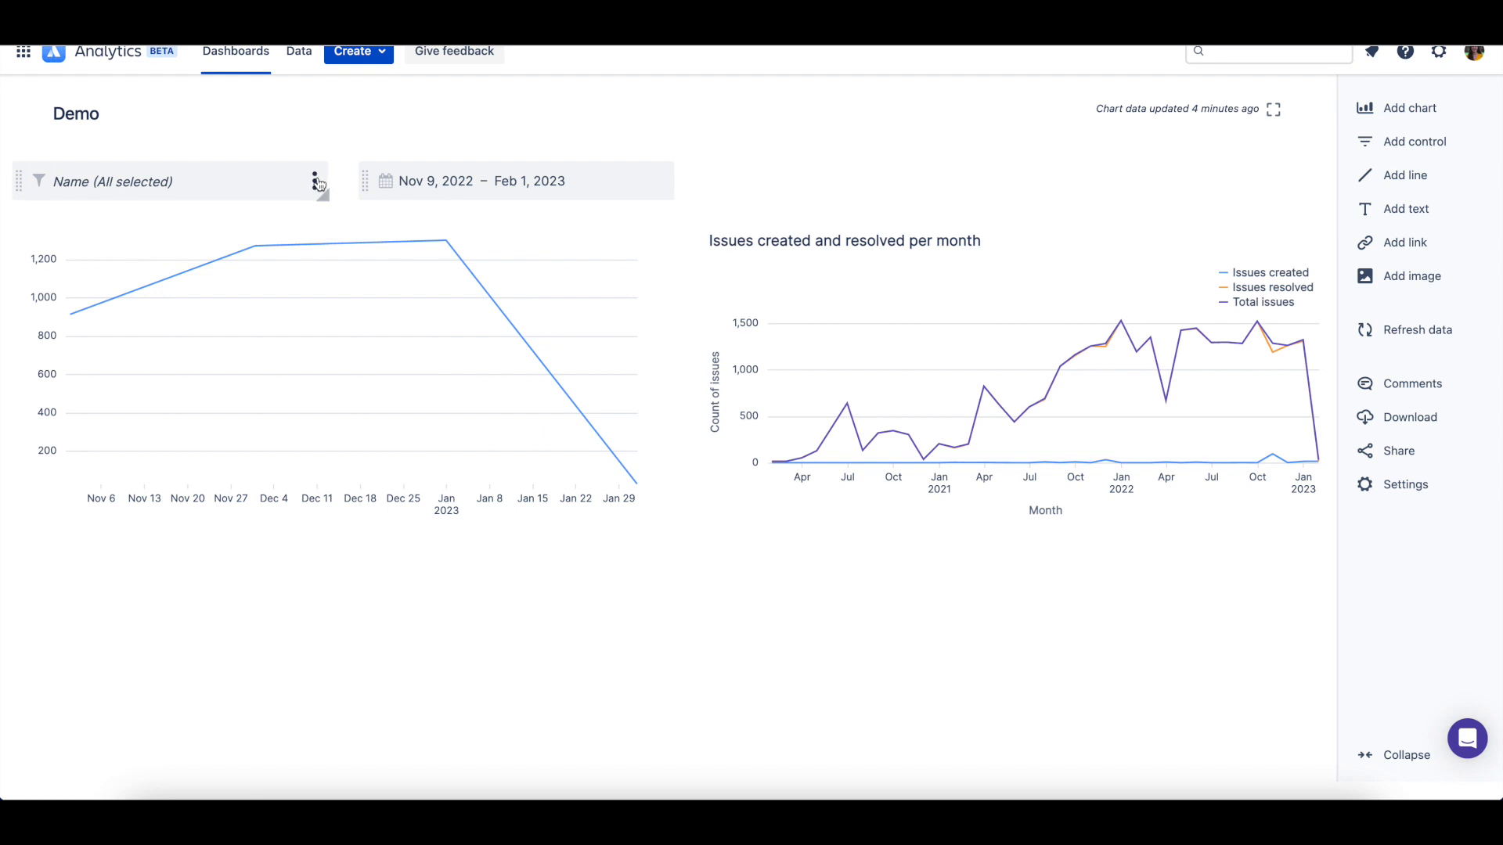
Show the Name control's connected charts, then open the CALENDAR control's options menu.
{"action": "left_click", "coordinate": [316, 180]}
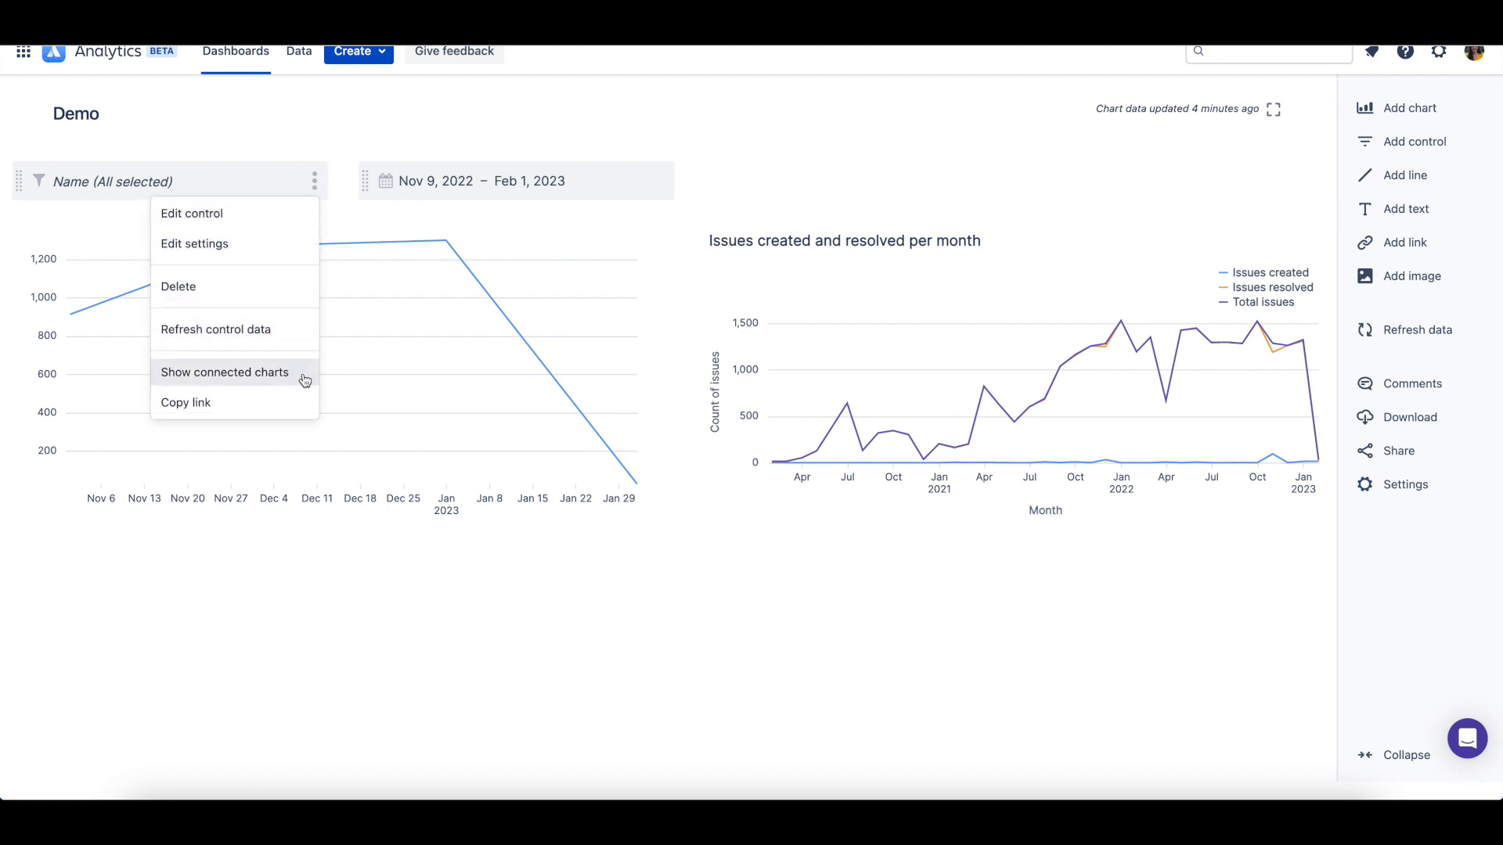
{"action": "left_click", "coordinate": [224, 372]}
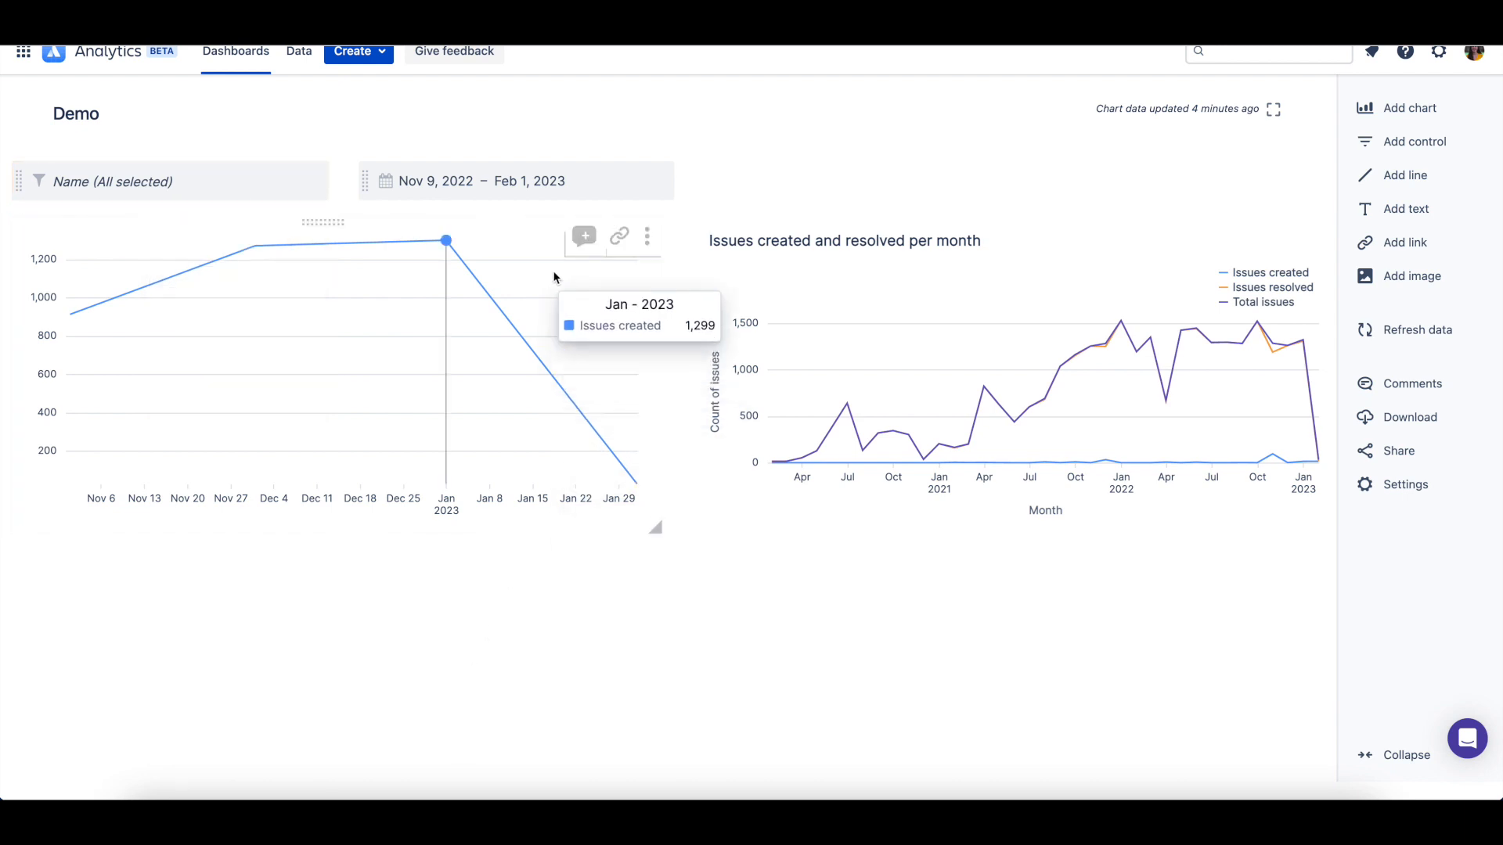
{"action": "left_click", "coordinate": [661, 181]}
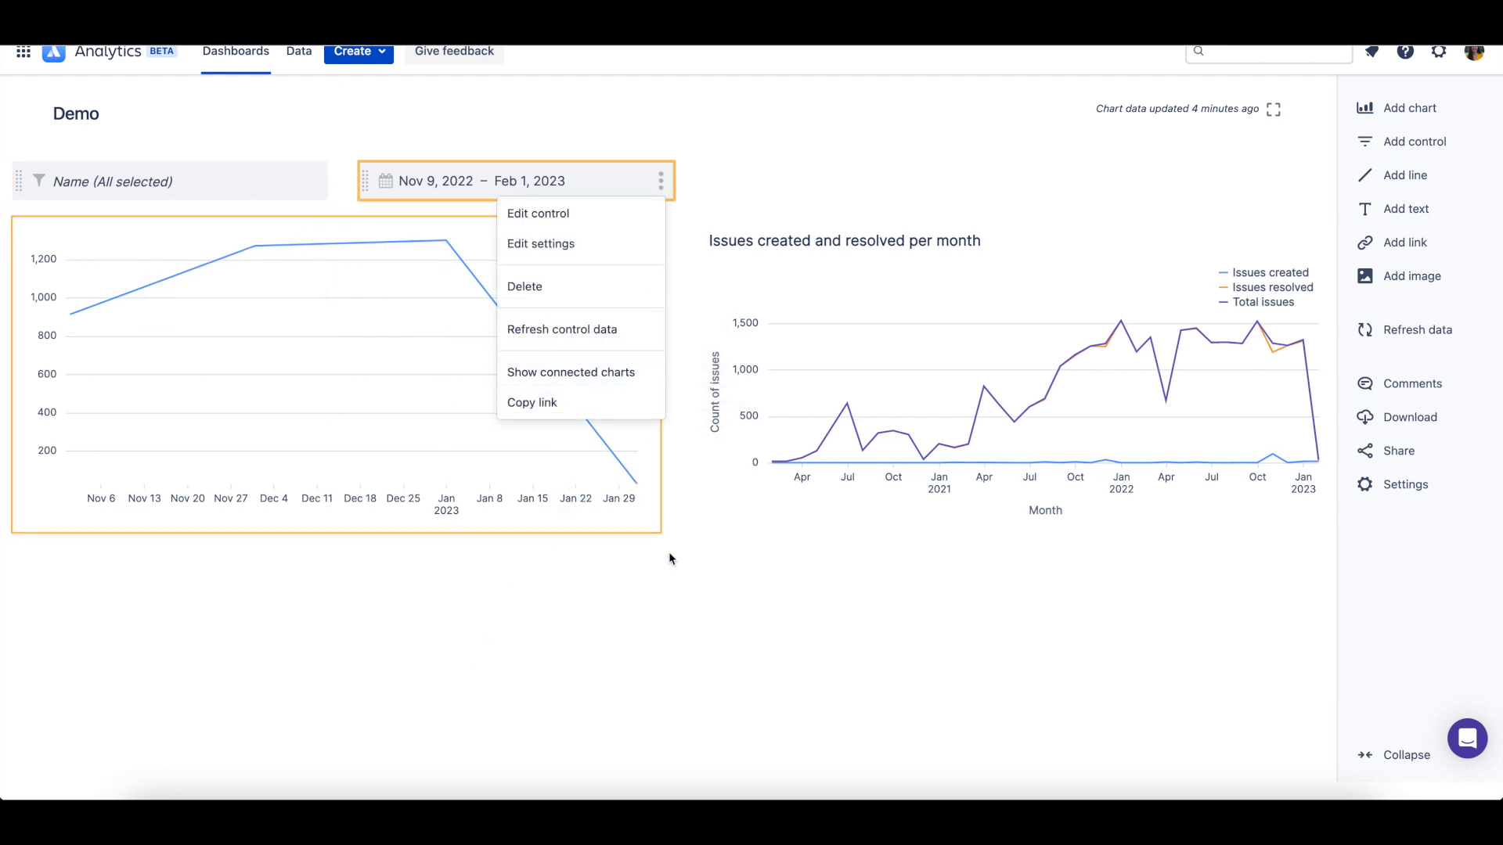
{"action": "mouse_move", "coordinate": [682, 637]}
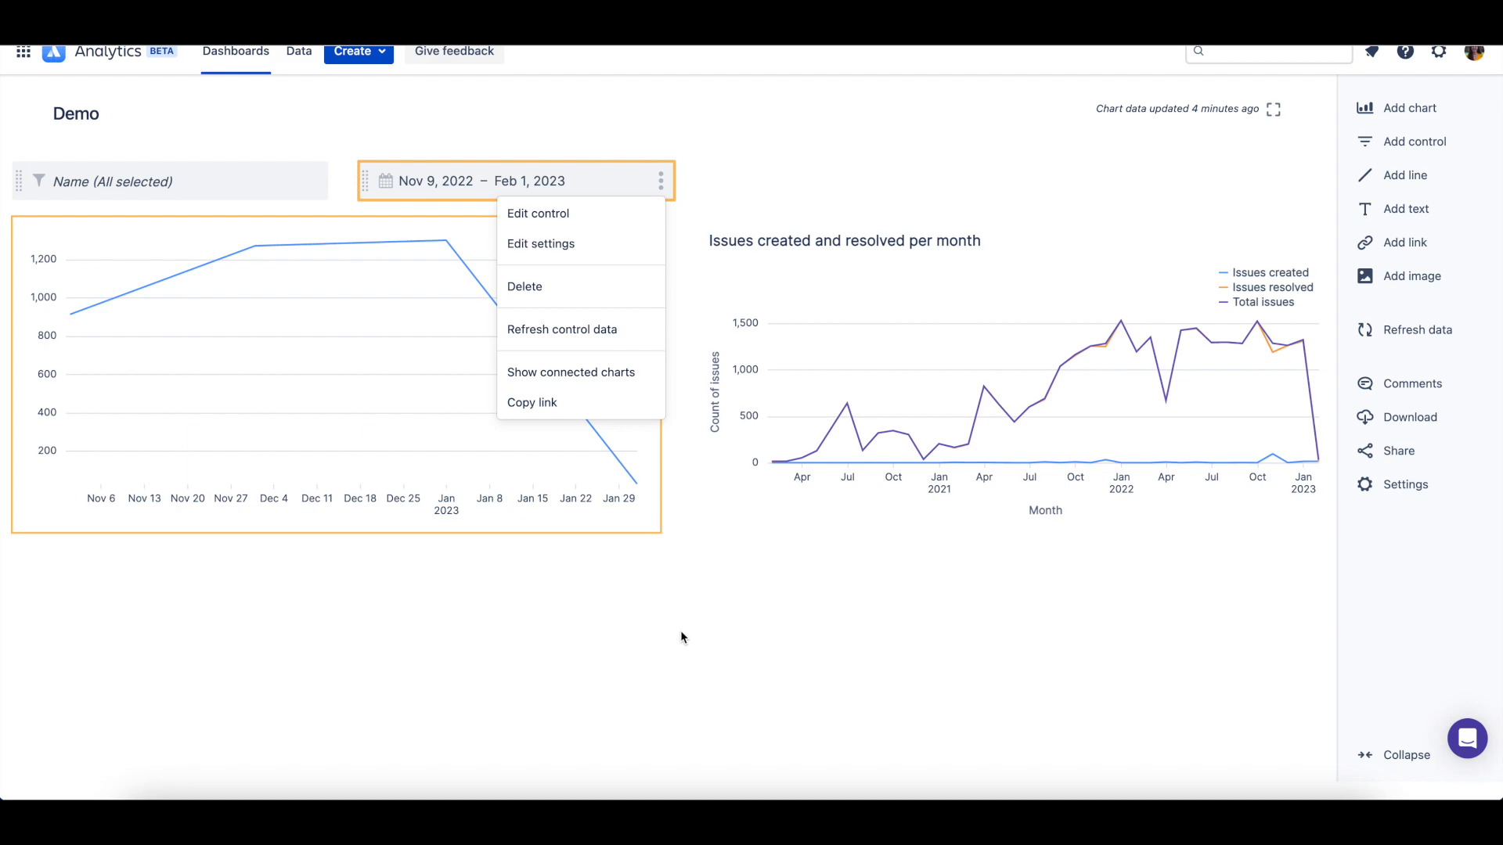